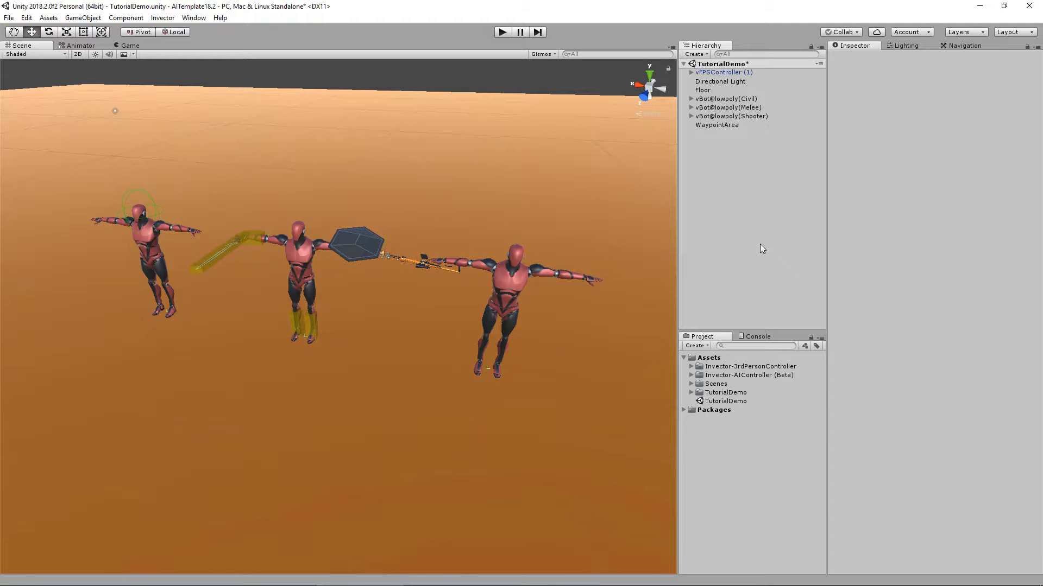
{"action": "mouse_move", "coordinate": [164, 246]}
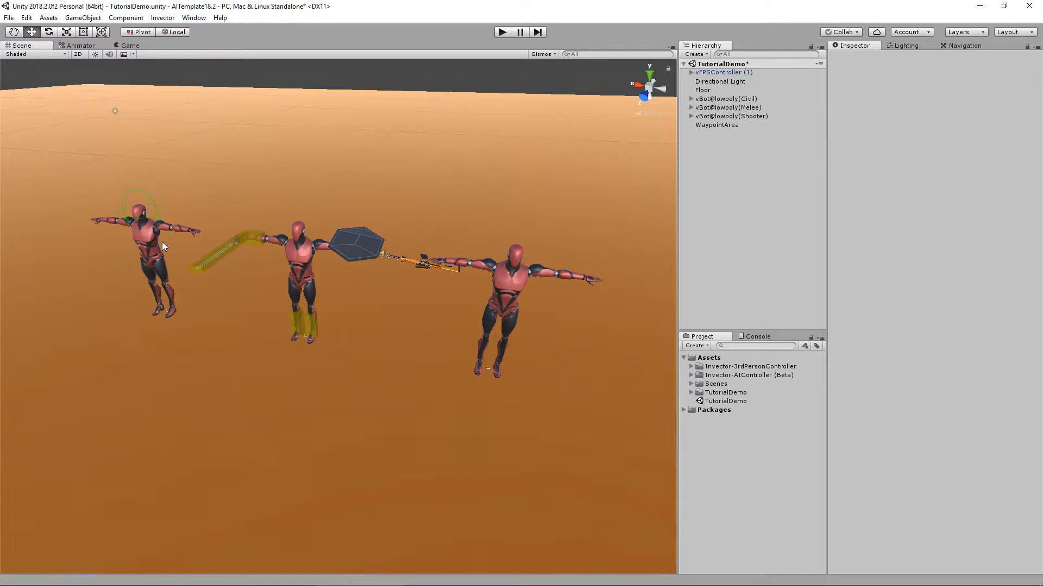
- Inspect the civilian bot, then the shooter bot, to see its FSM_Shooter Behaviour Controller
{"action": "left_click", "coordinate": [728, 99]}
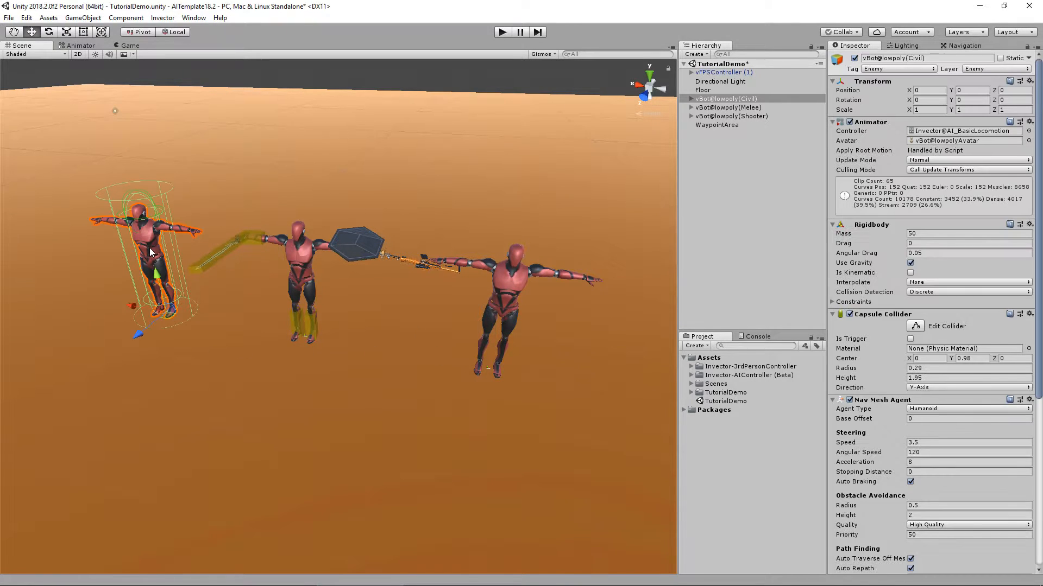
{"action": "left_click", "coordinate": [729, 107]}
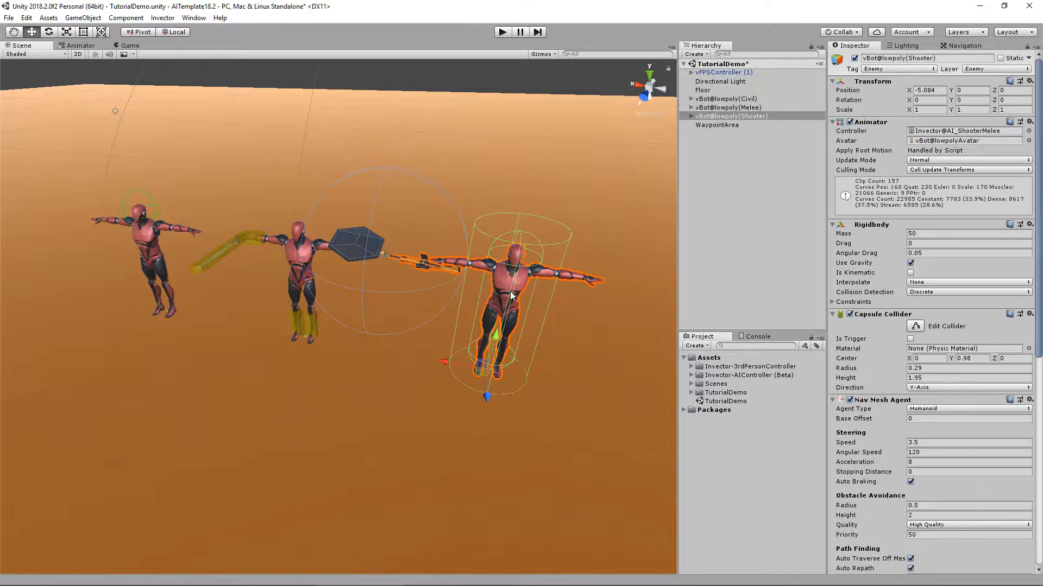
{"action": "mouse_move", "coordinate": [464, 402]}
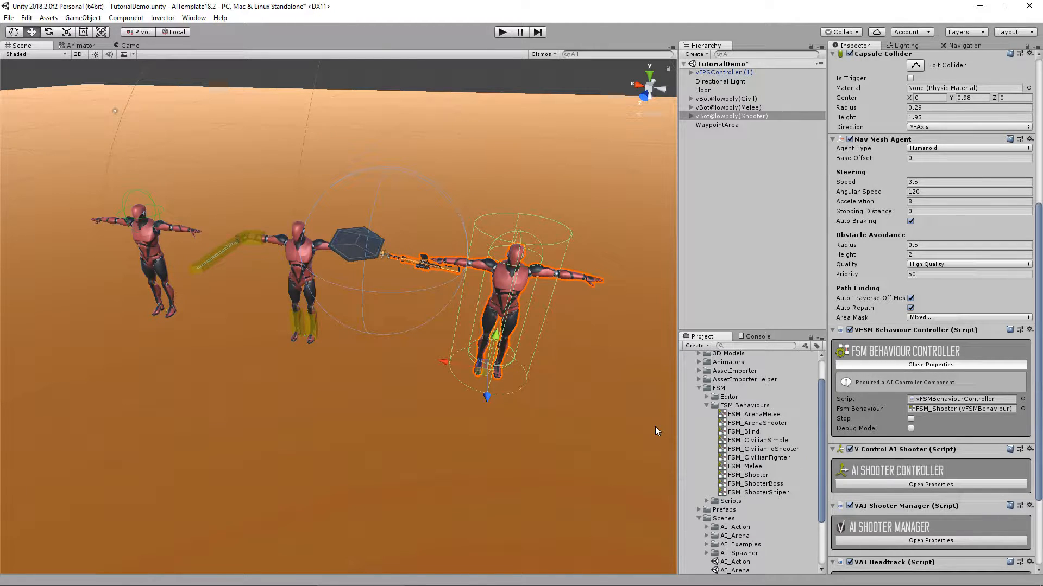
- Open FSM_CivilianSimple in the FSM editor via Invector > AI Controller
{"action": "left_click", "coordinate": [756, 441]}
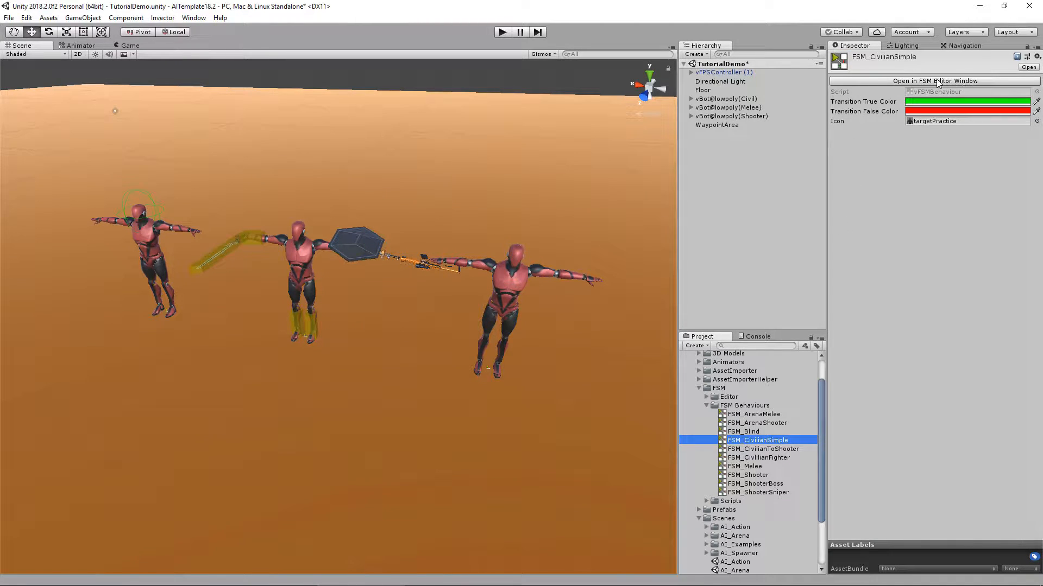
{"action": "left_click", "coordinate": [162, 17]}
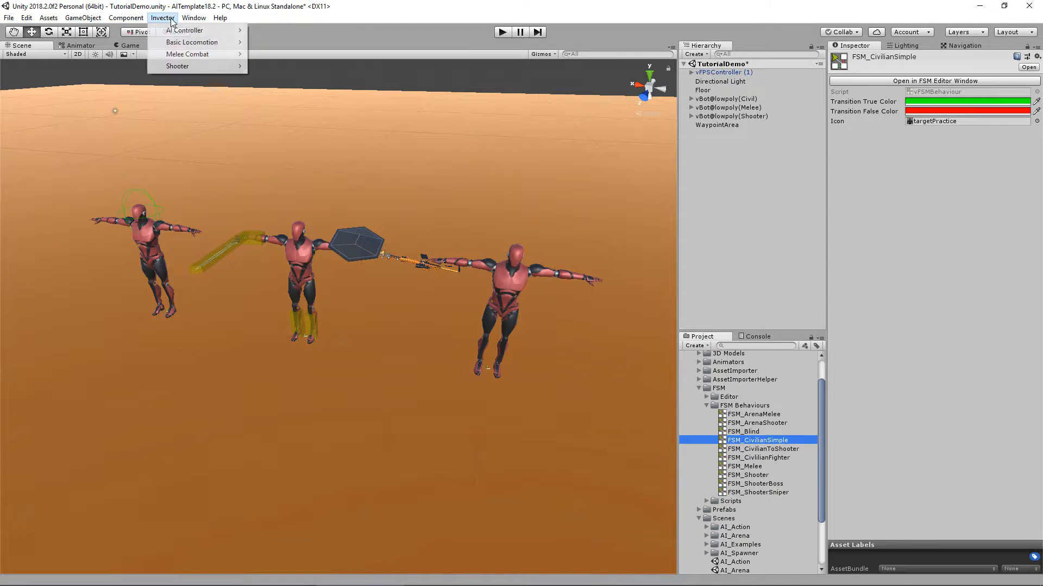
{"action": "mouse_move", "coordinate": [184, 30]}
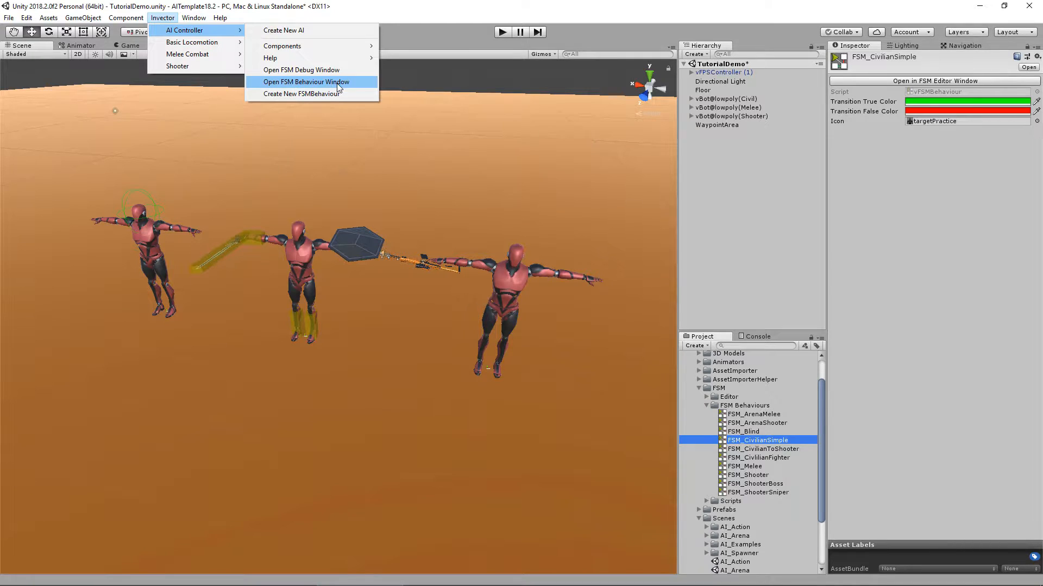
{"action": "left_click", "coordinate": [303, 82]}
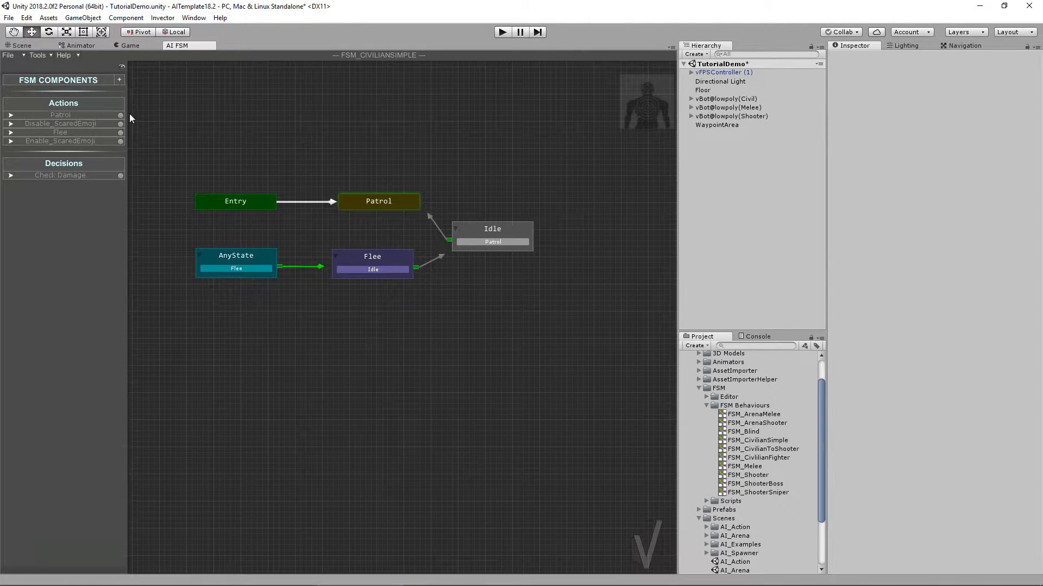
{"action": "mouse_move", "coordinate": [20, 91]}
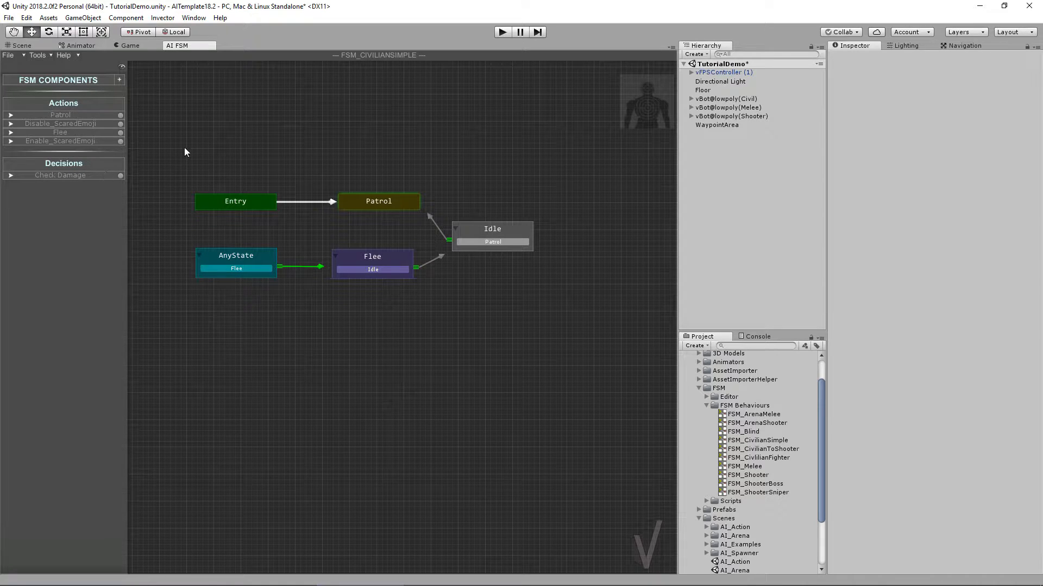
{"action": "left_click", "coordinate": [81, 45]}
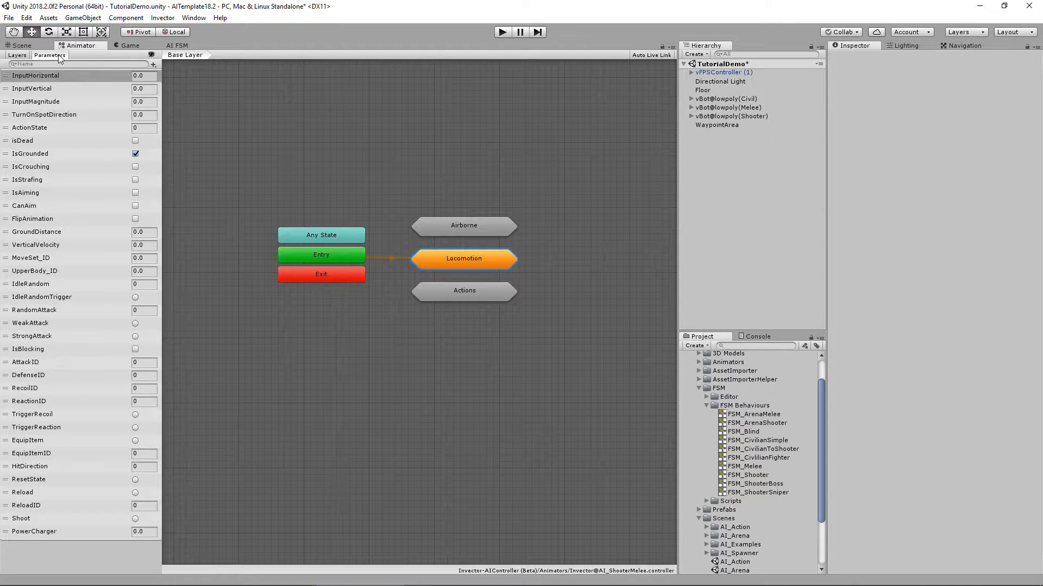
{"action": "left_click", "coordinate": [152, 64]}
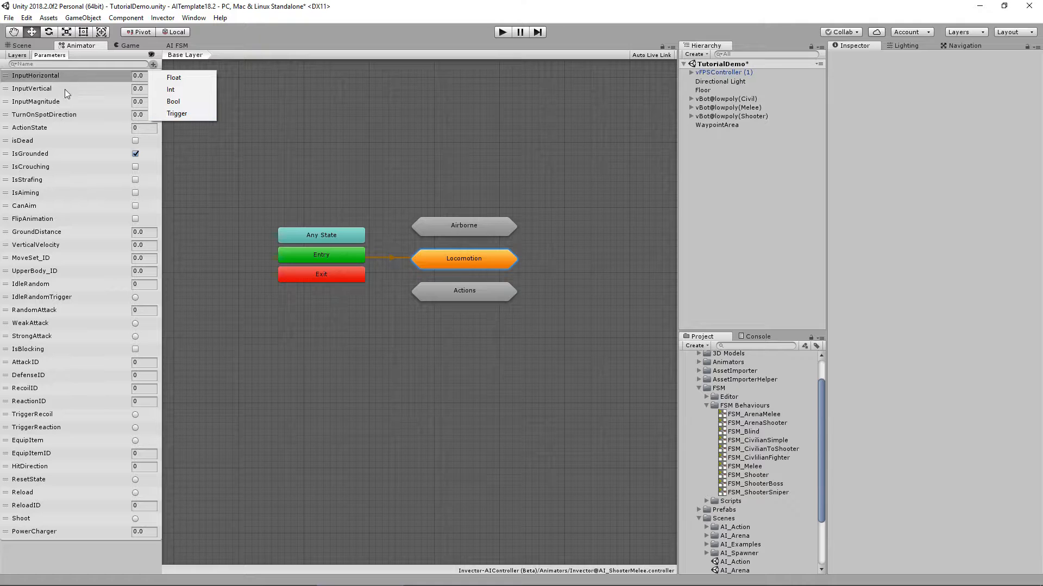
{"action": "left_click", "coordinate": [177, 45]}
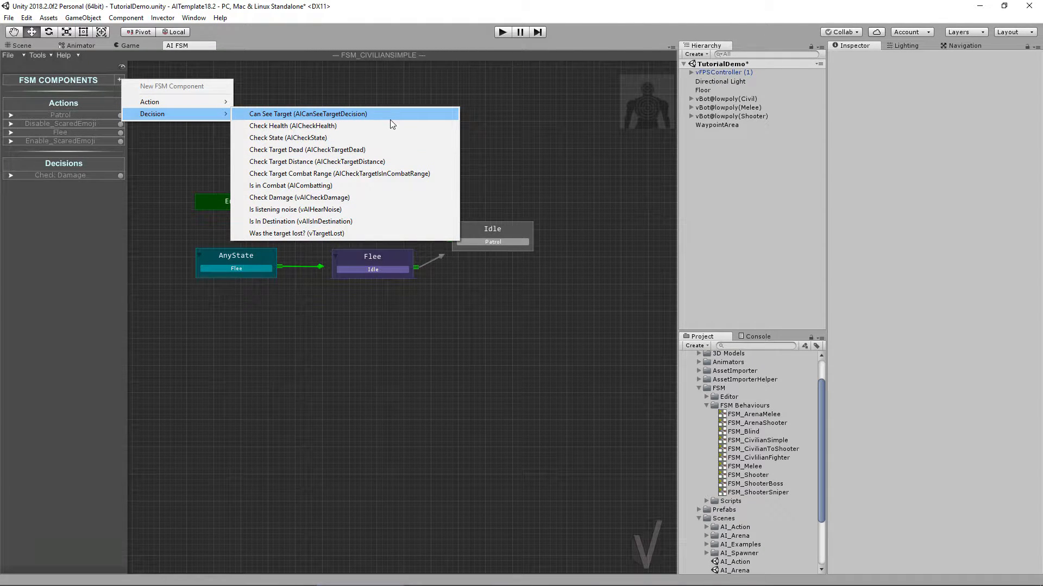
{"action": "mouse_move", "coordinate": [403, 262]}
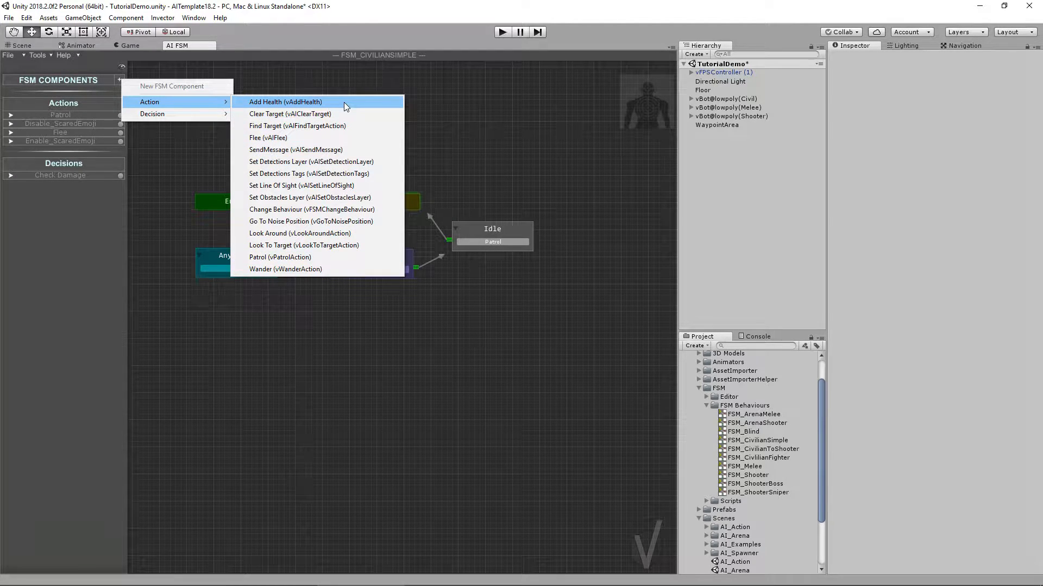
{"action": "mouse_move", "coordinate": [296, 150]}
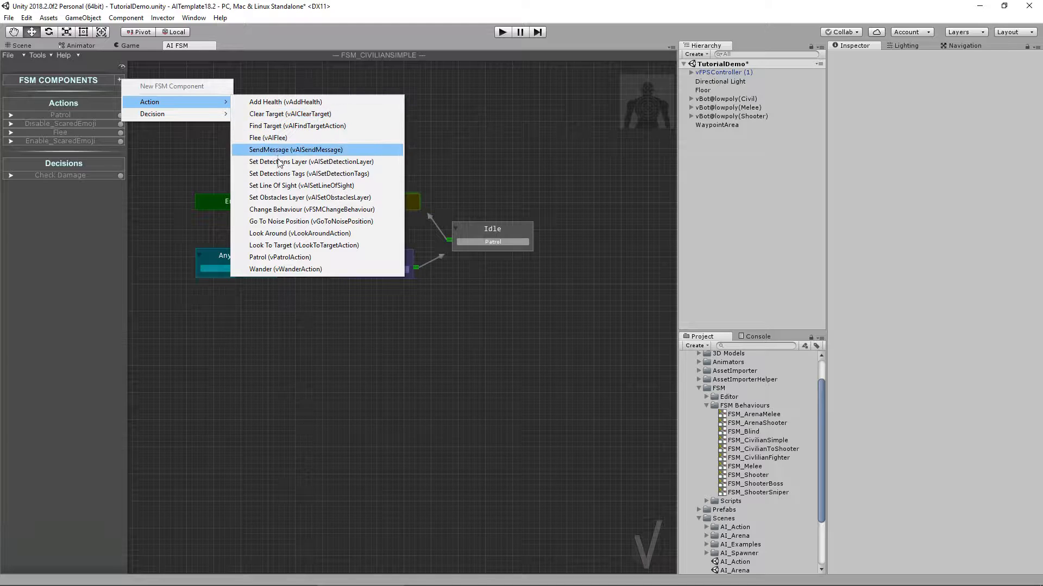
{"action": "mouse_move", "coordinate": [359, 181]}
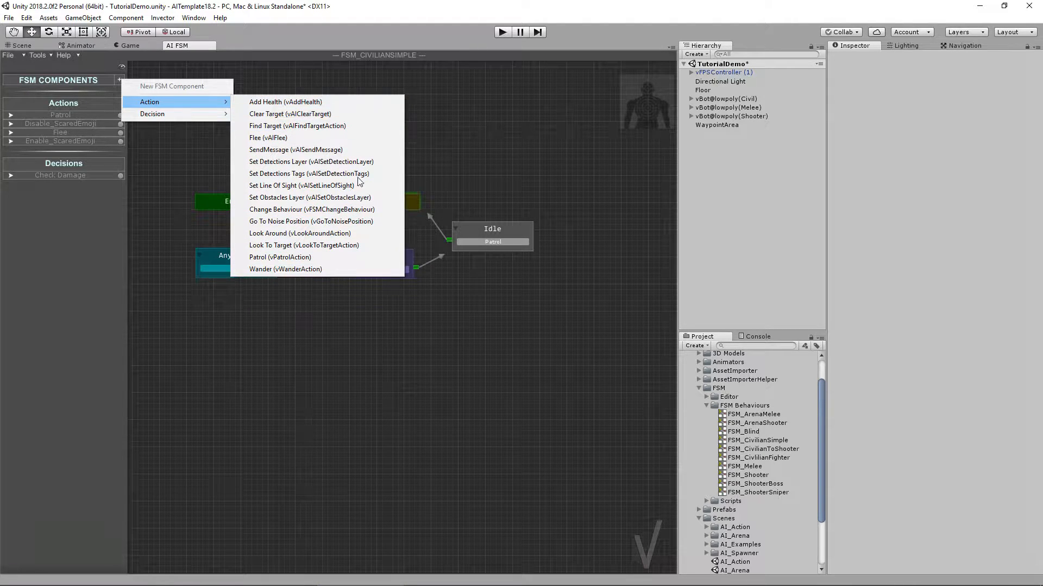
{"action": "mouse_move", "coordinate": [285, 102]}
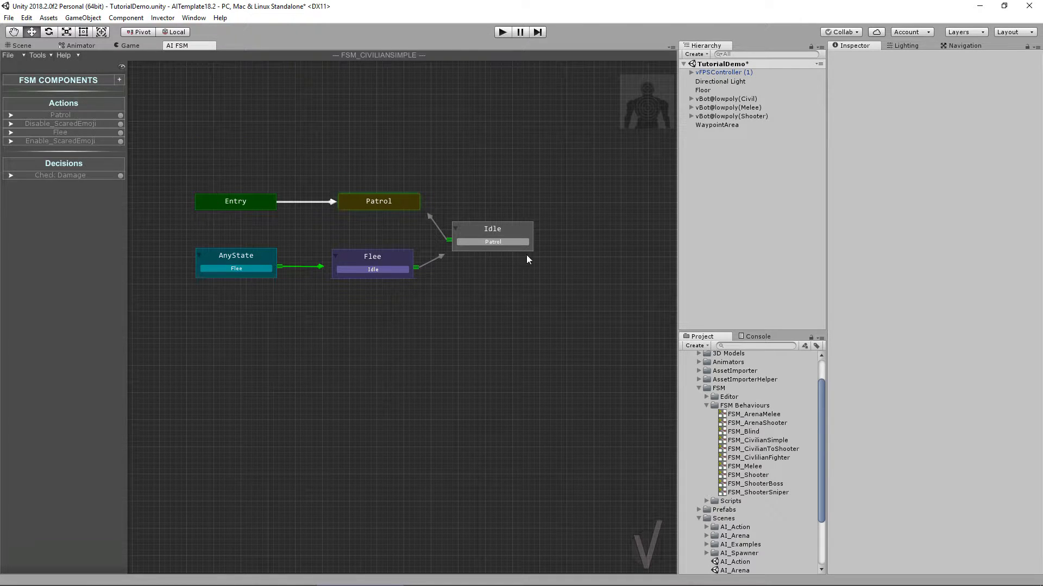
- Select the Patrol node to review its walking speed and Patrol action settings
{"action": "left_click", "coordinate": [120, 80]}
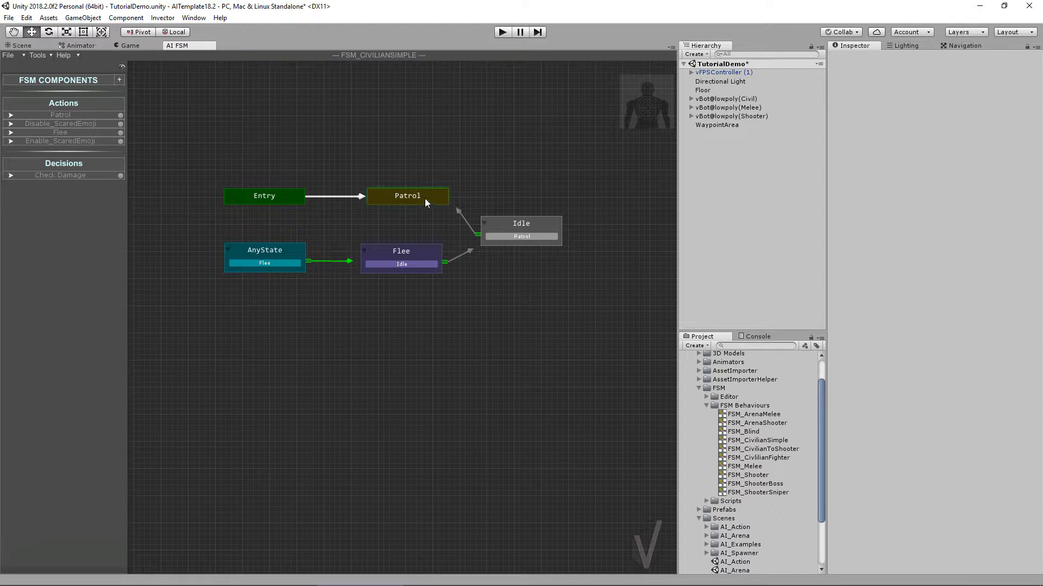
{"action": "left_click", "coordinate": [406, 196]}
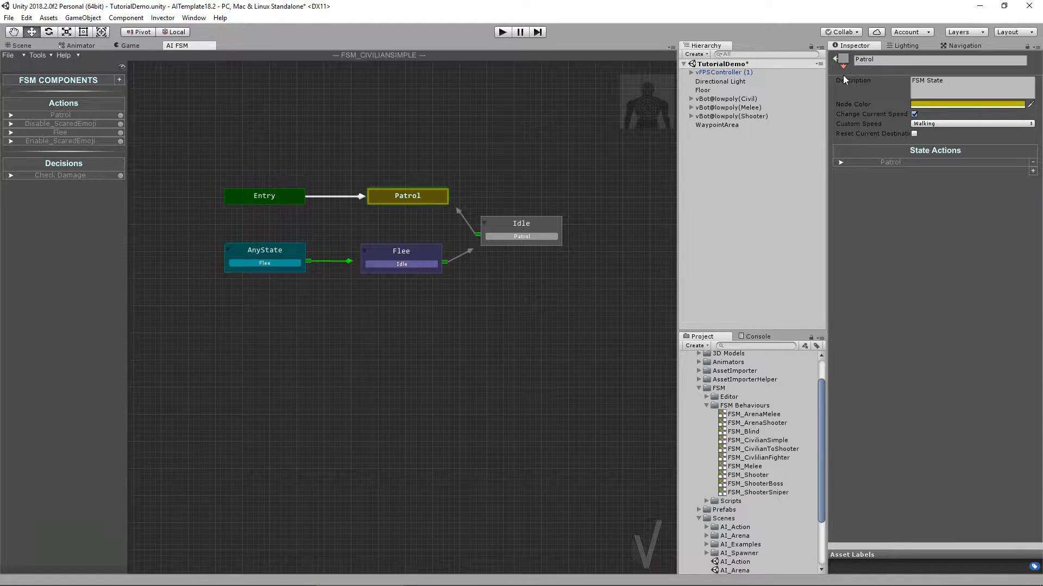
{"action": "mouse_move", "coordinate": [858, 100]}
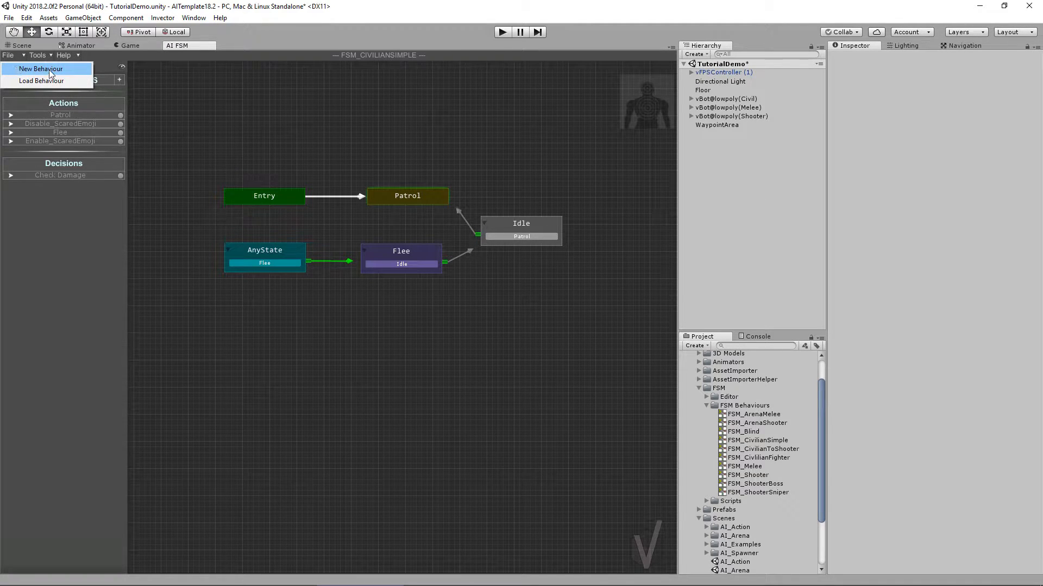
{"action": "mouse_move", "coordinate": [71, 73]}
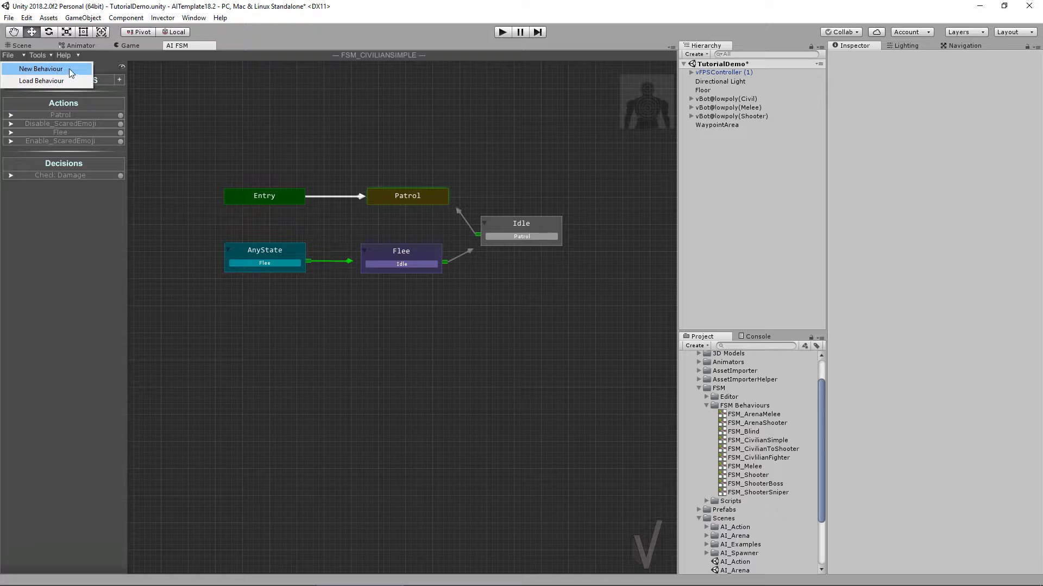
- Create a new FSM behaviour named TutorialBehaviour with AI-icon as its icon
{"action": "left_click", "coordinate": [41, 68]}
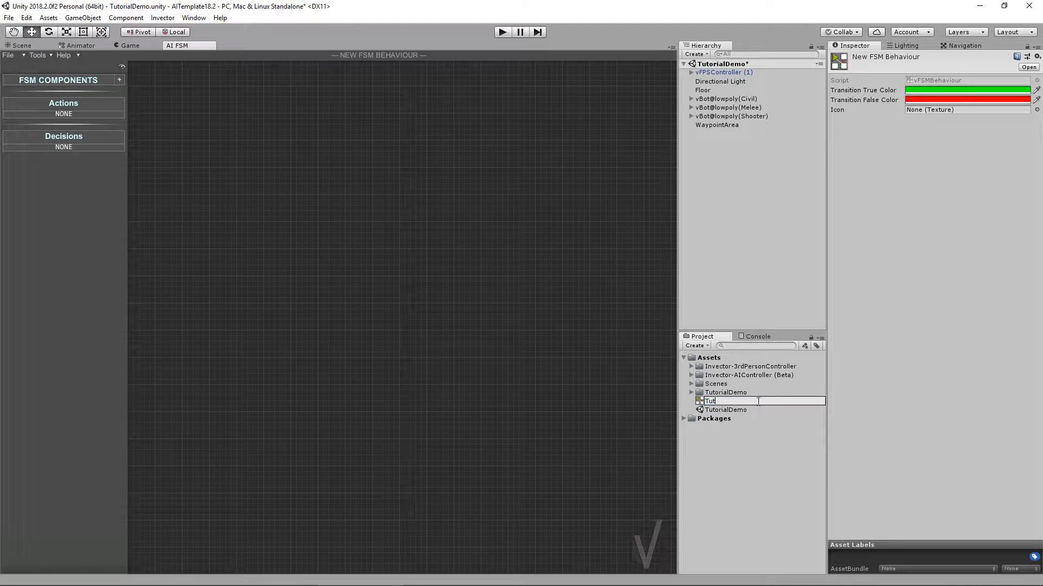
{"action": "type", "text": "TutorialBehaviour"}
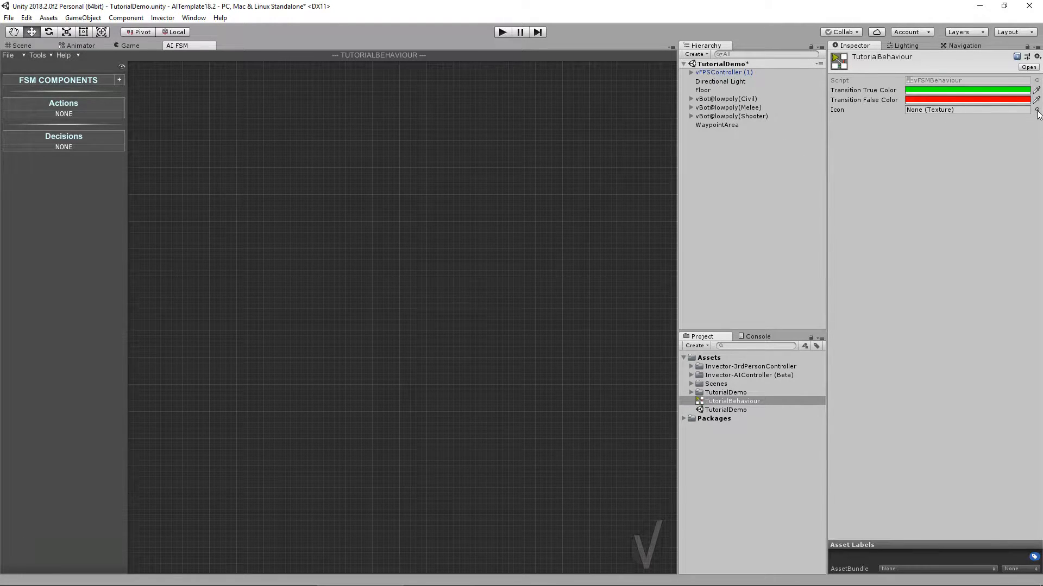
{"action": "left_click", "coordinate": [1034, 110]}
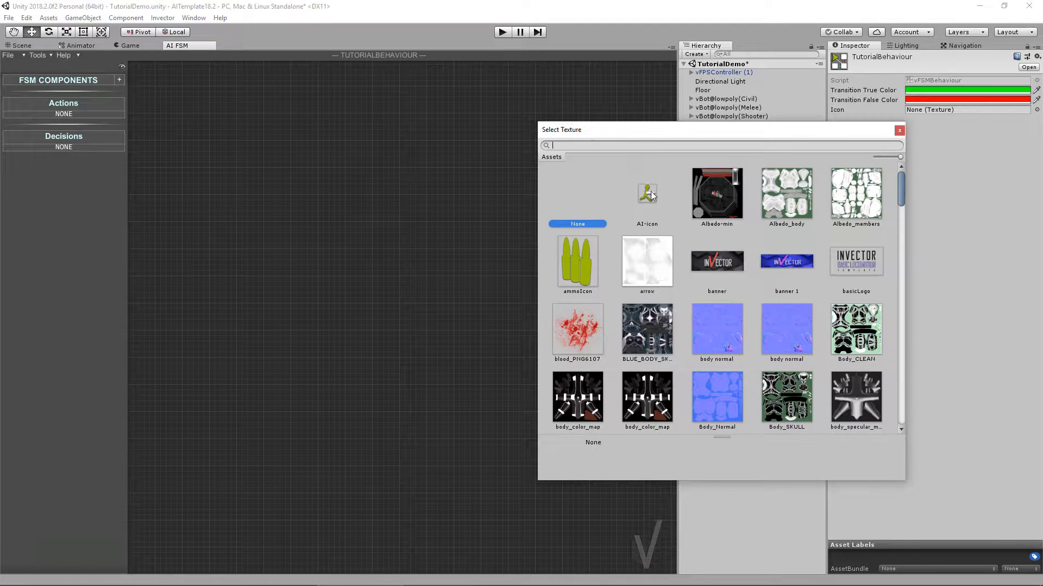
{"action": "double_click", "coordinate": [645, 193]}
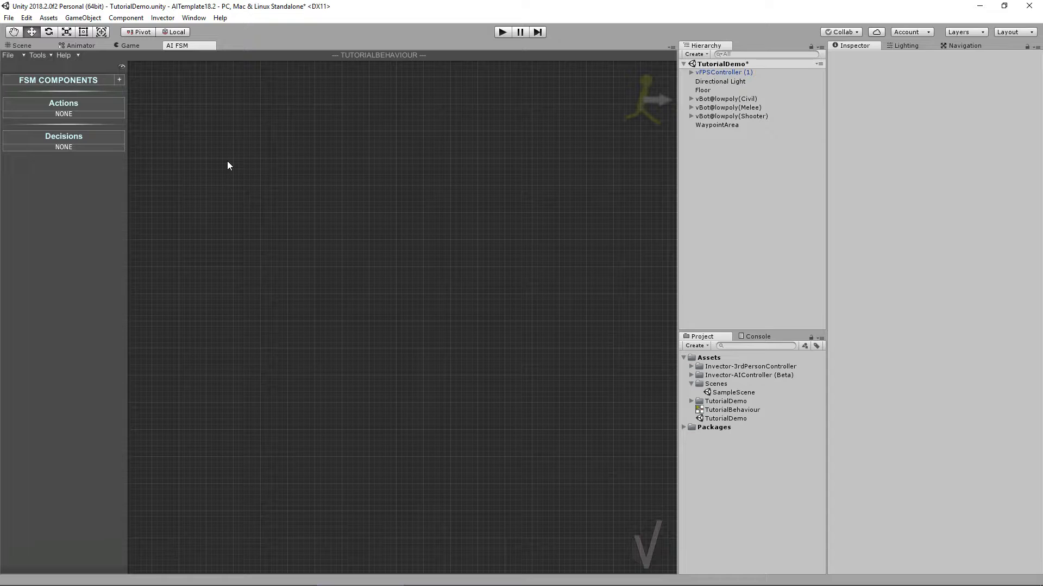
{"action": "mouse_move", "coordinate": [240, 135]}
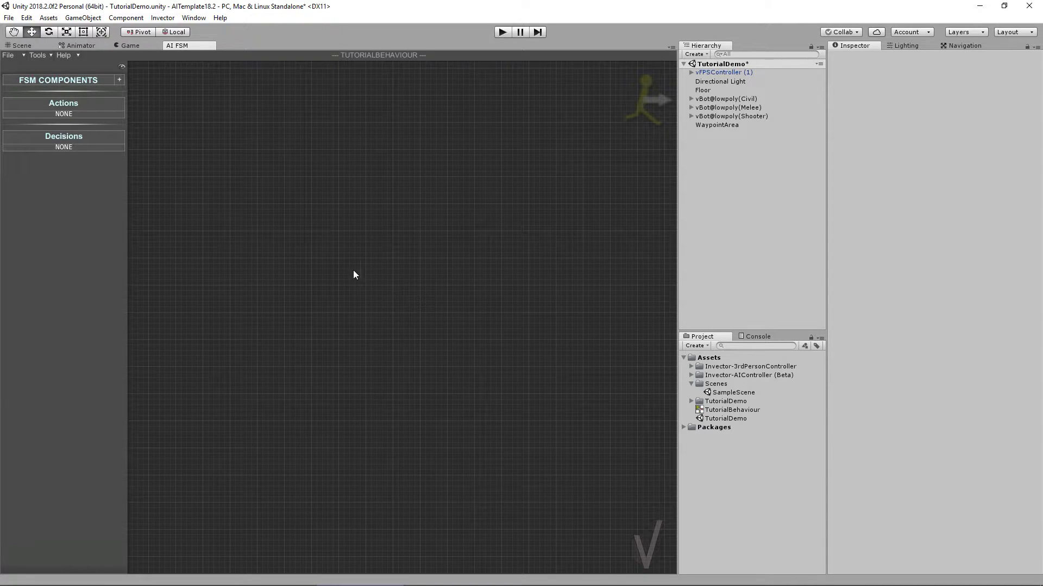
{"action": "mouse_move", "coordinate": [40, 71]}
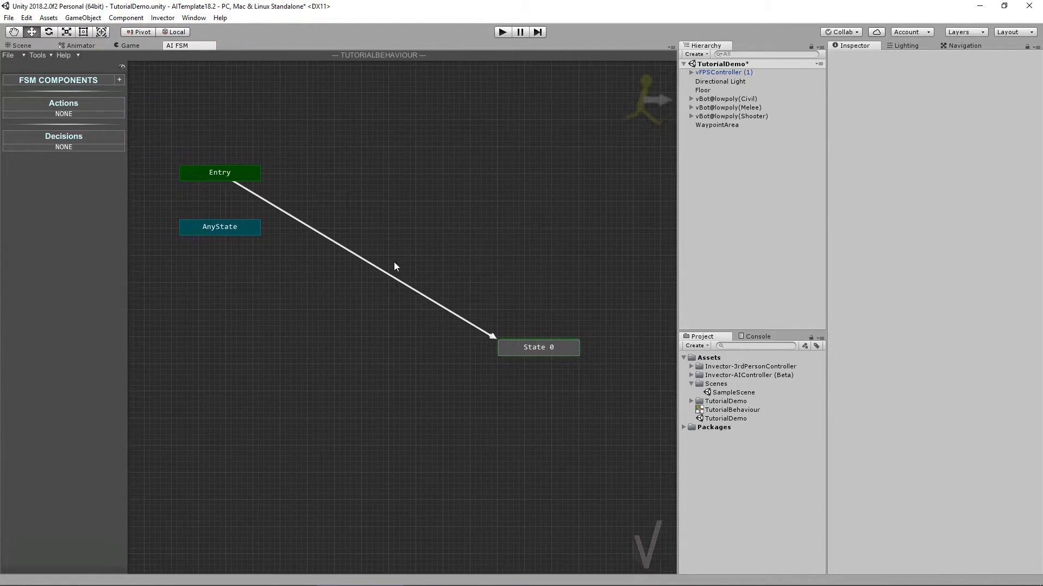
- Place State 0 beside Entry, then add and remove trial AnyState transitions to it
{"action": "left_click_drag", "start_coordinate": [537, 347], "coordinate": [442, 210]}
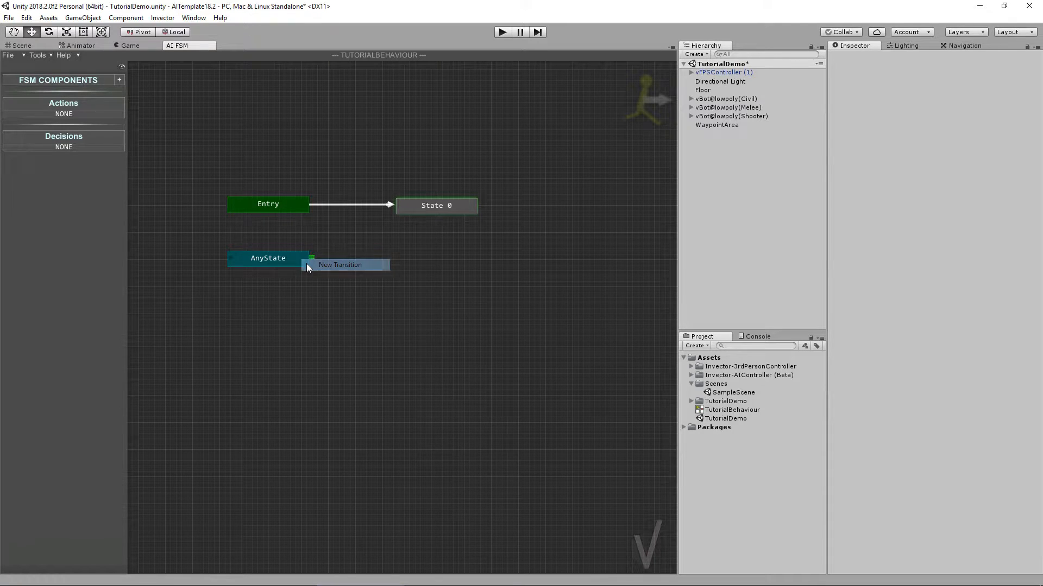
{"action": "left_click", "coordinate": [340, 264]}
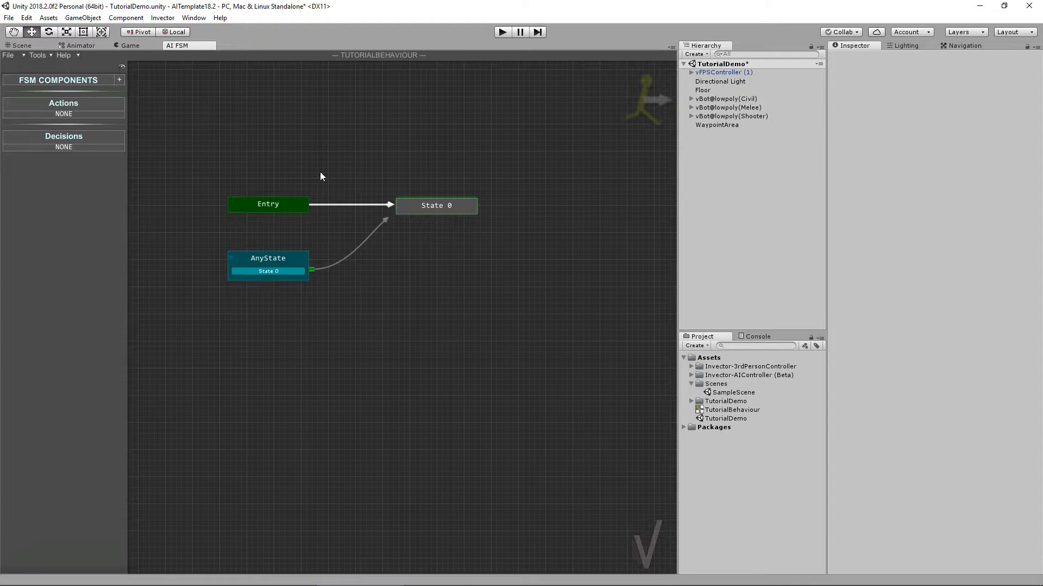
{"action": "left_click", "coordinate": [268, 270]}
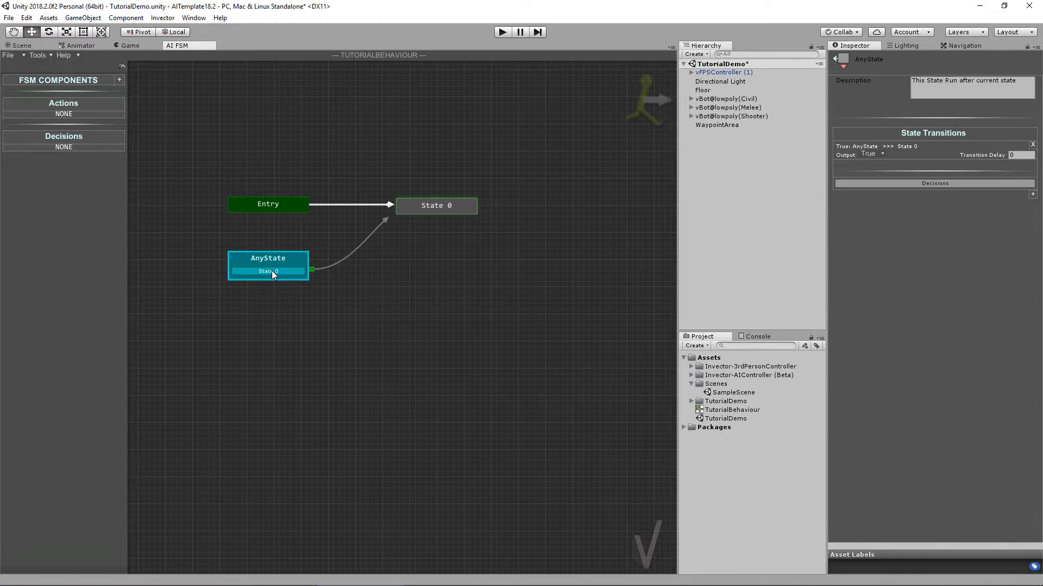
{"action": "right_click", "coordinate": [269, 270]}
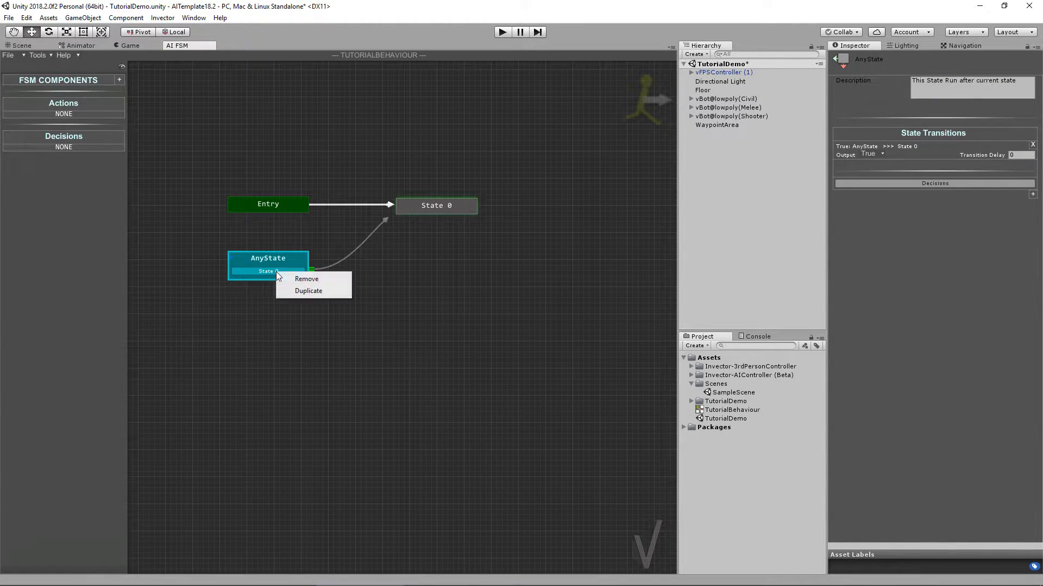
{"action": "mouse_move", "coordinate": [307, 279]}
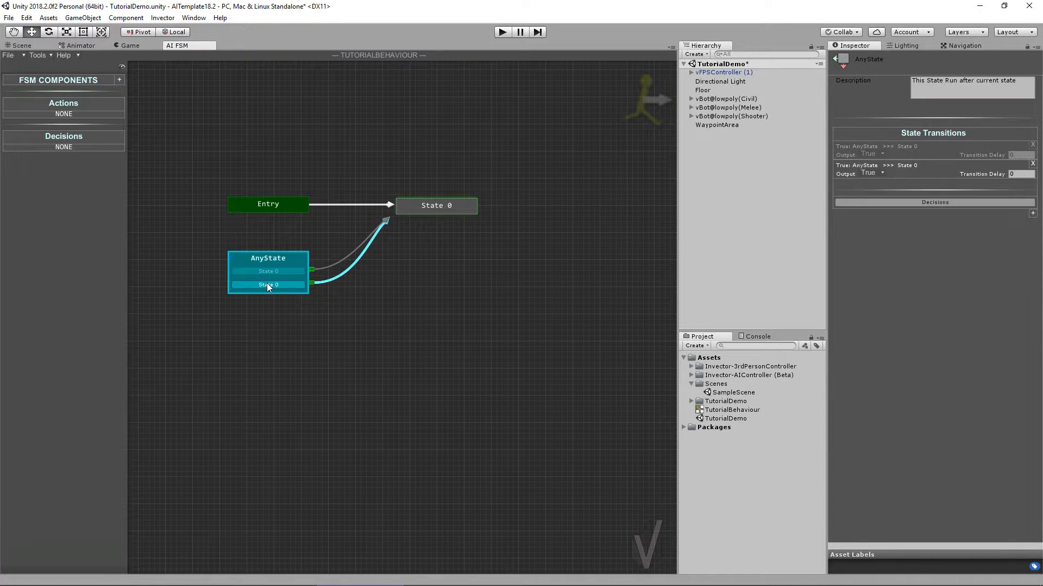
{"action": "right_click", "coordinate": [268, 284]}
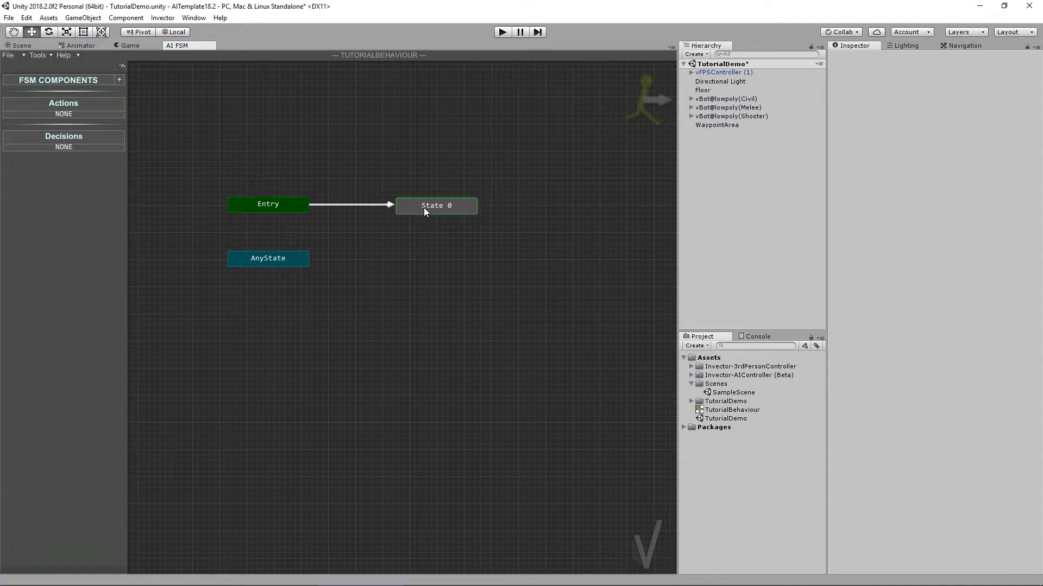
- Rename State 0 to Idle and replace its description with 'Simple de…'
{"action": "left_click", "coordinate": [436, 205]}
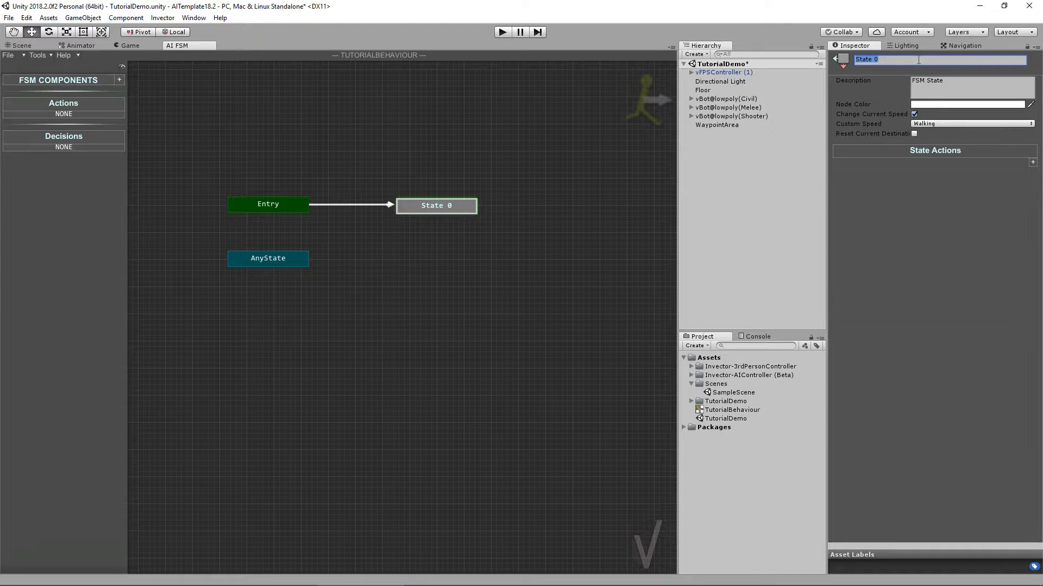
{"action": "type", "text": "Idle"}
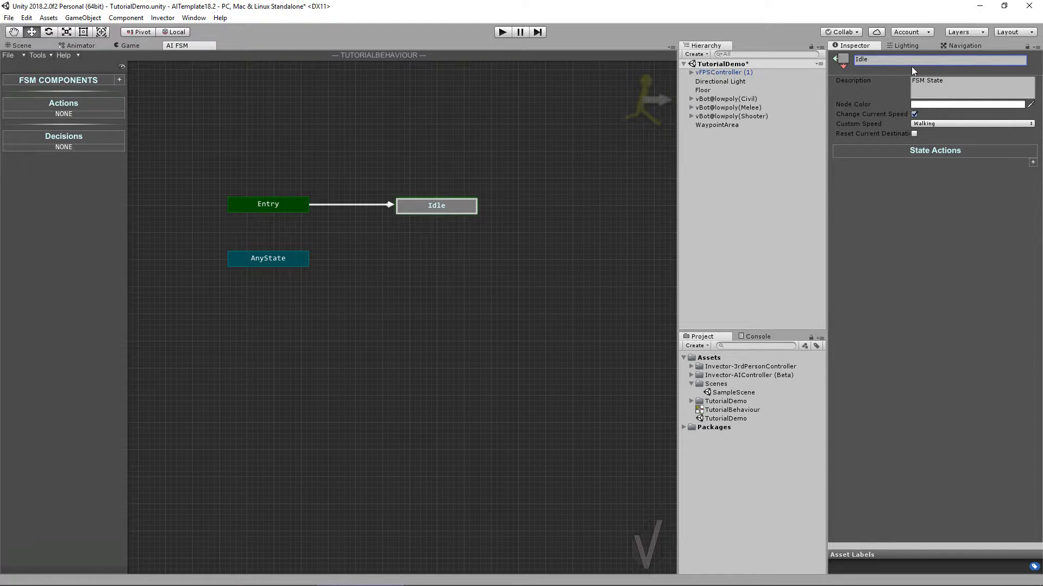
{"action": "left_click", "coordinate": [970, 87]}
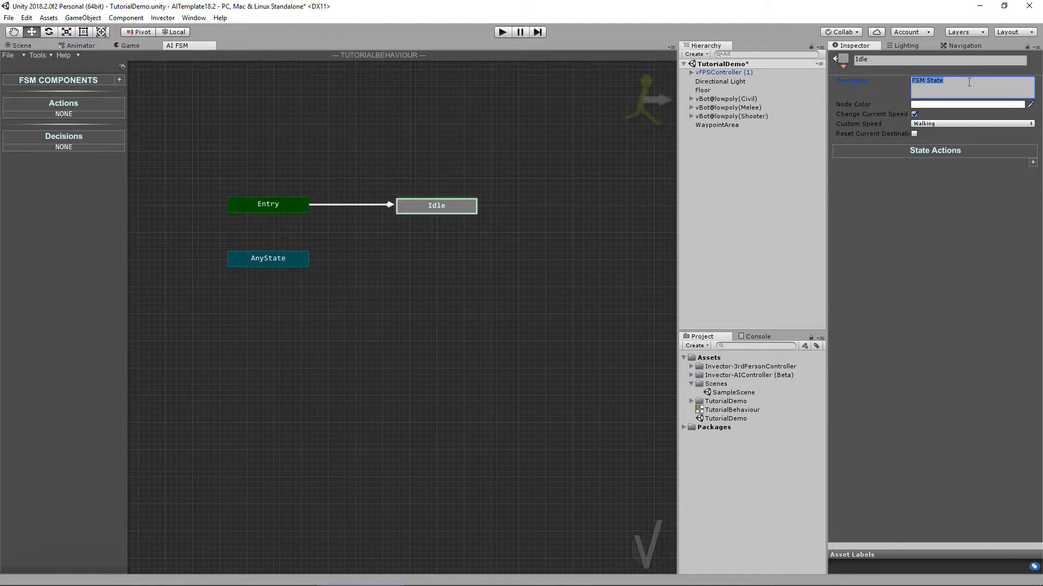
{"action": "type", "text": "Simple de"}
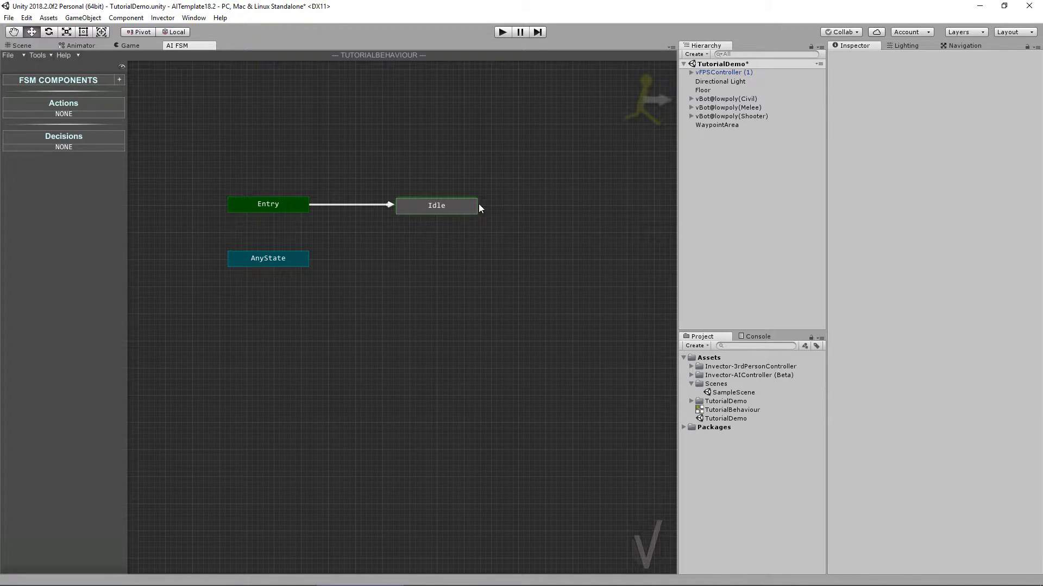
{"action": "mouse_move", "coordinate": [462, 208]}
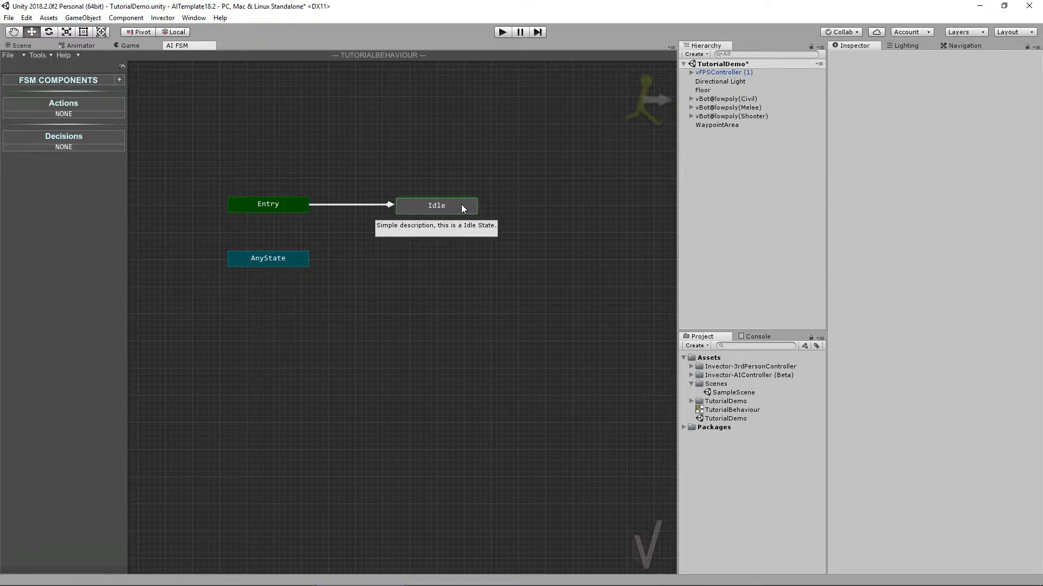
- Set the Idle node's colour to green in the Color picker
{"action": "left_click", "coordinate": [437, 205]}
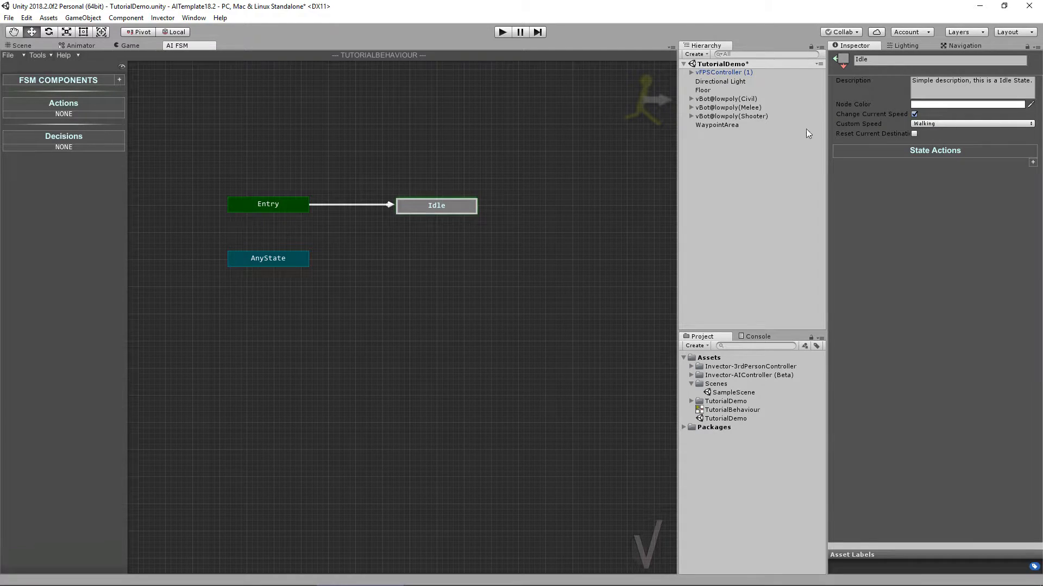
{"action": "left_click", "coordinate": [968, 104]}
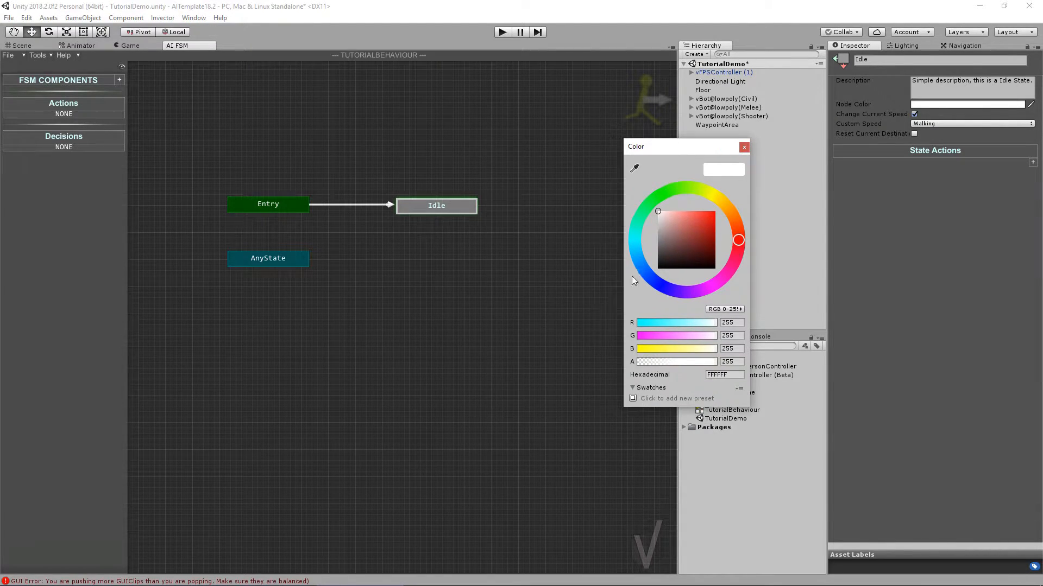
{"action": "left_click", "coordinate": [651, 278]}
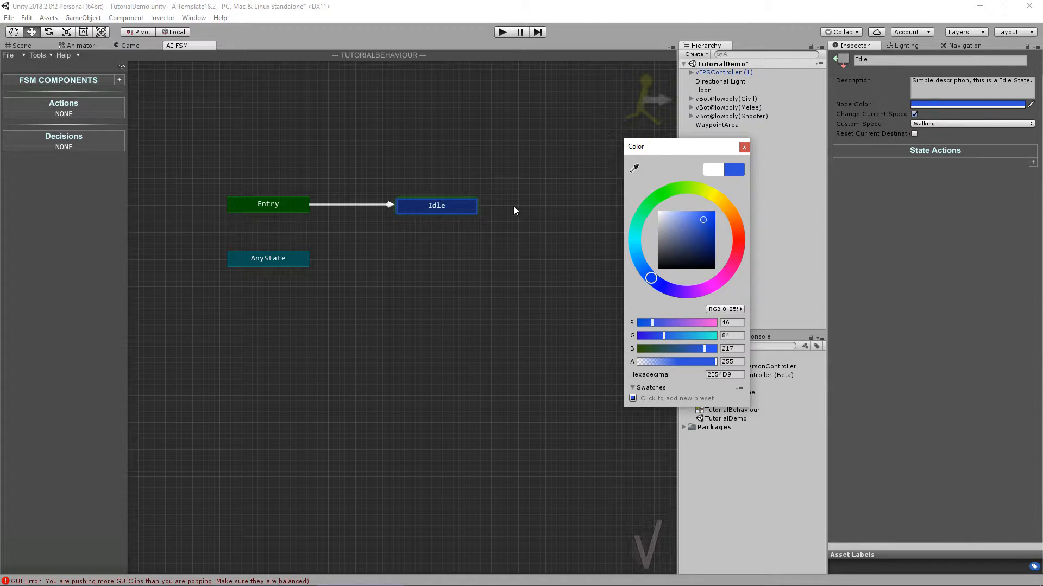
{"action": "mouse_move", "coordinate": [710, 220]}
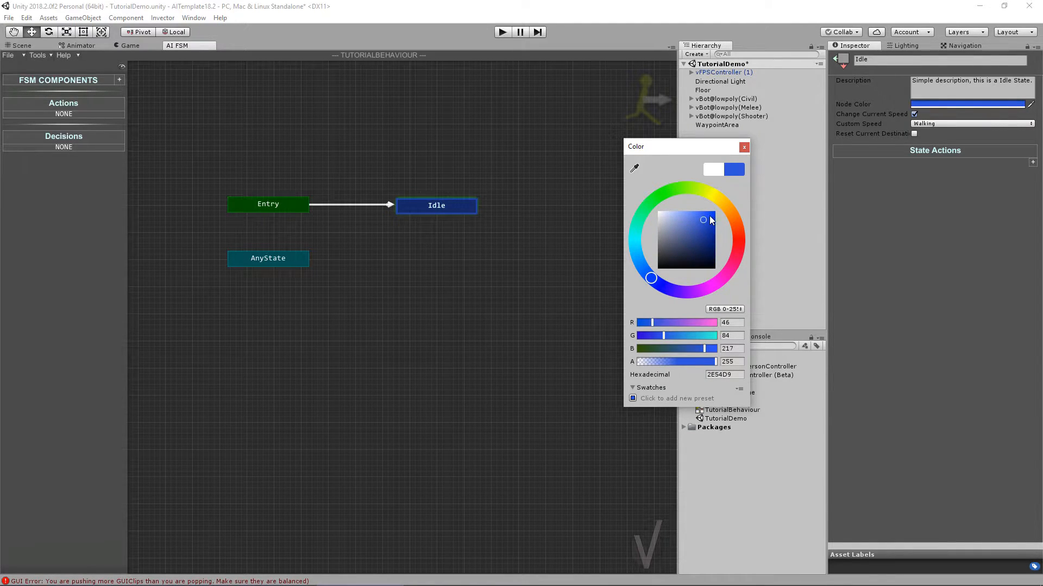
{"action": "left_click", "coordinate": [743, 146]}
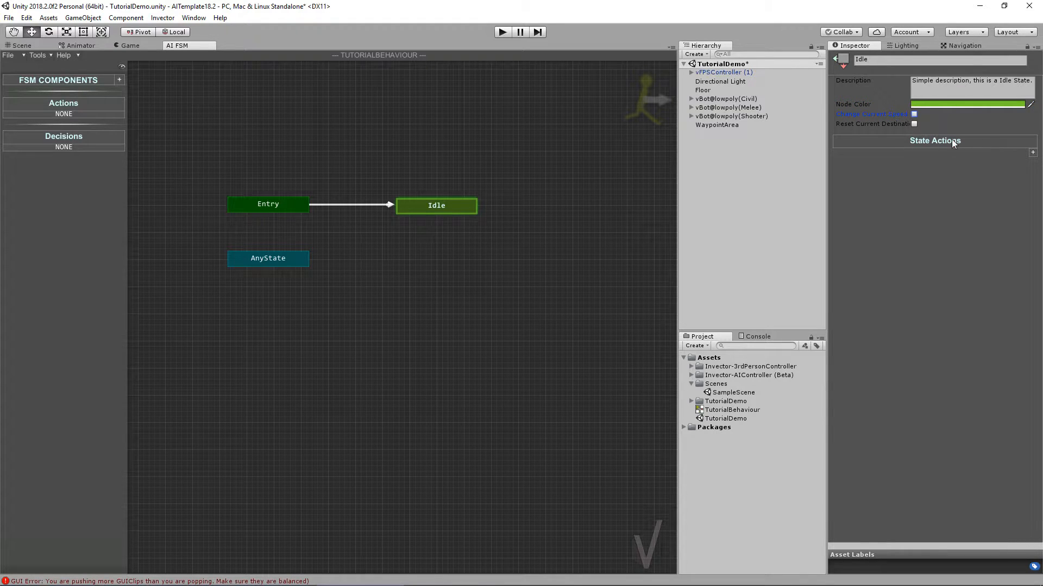
- Make Idle change to the Idle custom speed and reset the current destination
{"action": "left_click", "coordinate": [914, 113]}
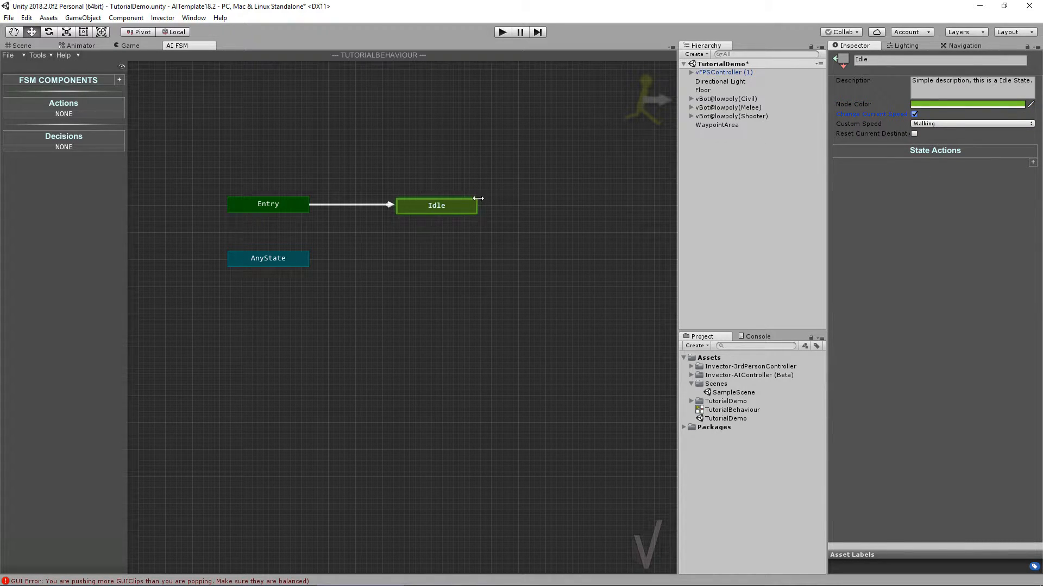
{"action": "mouse_move", "coordinate": [664, 183]}
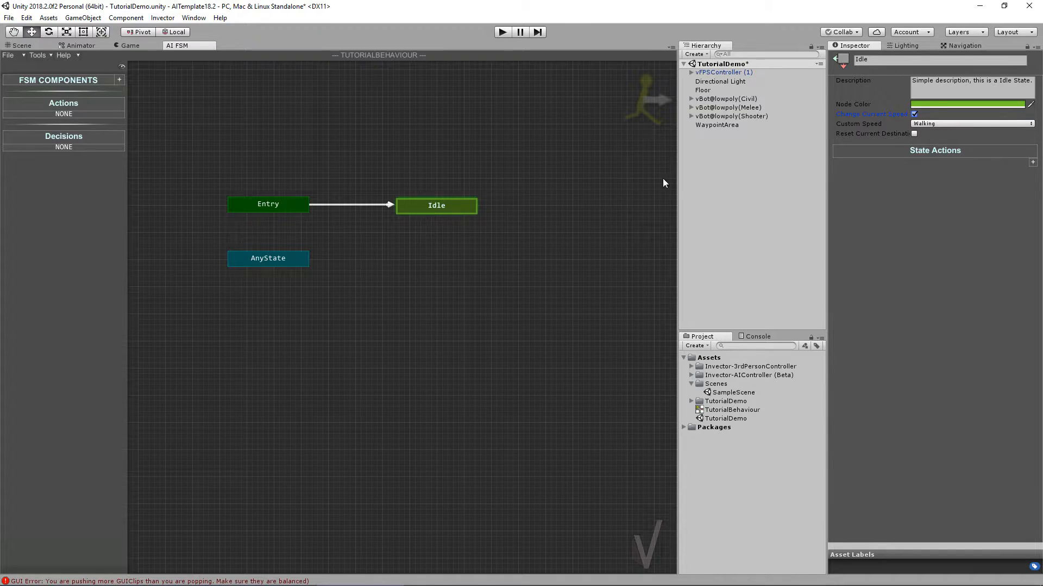
{"action": "left_click", "coordinate": [971, 124]}
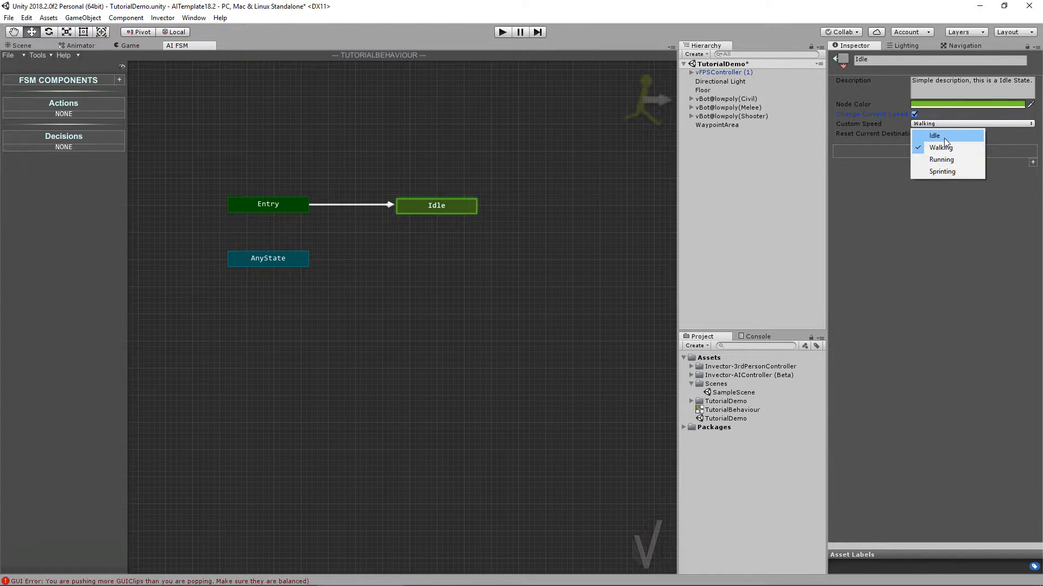
{"action": "left_click", "coordinate": [933, 135]}
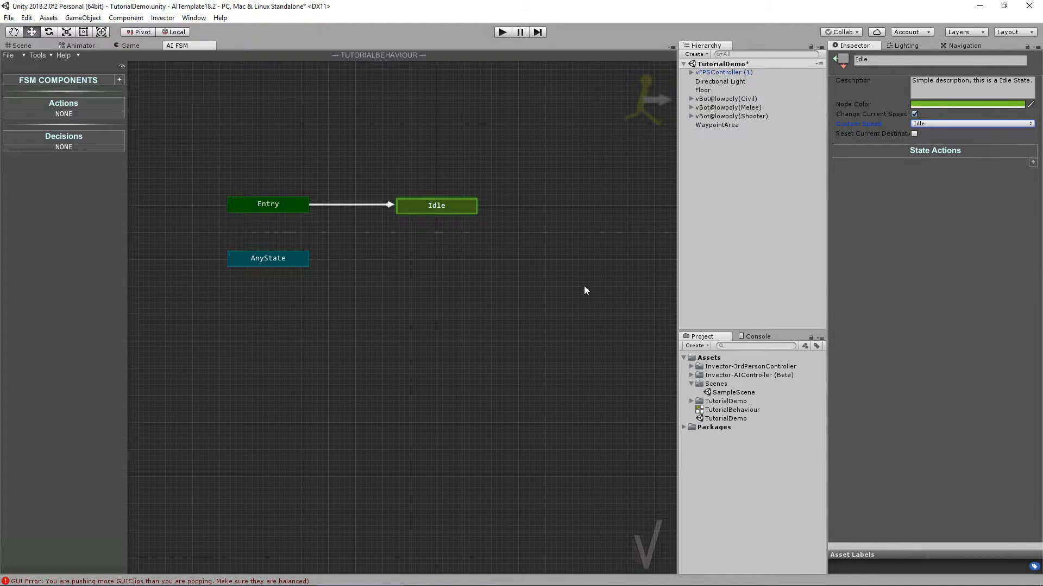
{"action": "mouse_move", "coordinate": [478, 280]}
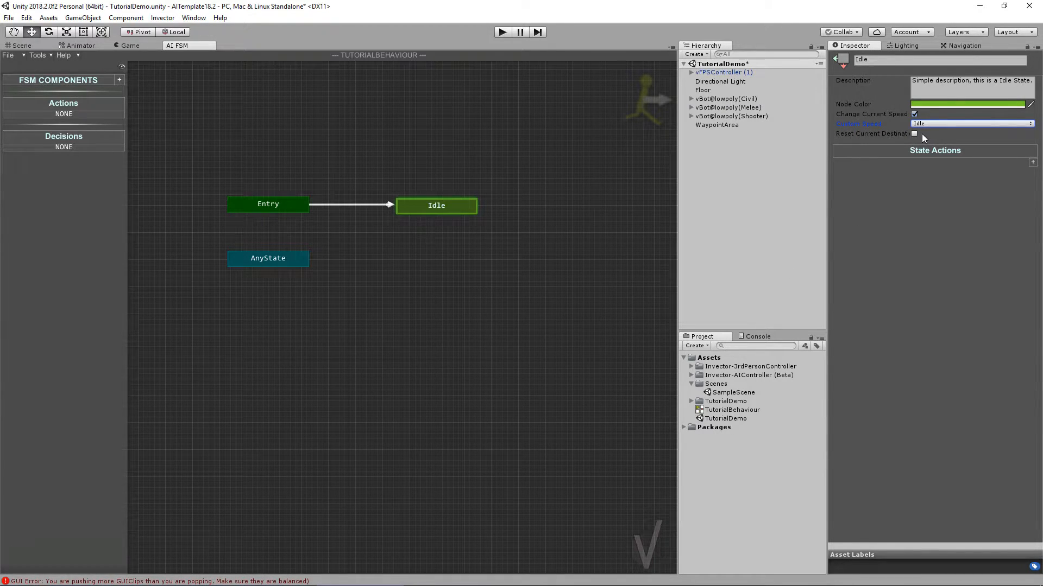
{"action": "left_click", "coordinate": [913, 133]}
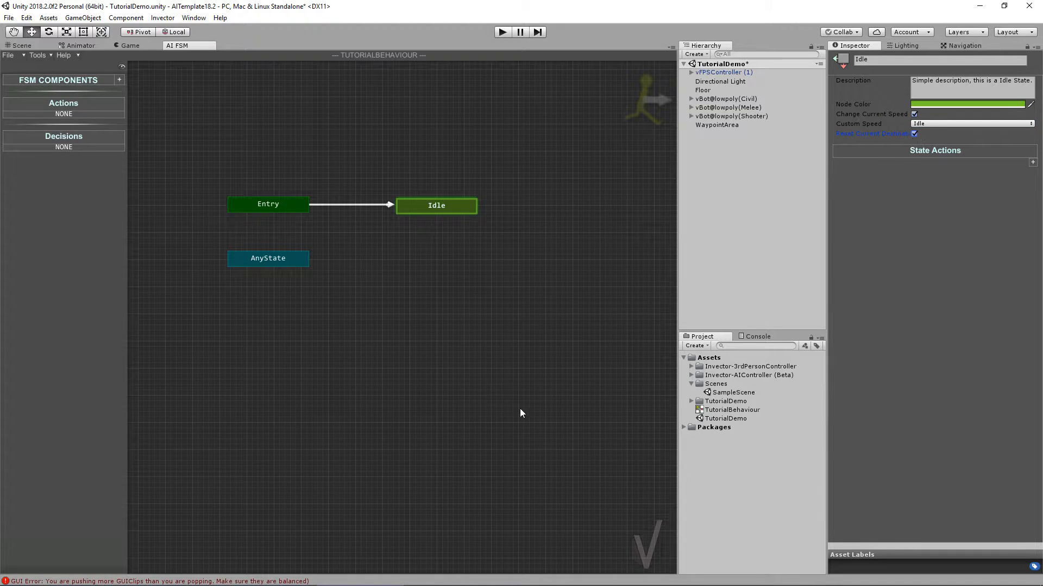
{"action": "mouse_move", "coordinate": [202, 426]}
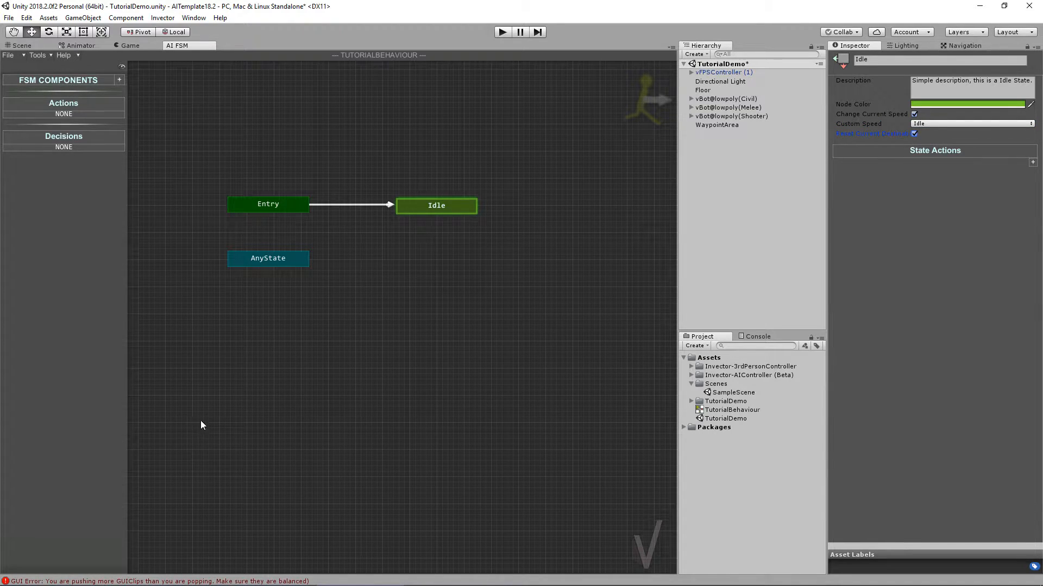
{"action": "mouse_move", "coordinate": [496, 369]}
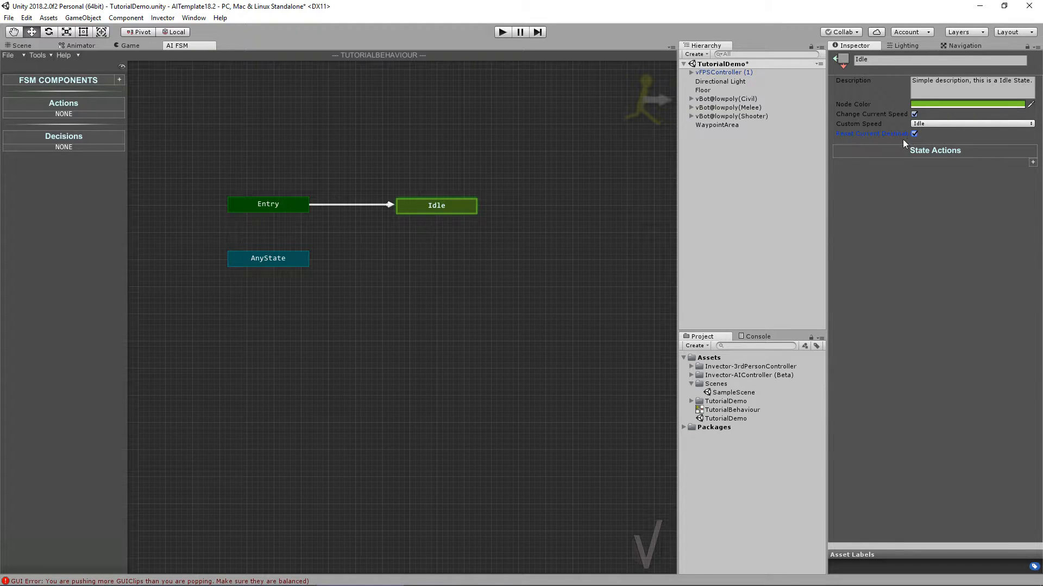
{"action": "left_click", "coordinate": [471, 277]}
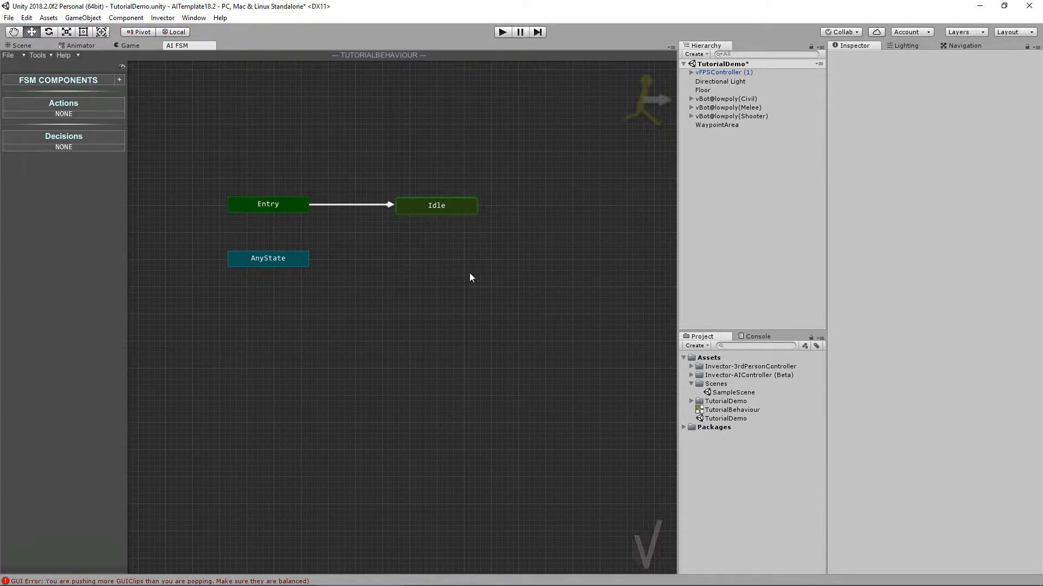
- Add a Patrol (vPatrolAction) FSM component and expand its settings
{"action": "left_click", "coordinate": [119, 80]}
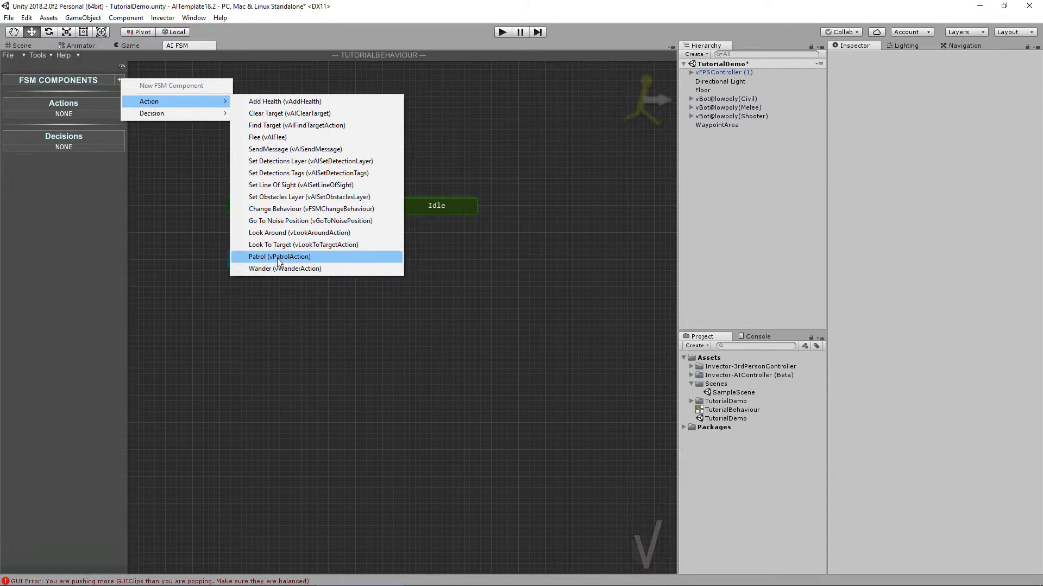
{"action": "left_click", "coordinate": [279, 257]}
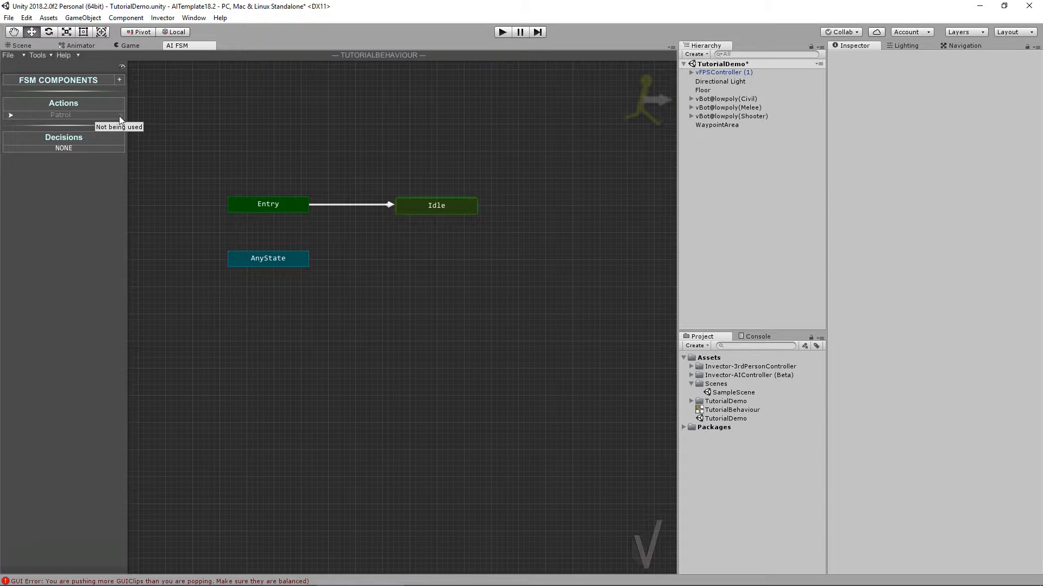
{"action": "mouse_move", "coordinate": [121, 109]}
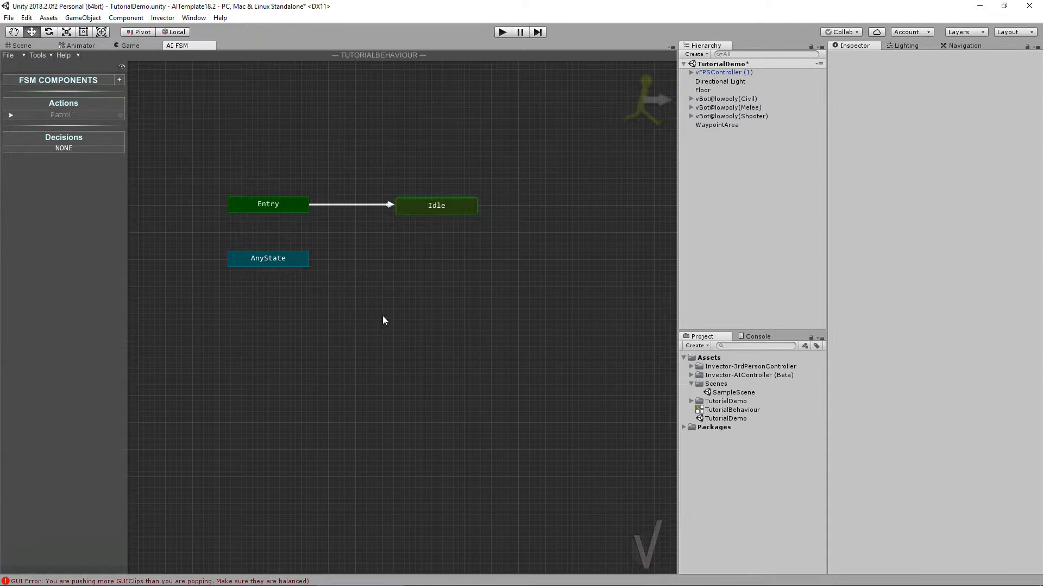
{"action": "mouse_move", "coordinate": [93, 107]}
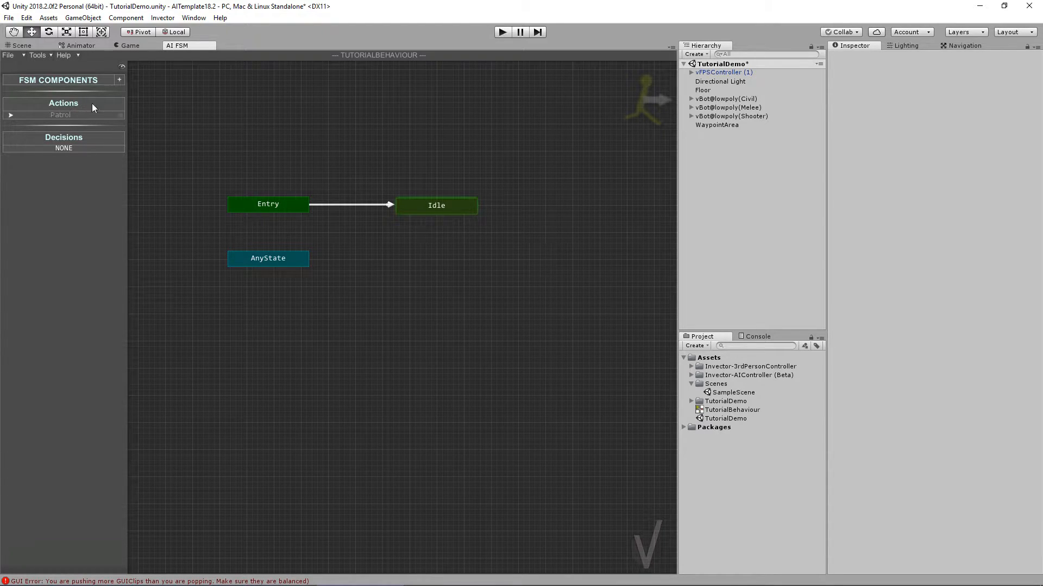
{"action": "right_click", "coordinate": [60, 115]}
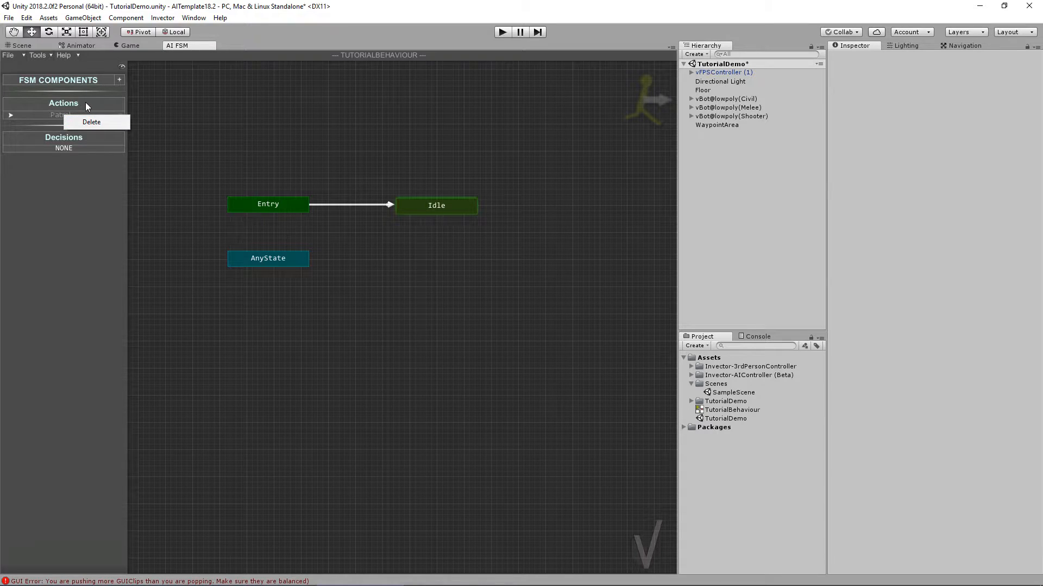
{"action": "left_click", "coordinate": [11, 115]}
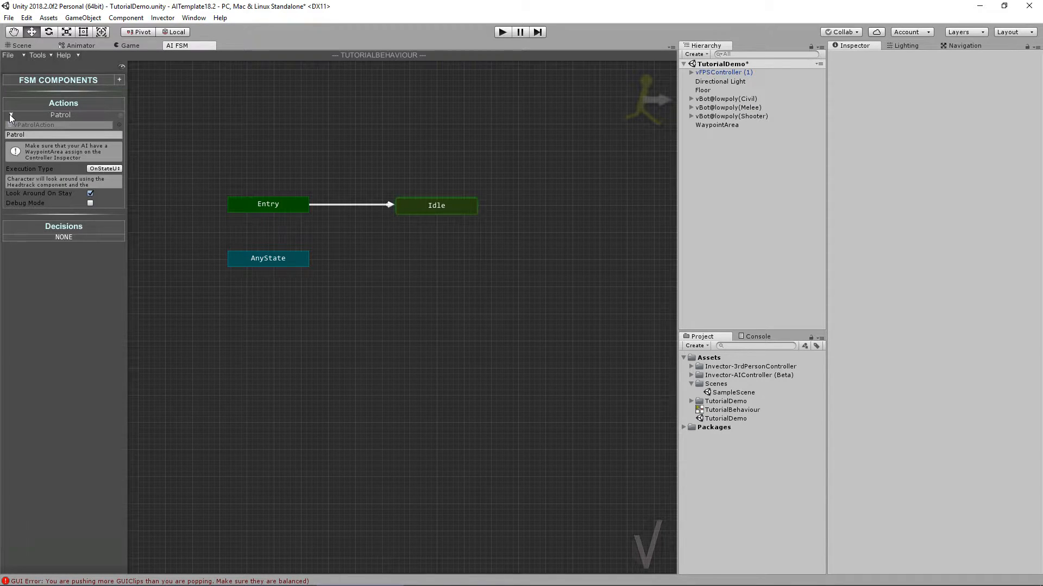
{"action": "right_click", "coordinate": [474, 313]}
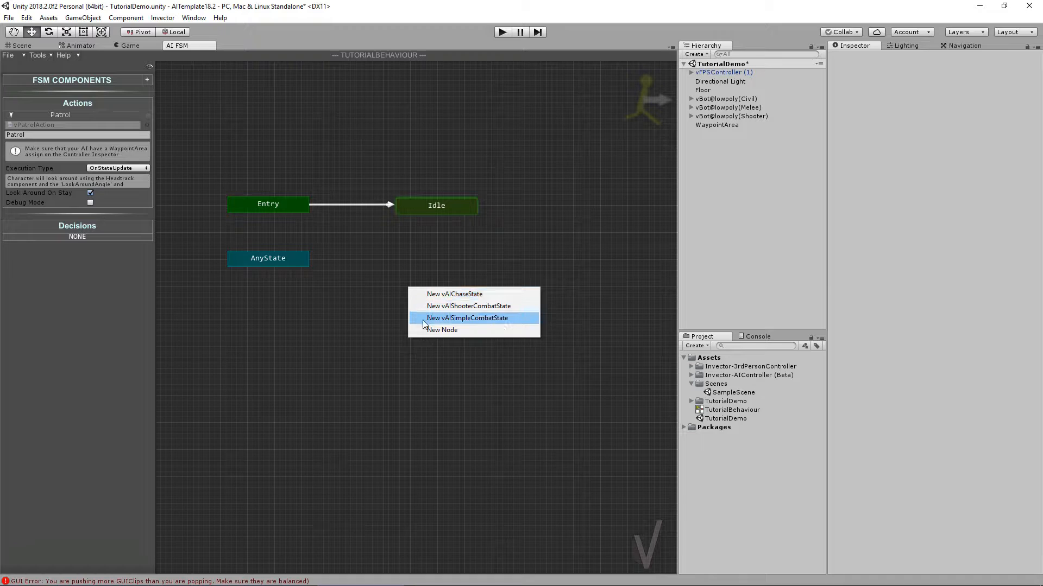
- Create a new state and add the Patrol action to its State Actions
{"action": "left_click", "coordinate": [442, 329]}
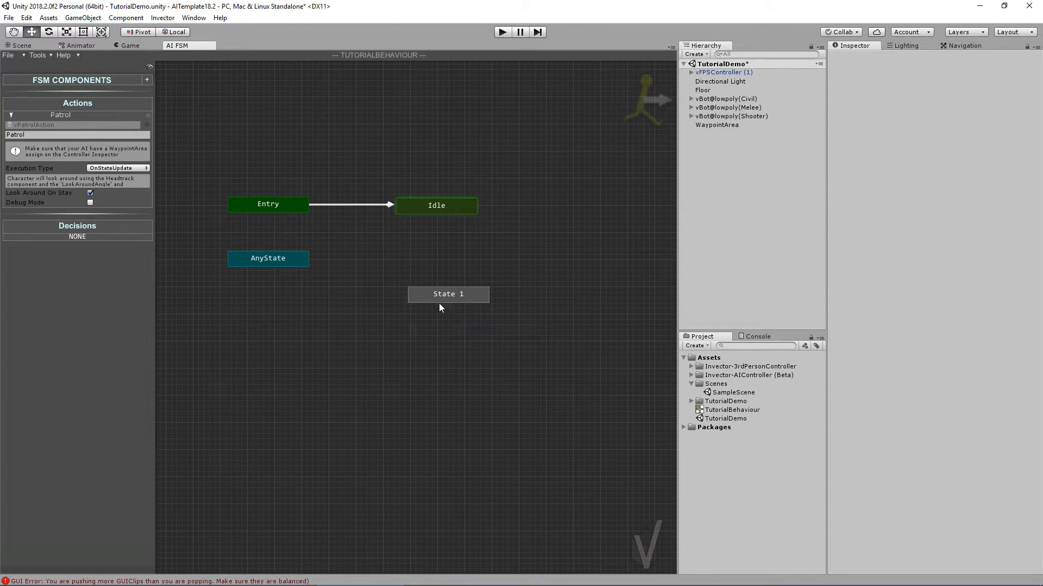
{"action": "left_click", "coordinate": [448, 294]}
{"action": "type", "text": "Patrol"}
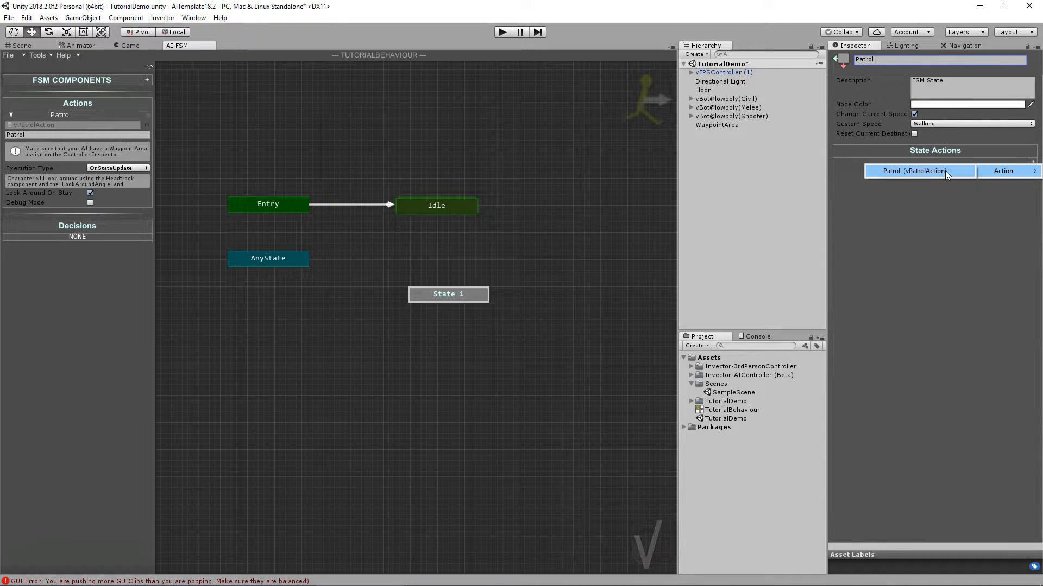
{"action": "left_click", "coordinate": [918, 171]}
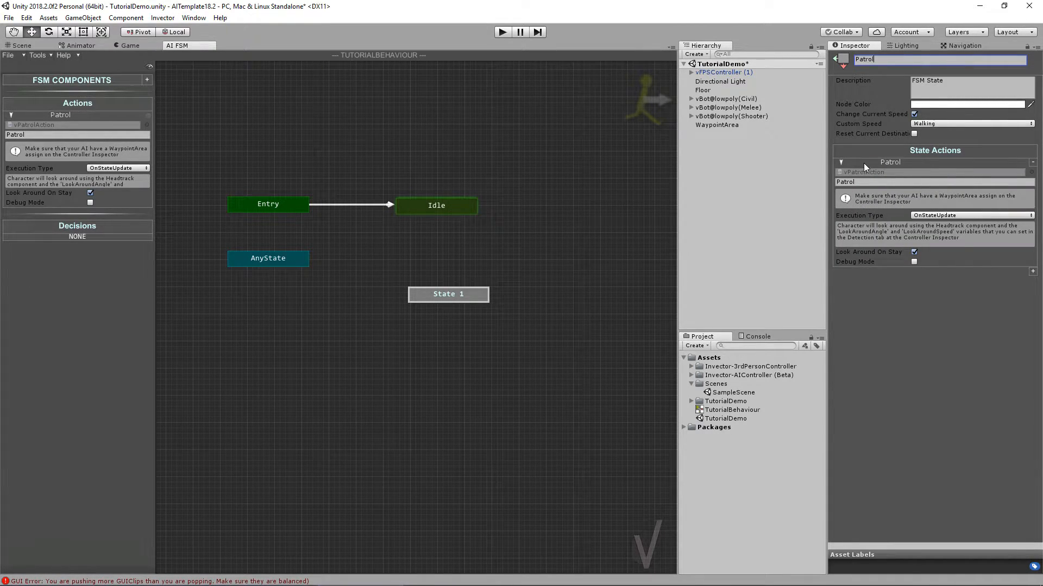
{"action": "mouse_move", "coordinate": [877, 125]}
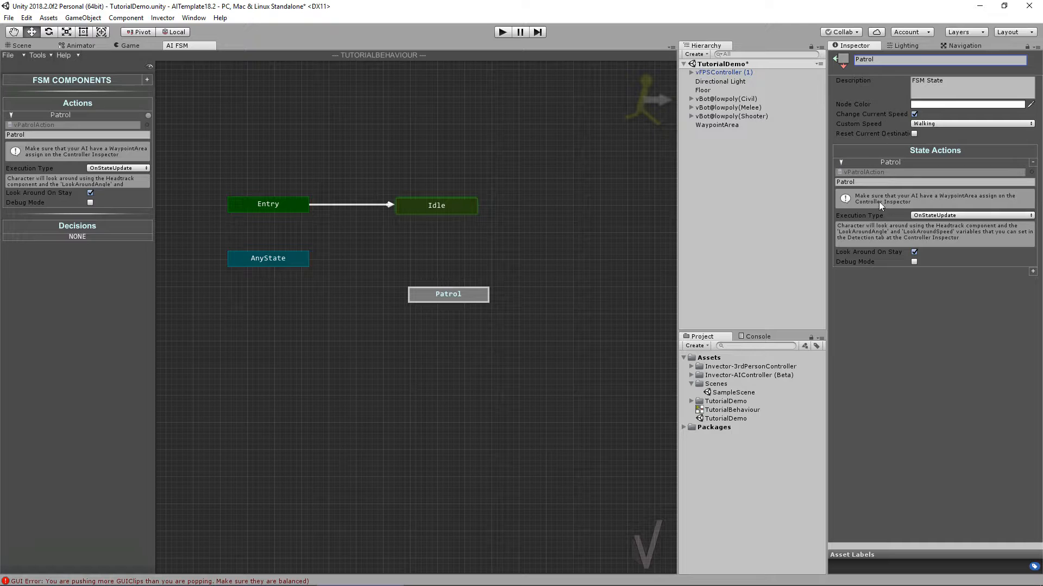
{"action": "mouse_move", "coordinate": [853, 224]}
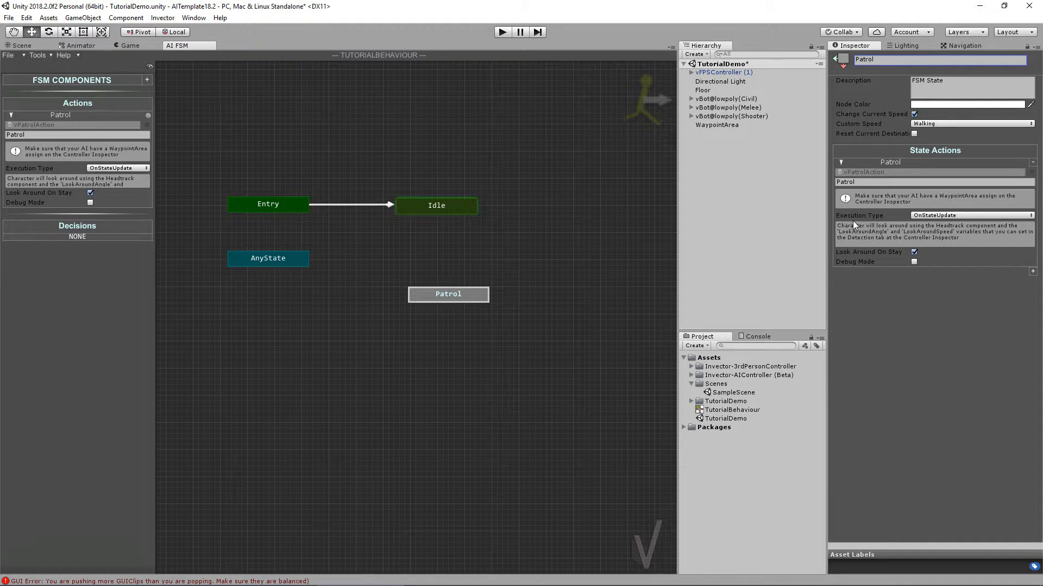
{"action": "left_click", "coordinate": [969, 215]}
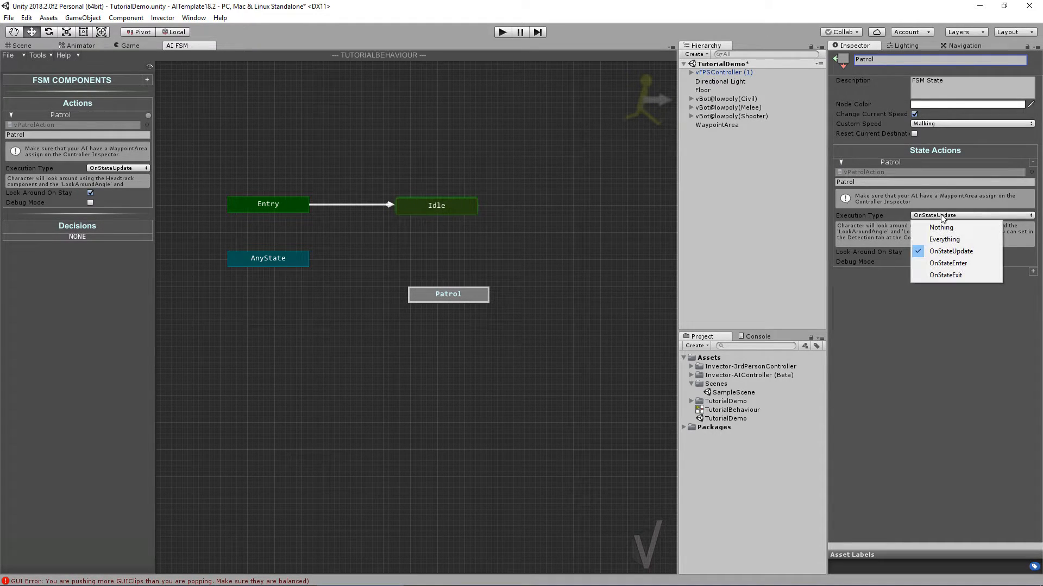
{"action": "mouse_move", "coordinate": [950, 251]}
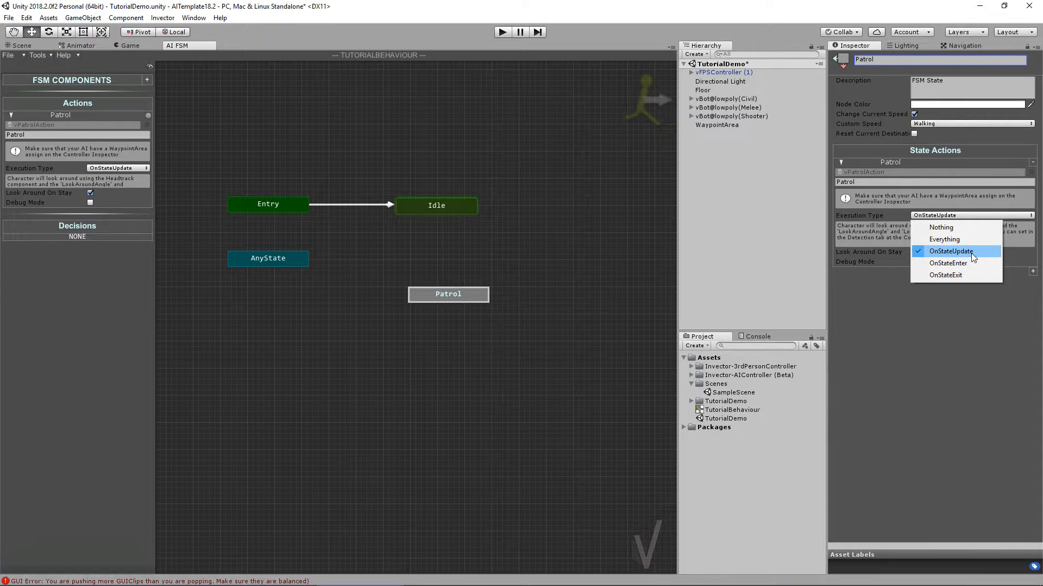
{"action": "mouse_move", "coordinate": [945, 275]}
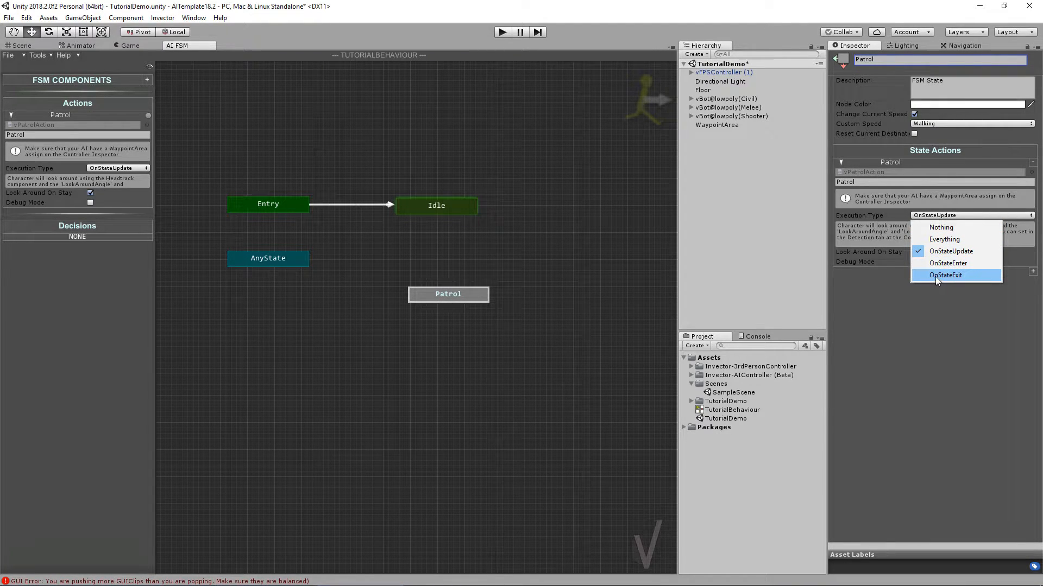
{"action": "mouse_move", "coordinate": [951, 251]}
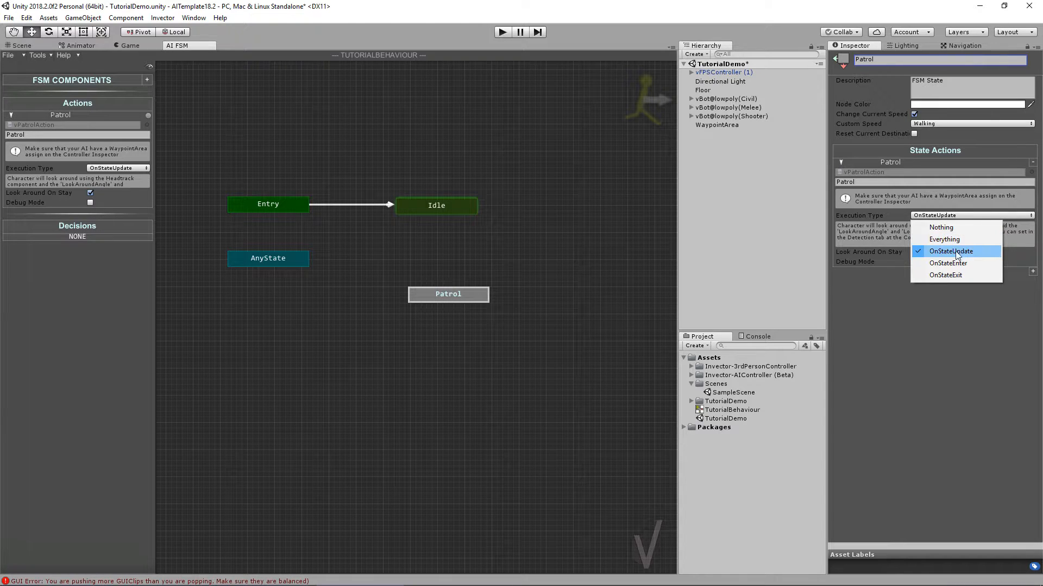
{"action": "mouse_move", "coordinate": [947, 263]}
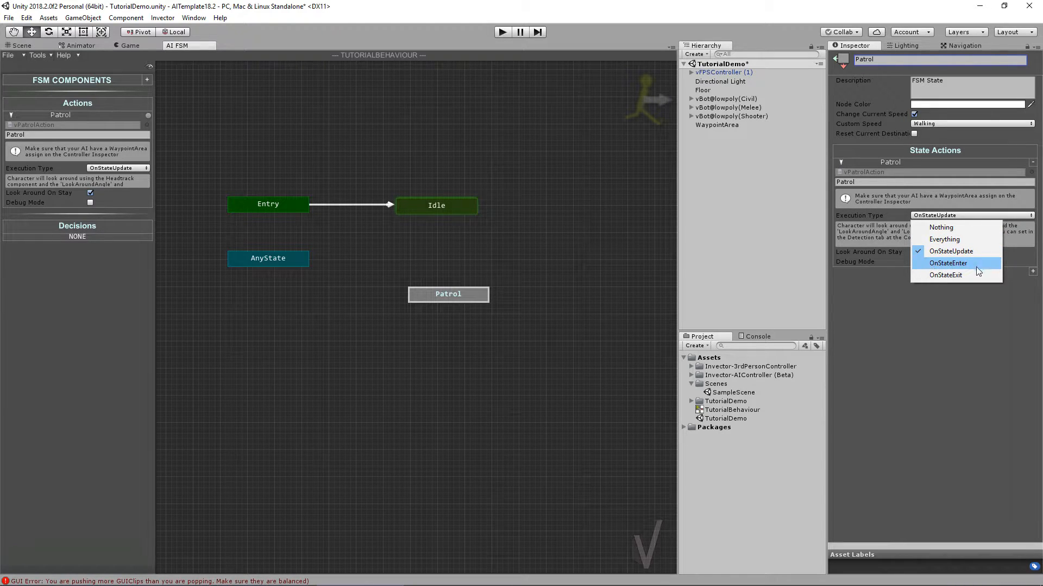
{"action": "mouse_move", "coordinate": [945, 275]}
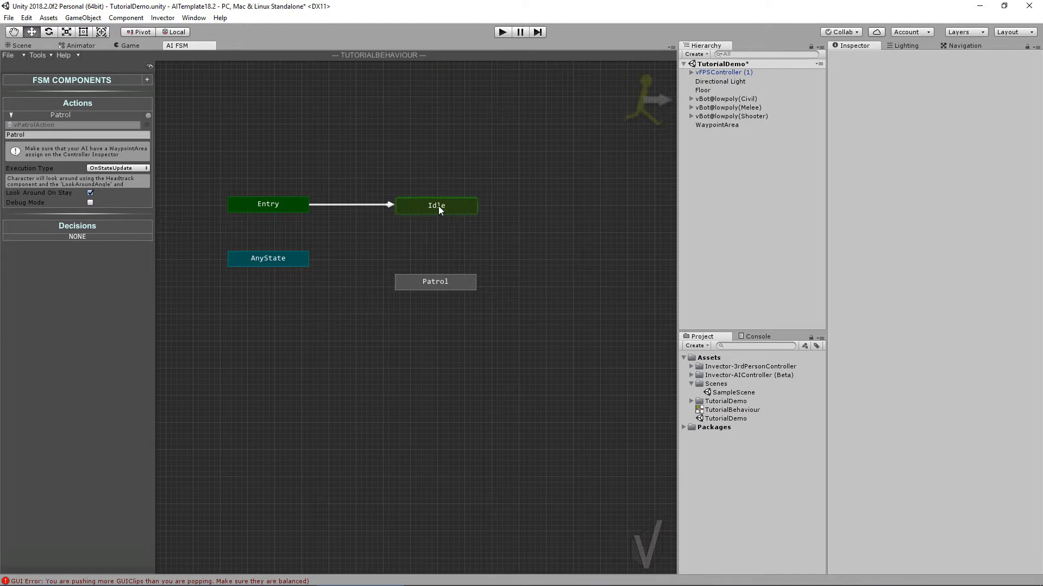
- Link Idle to Patrol with a 0 transition delay and place Patrol right of Idle
{"action": "left_click", "coordinate": [436, 205]}
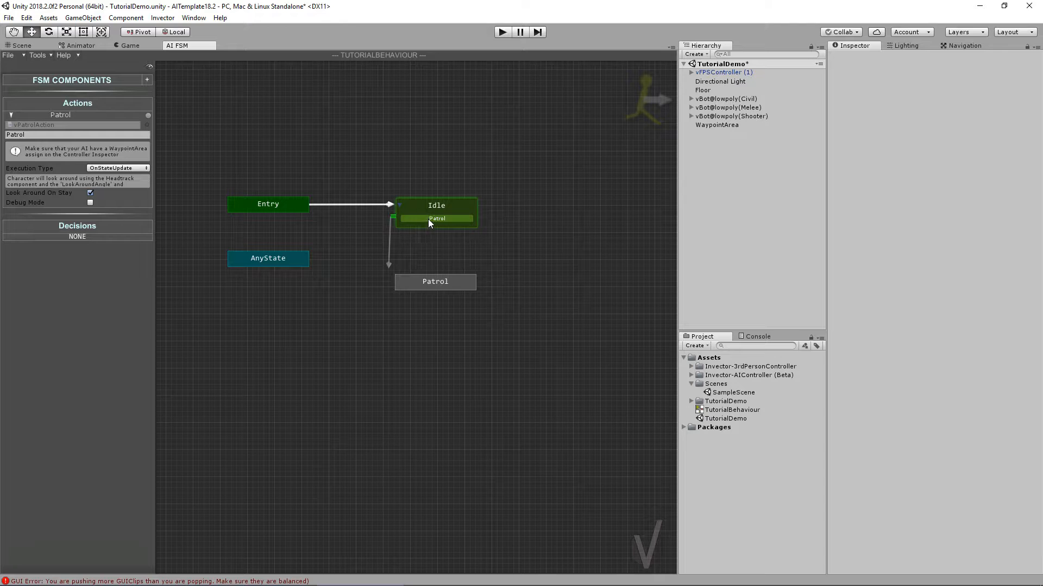
{"action": "mouse_move", "coordinate": [435, 282]}
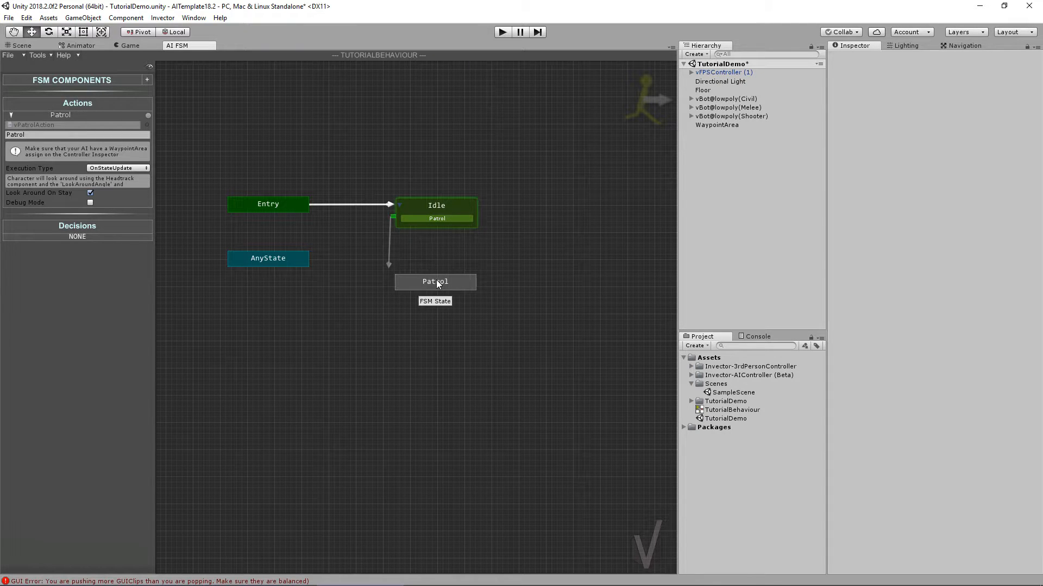
{"action": "mouse_move", "coordinate": [512, 239]}
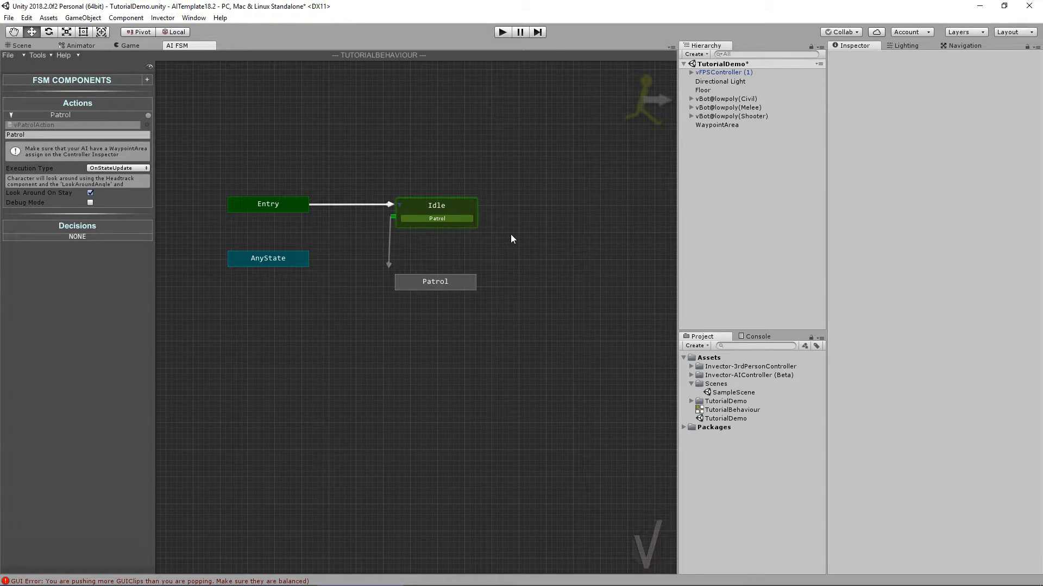
{"action": "left_click", "coordinate": [435, 204]}
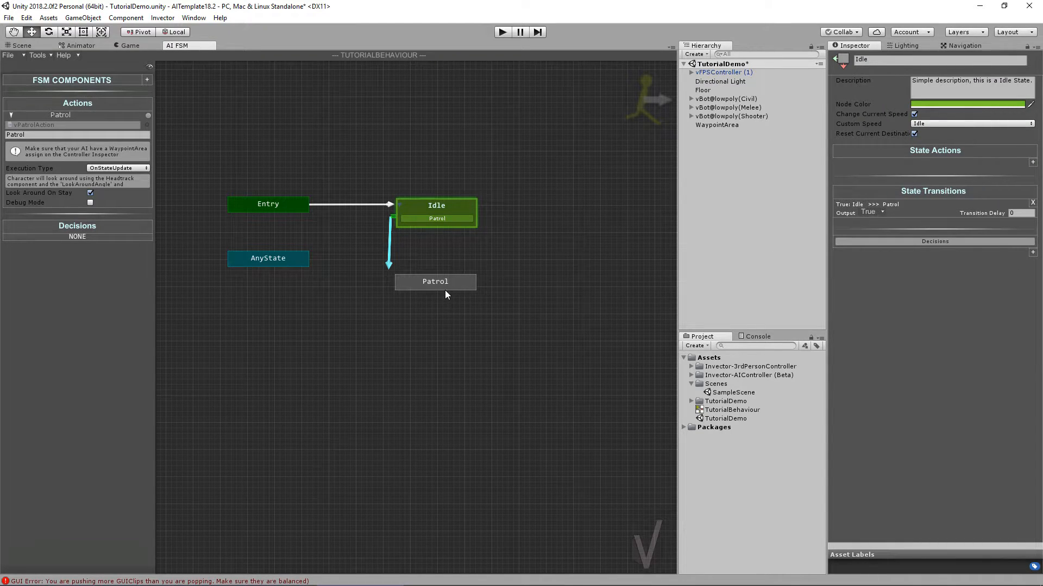
{"action": "mouse_move", "coordinate": [909, 222]}
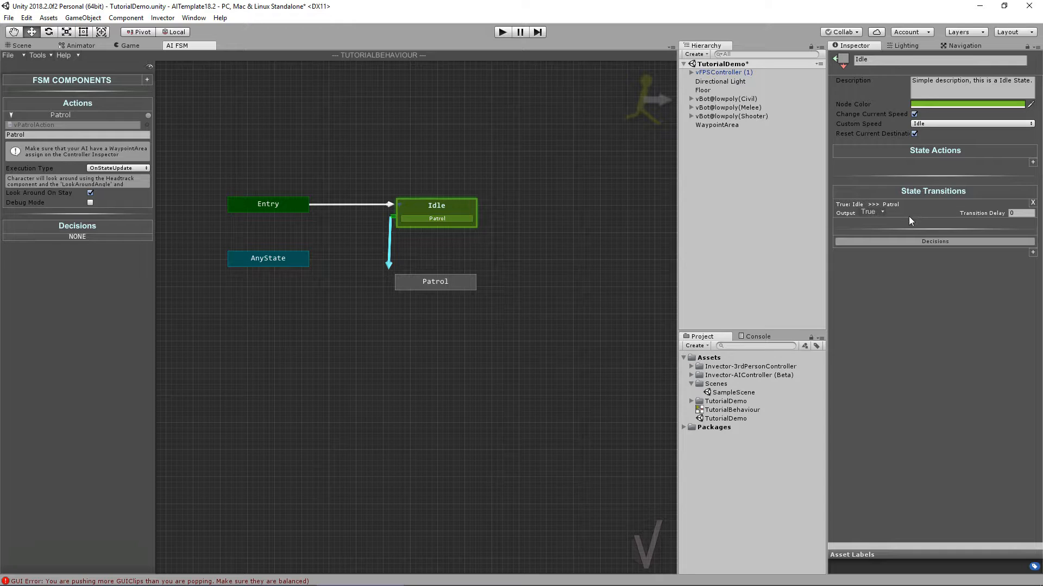
{"action": "left_click", "coordinate": [1015, 213]}
{"action": "type", "text": "5"}
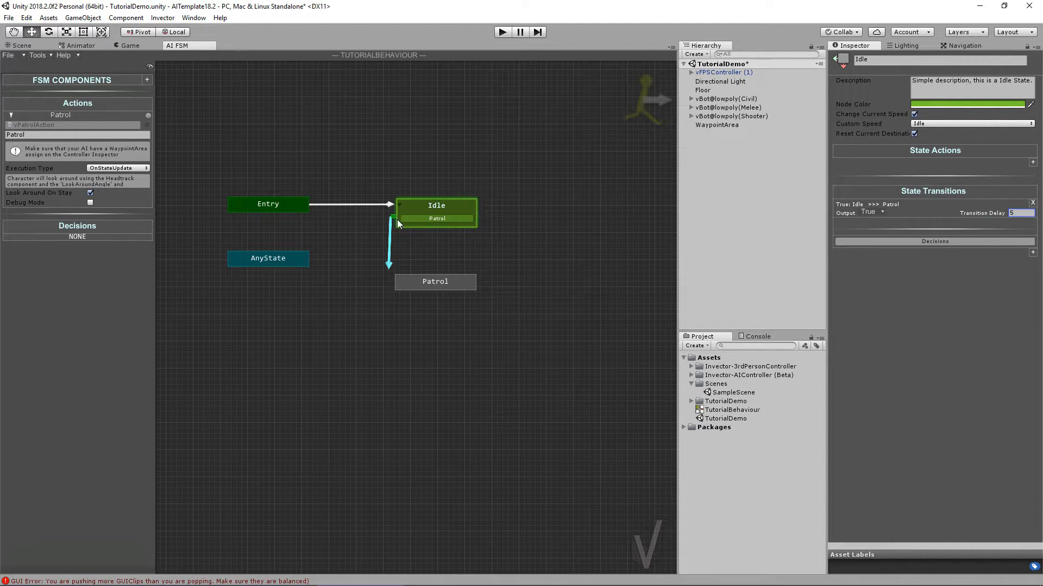
{"action": "left_click", "coordinate": [435, 280]}
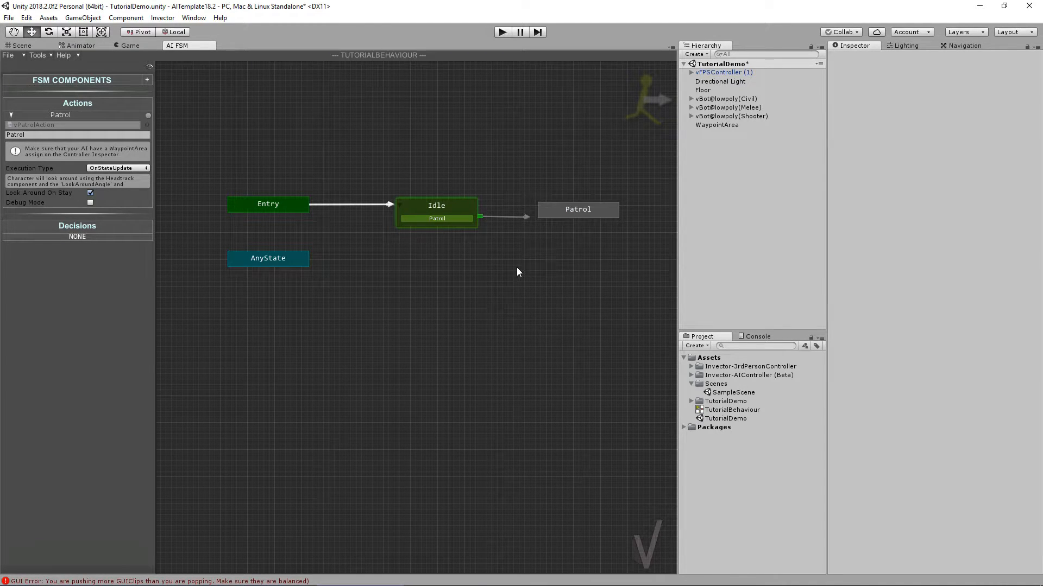
{"action": "left_click", "coordinate": [21, 45]}
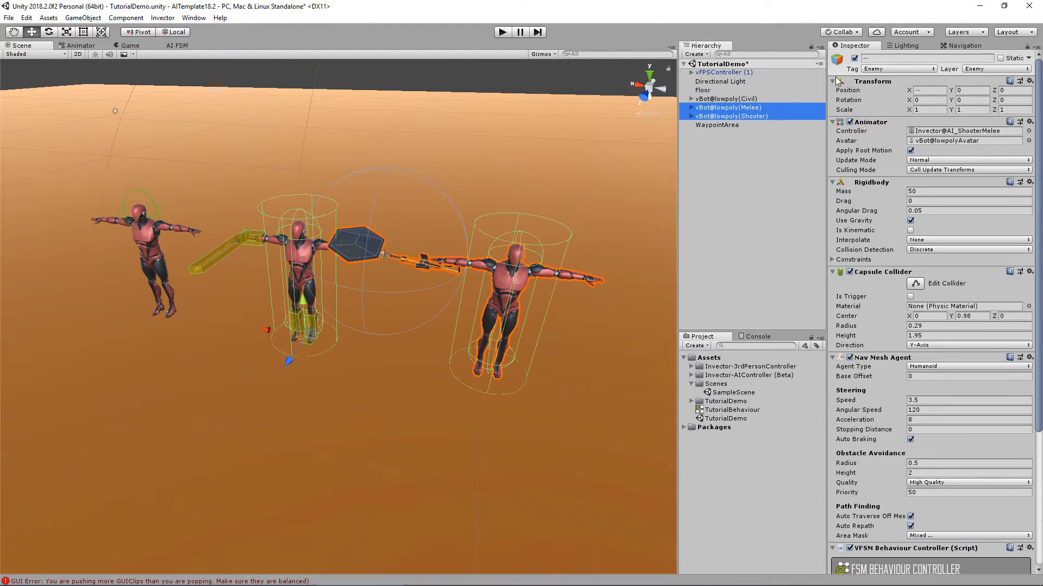
- Confirm the Civil bot's TutorialBehaviour FSM and Waypoint Area, then play-test and stop
{"action": "left_click", "coordinate": [726, 98]}
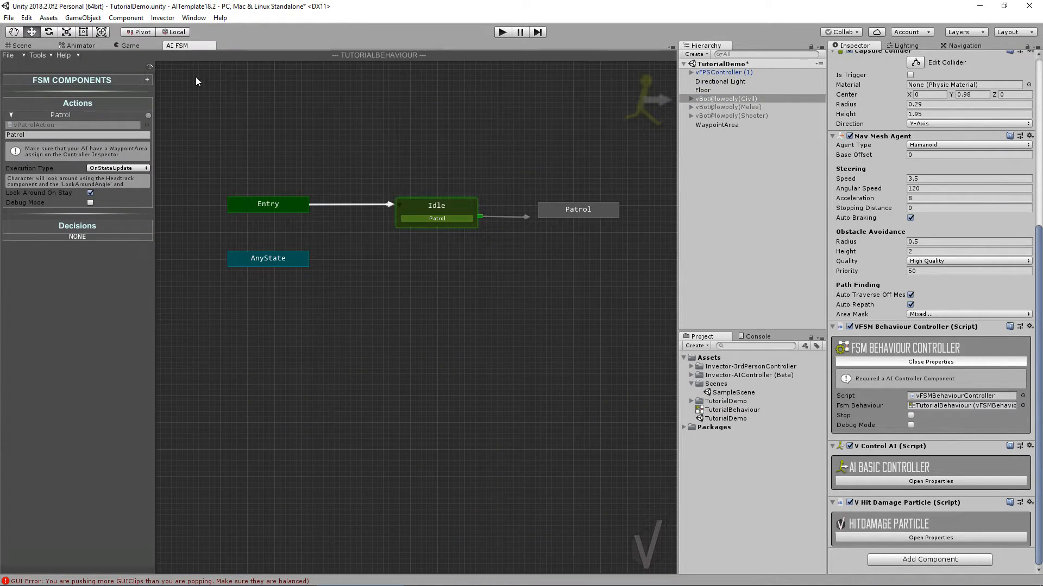
{"action": "left_click", "coordinate": [577, 209]}
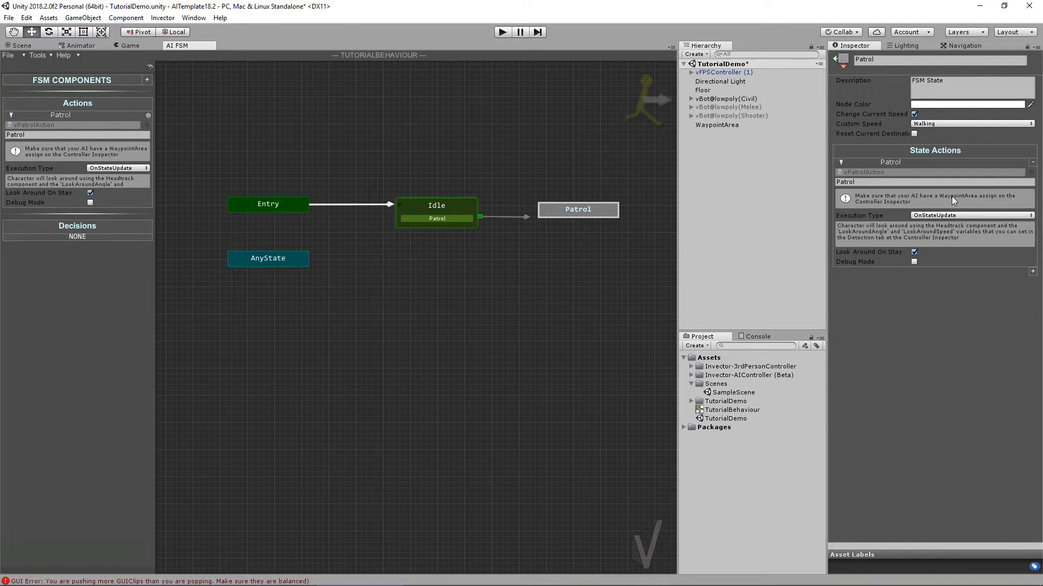
{"action": "mouse_move", "coordinate": [938, 209]}
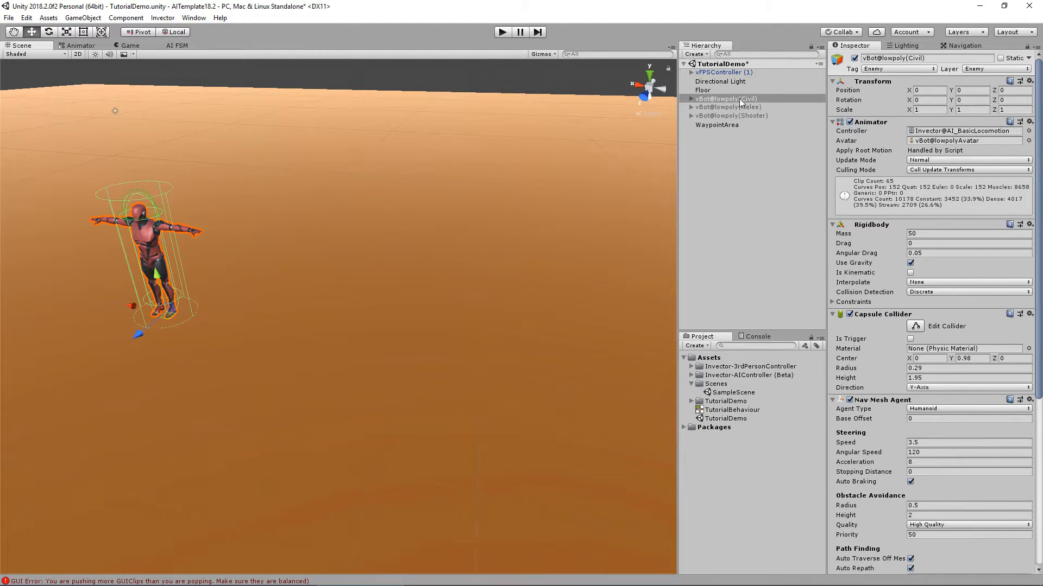
{"action": "scroll", "scroll_direction": "down", "scroll_amount": 3}
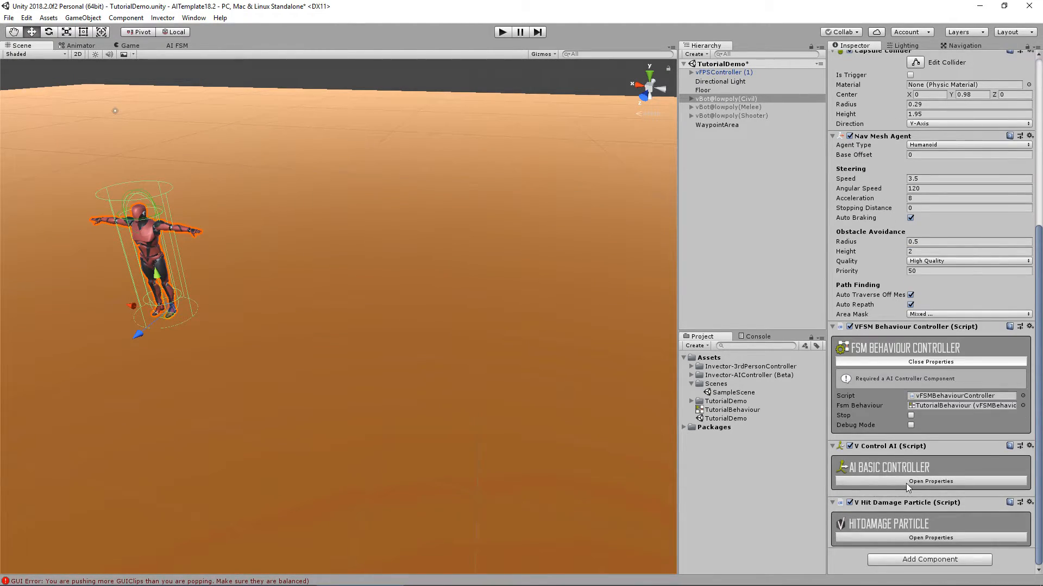
{"action": "left_click", "coordinate": [930, 480]}
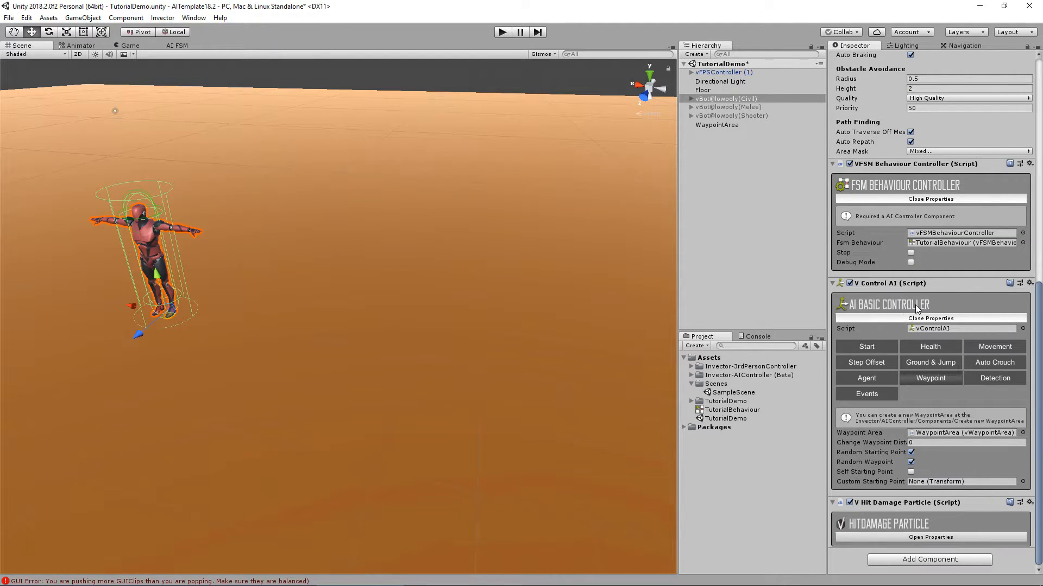
{"action": "mouse_move", "coordinate": [945, 442]}
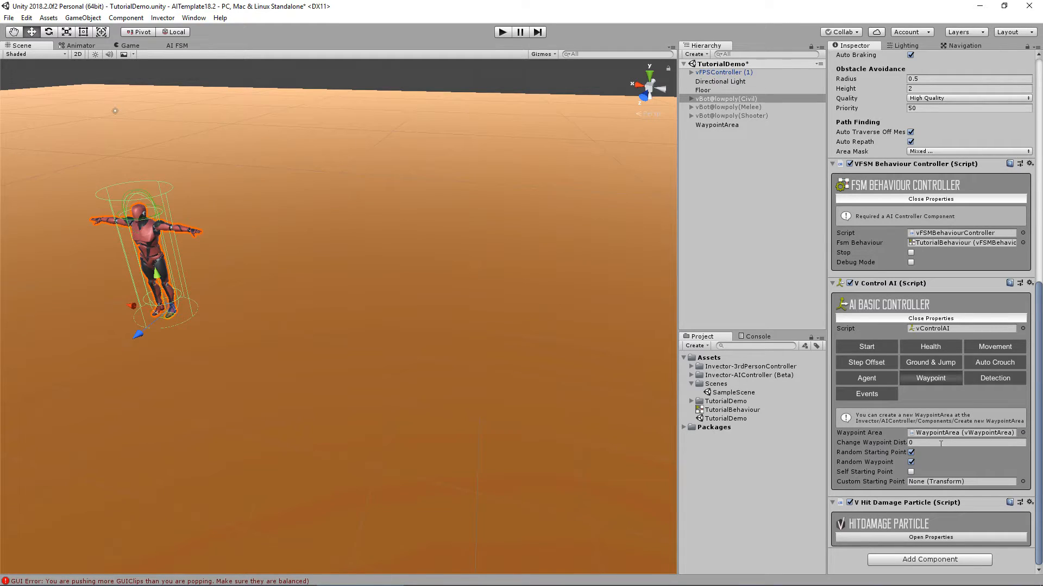
{"action": "left_click", "coordinate": [717, 125]}
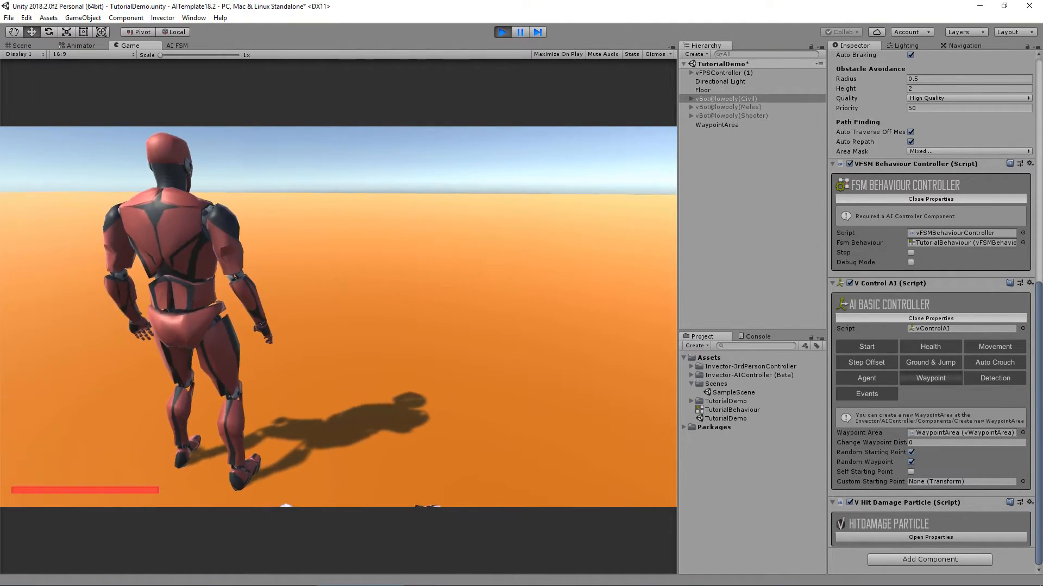
{"action": "left_click", "coordinate": [177, 45]}
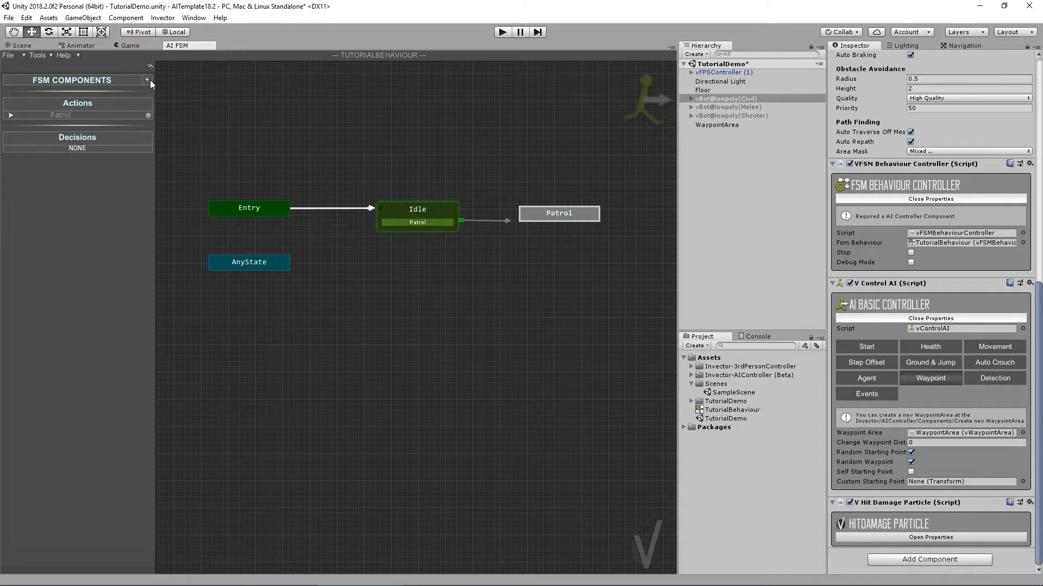
- Create a new FSM state and rename it Flee
{"action": "left_click", "coordinate": [146, 80]}
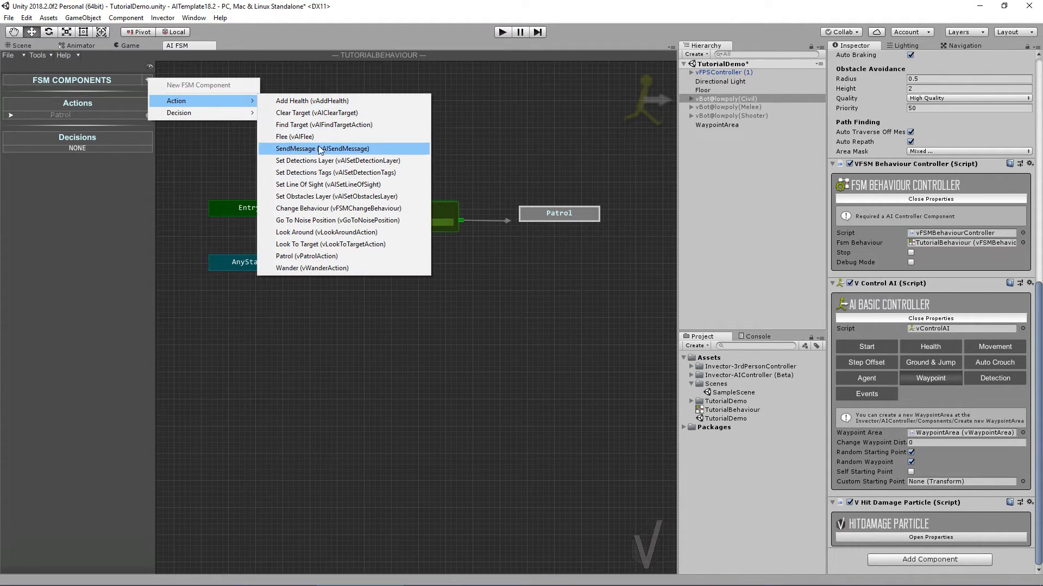
{"action": "mouse_move", "coordinate": [313, 136]}
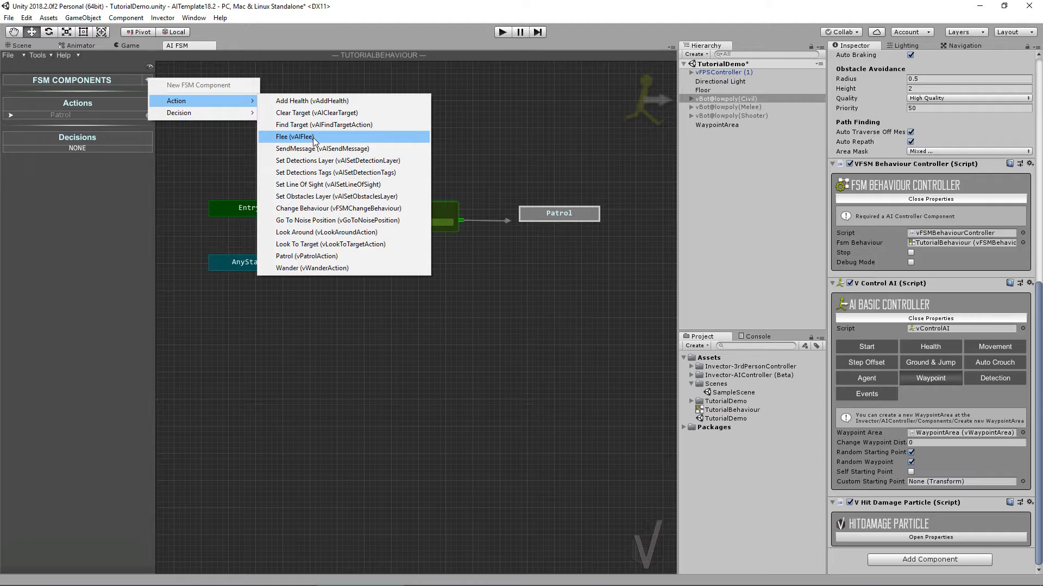
{"action": "left_click", "coordinate": [295, 136]}
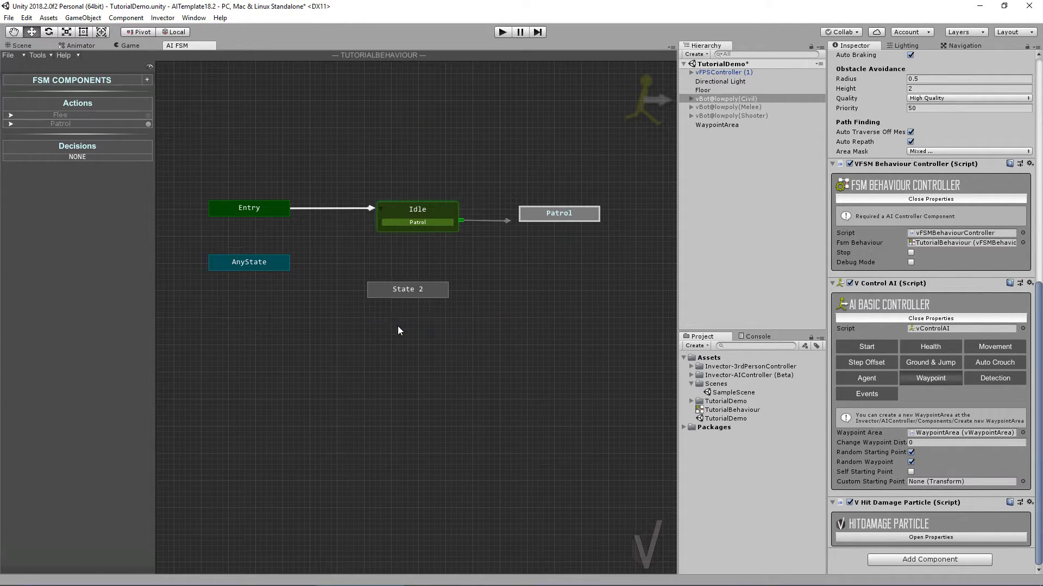
{"action": "left_click", "coordinate": [406, 289]}
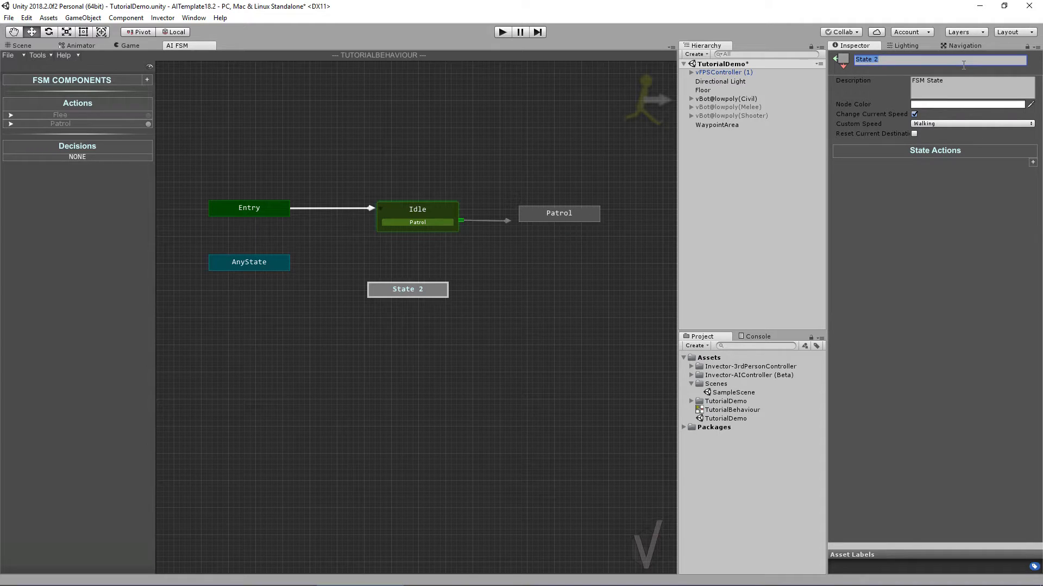
{"action": "type", "text": "Flee"}
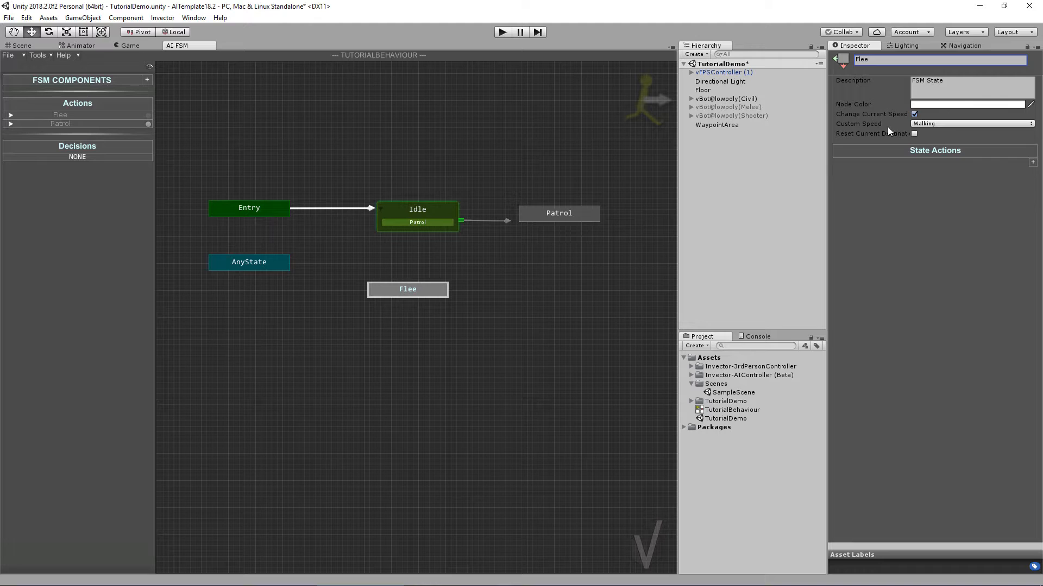
- Make Flee use Sprinting speed, reset its current destination, and add a state action
{"action": "left_click", "coordinate": [970, 124]}
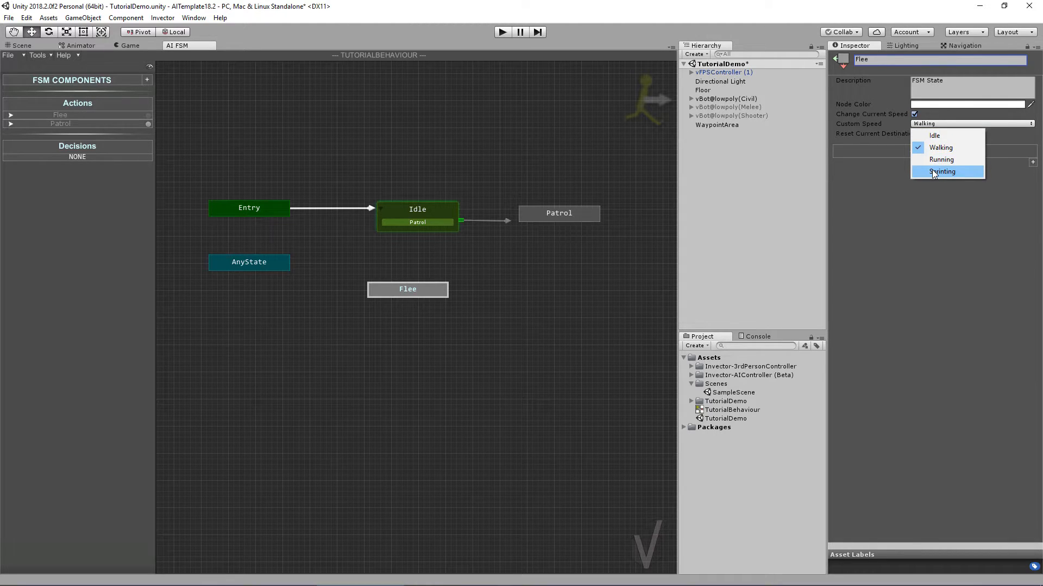
{"action": "left_click", "coordinate": [941, 171]}
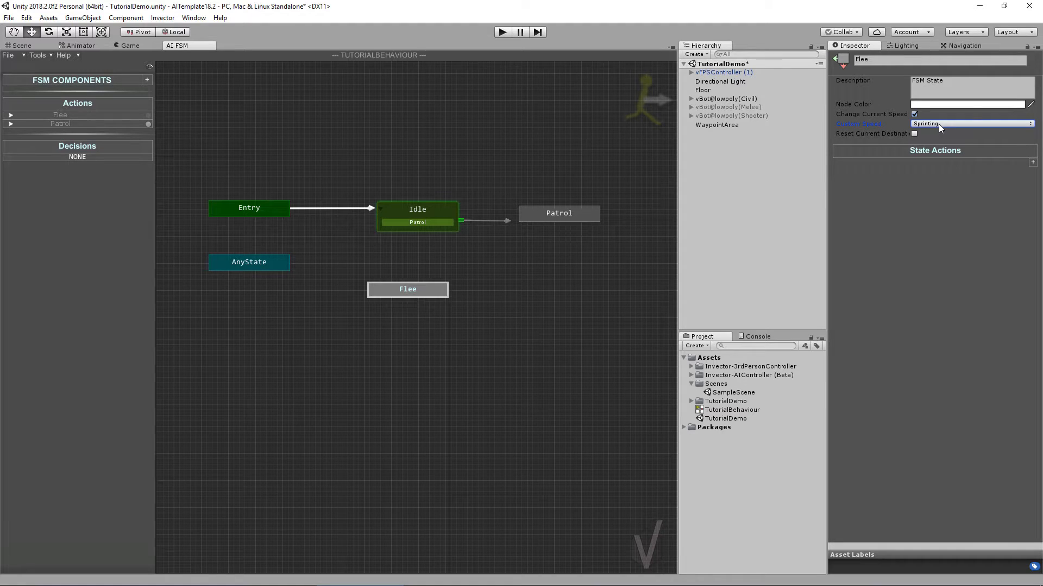
{"action": "mouse_move", "coordinate": [819, 205]}
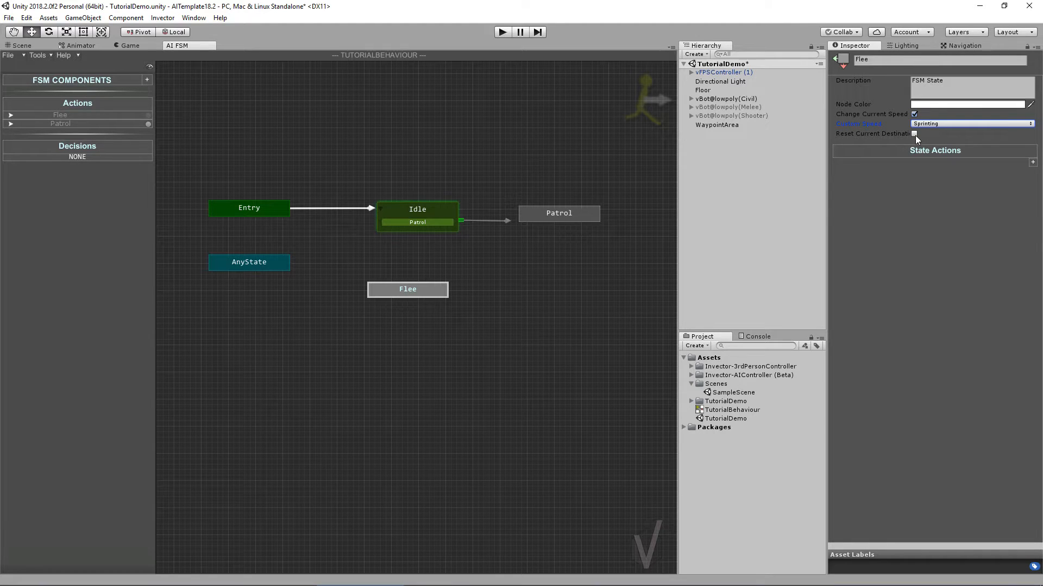
{"action": "left_click", "coordinate": [913, 133]}
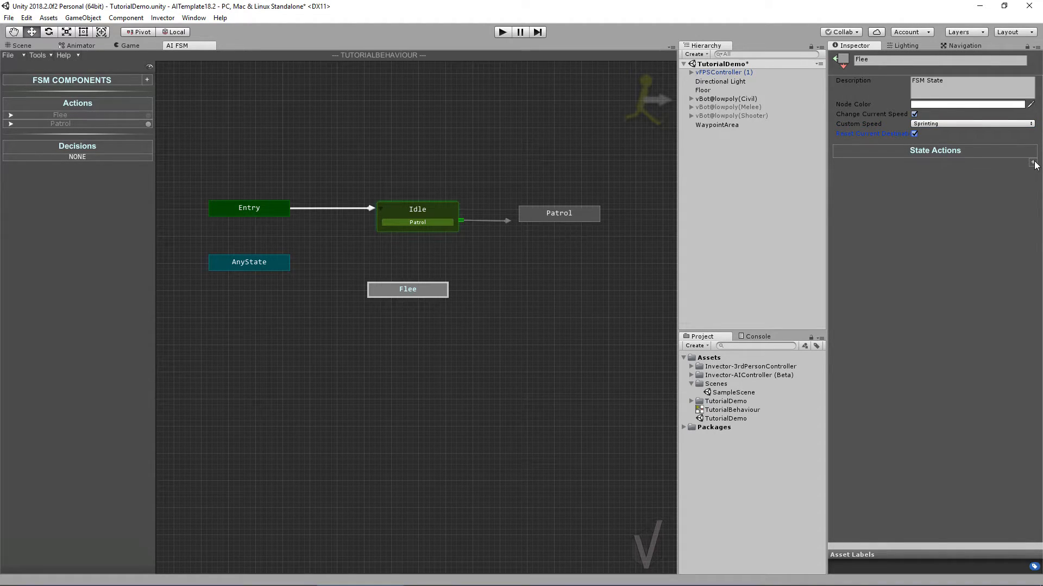
{"action": "left_click", "coordinate": [1032, 163]}
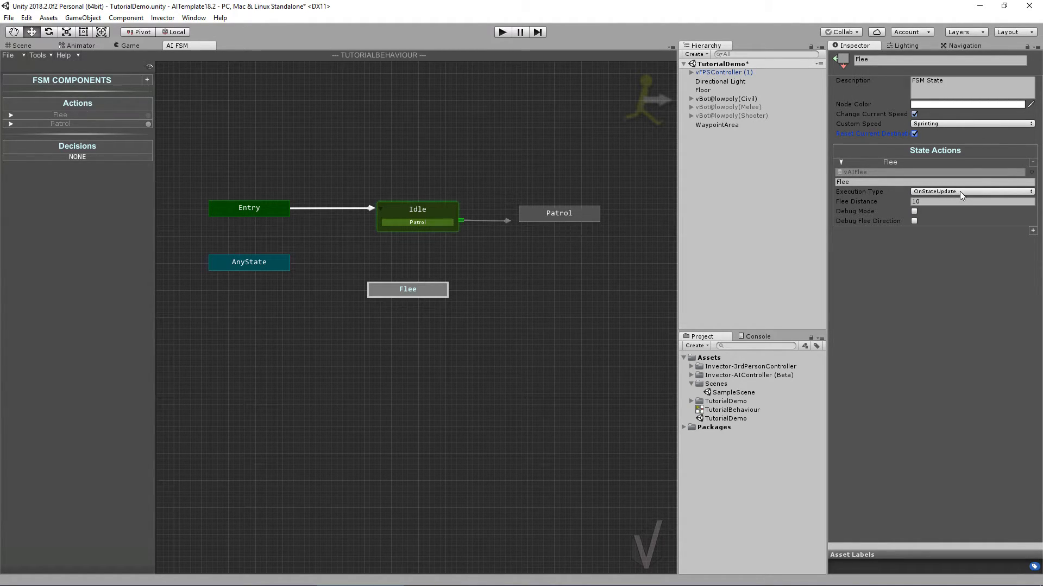
{"action": "mouse_move", "coordinate": [868, 204]}
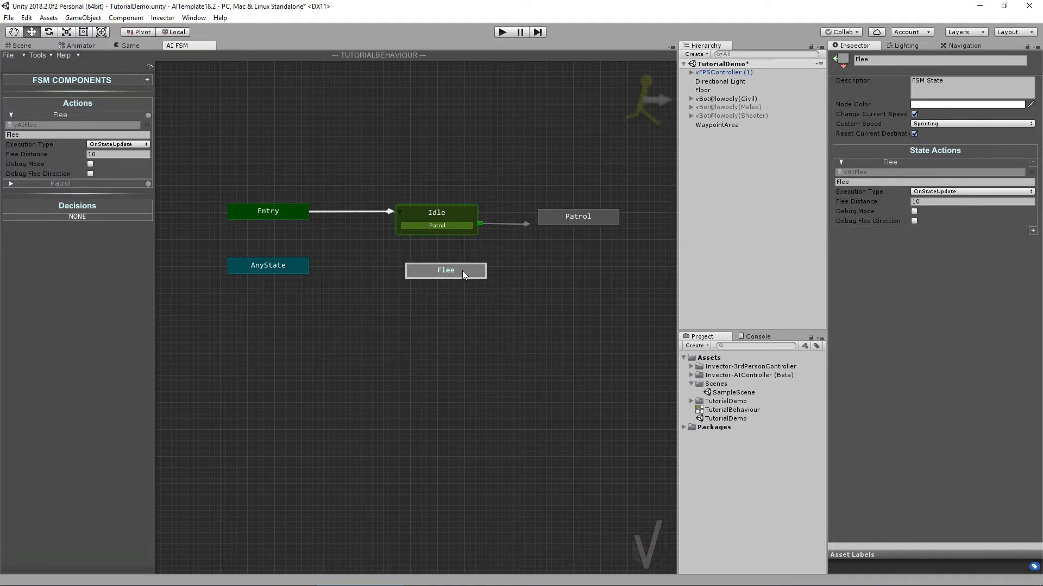
- Align Flee under Idle and start a new transition from AnyState to Flee
{"action": "left_click_drag", "start_coordinate": [445, 270], "coordinate": [437, 268]}
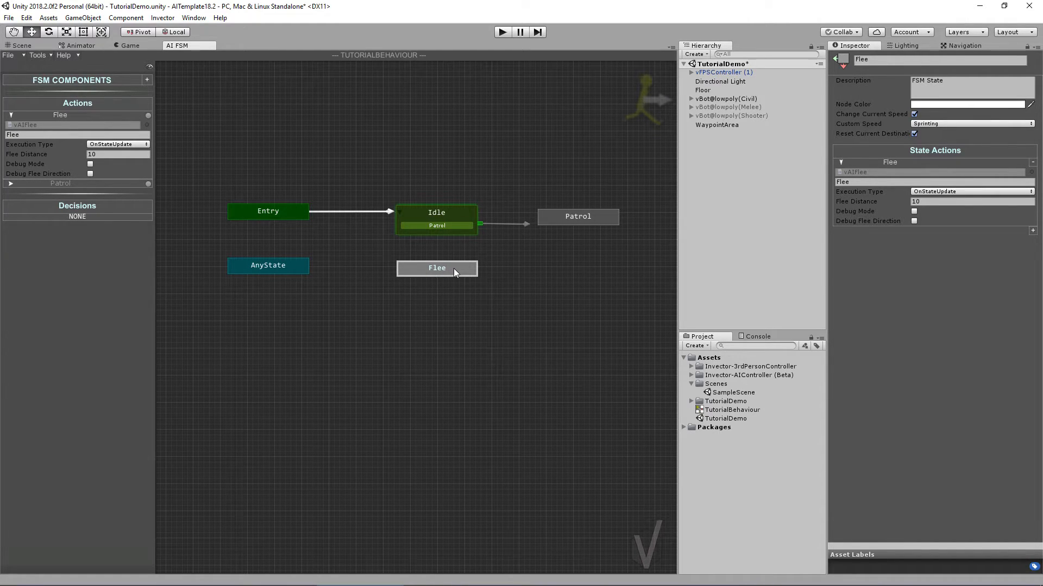
{"action": "mouse_move", "coordinate": [351, 286]}
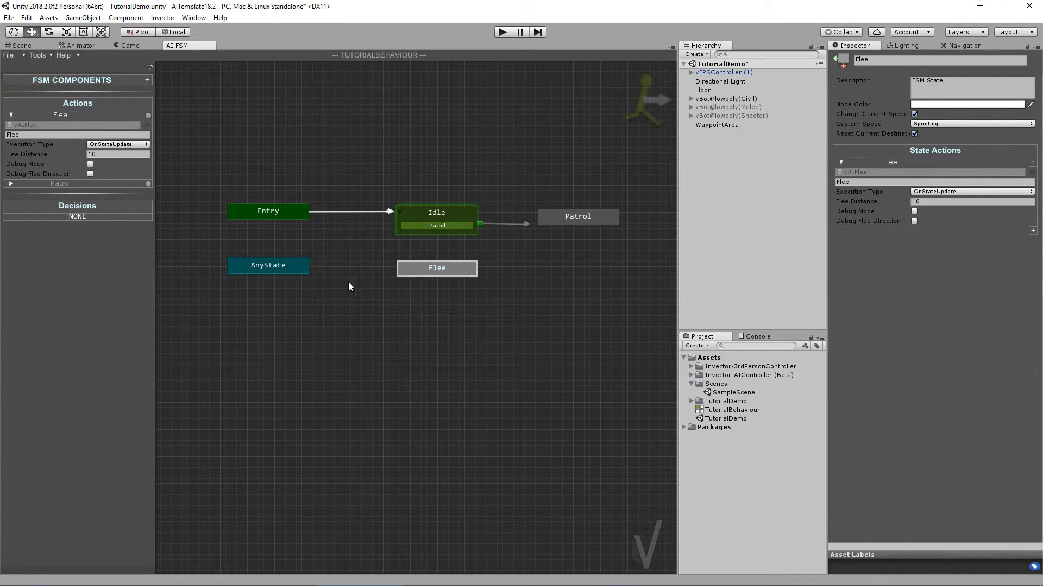
{"action": "right_click", "coordinate": [268, 266]}
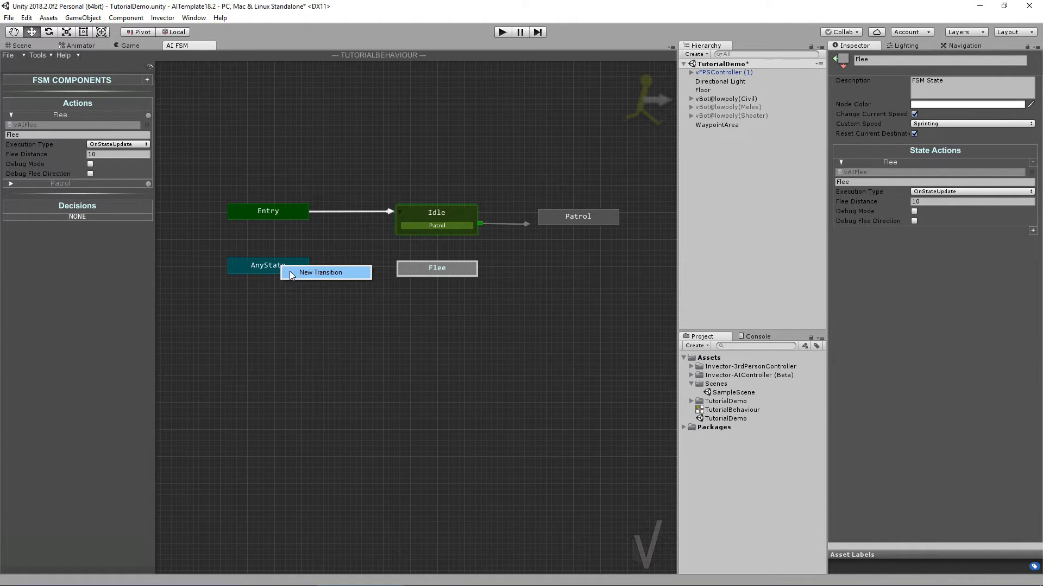
{"action": "left_click", "coordinate": [320, 272]}
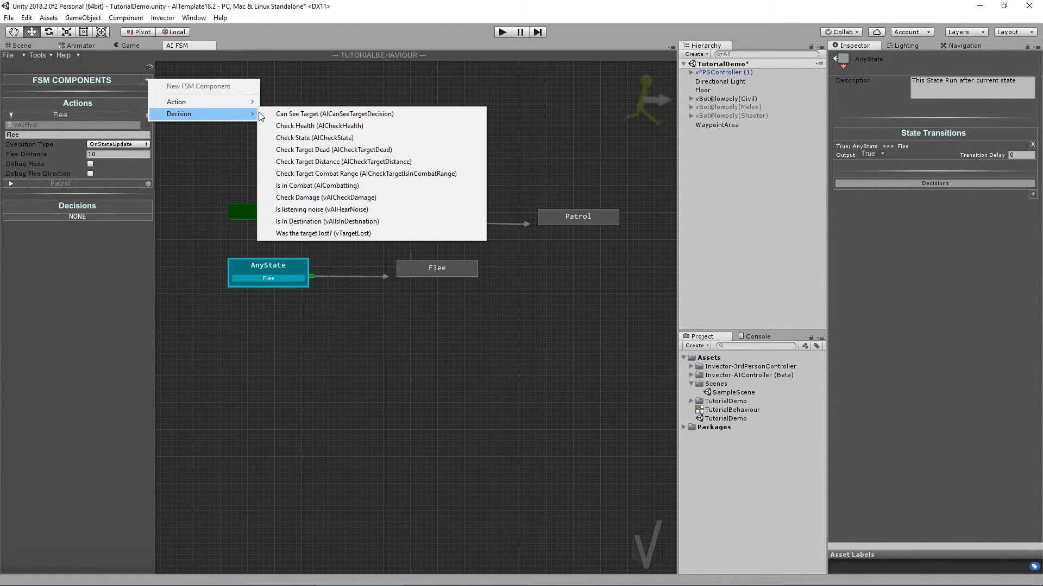
{"action": "mouse_move", "coordinate": [342, 126]}
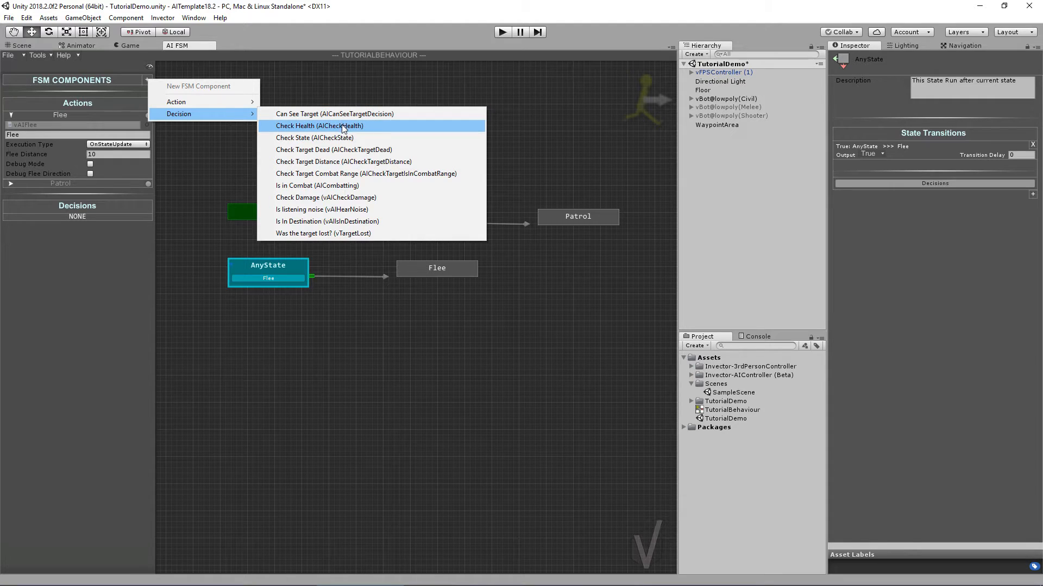
{"action": "mouse_move", "coordinate": [317, 149]}
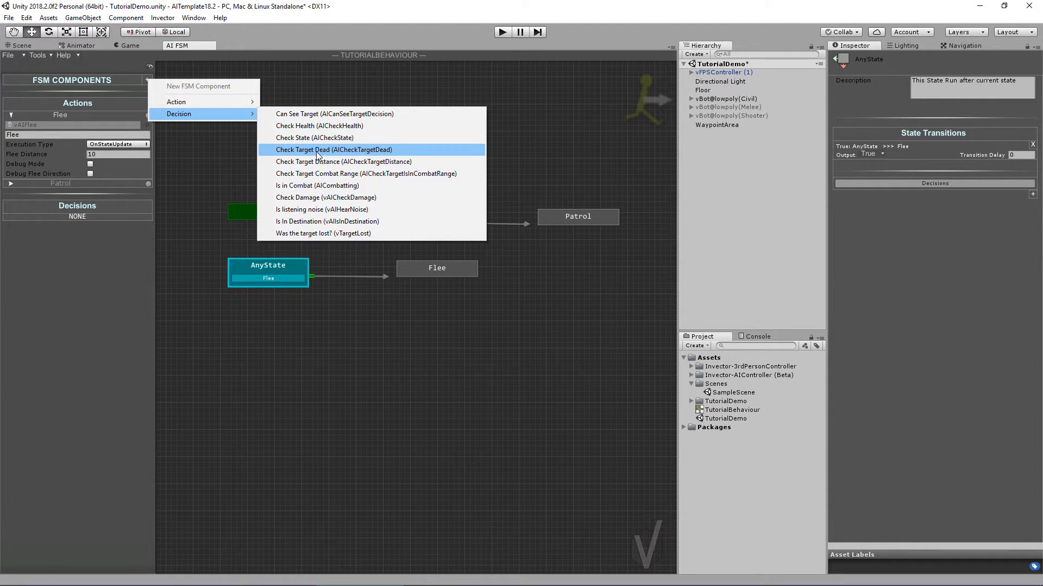
{"action": "mouse_move", "coordinate": [326, 198]}
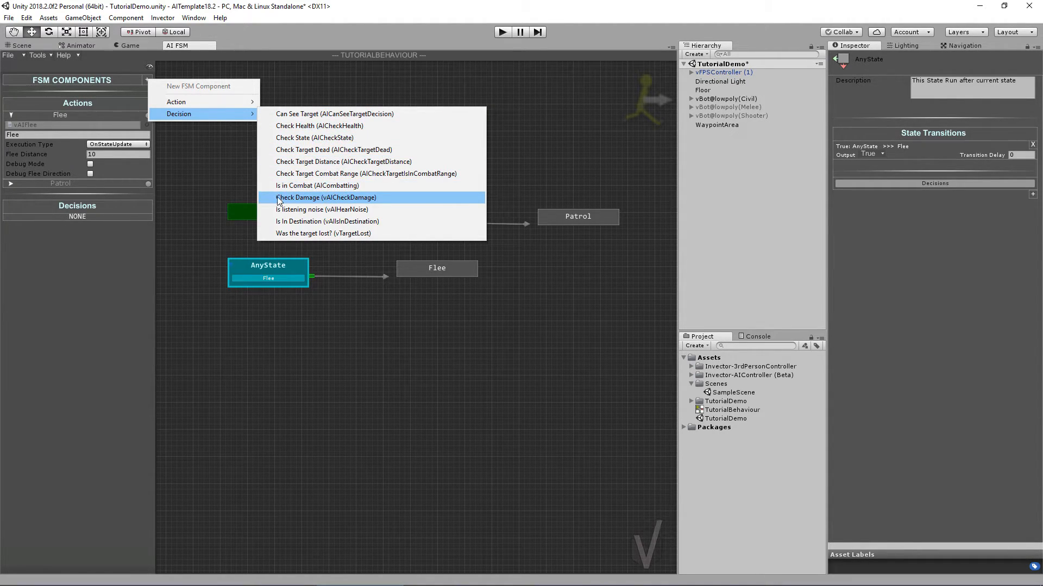
- Add a Check Damage decision, rename it, and edit its damage types setting
{"action": "left_click", "coordinate": [326, 198]}
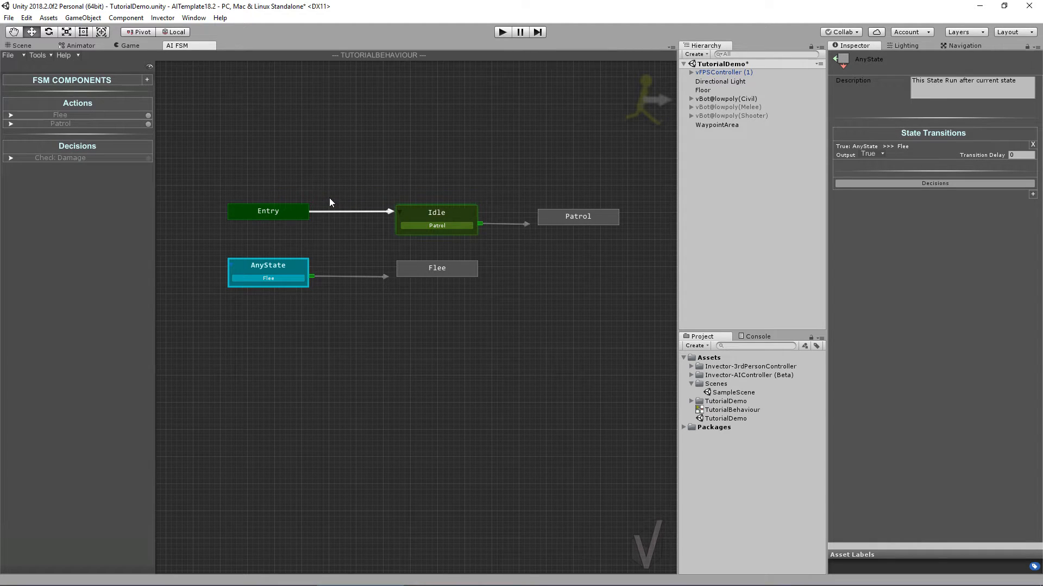
{"action": "left_click", "coordinate": [10, 157]}
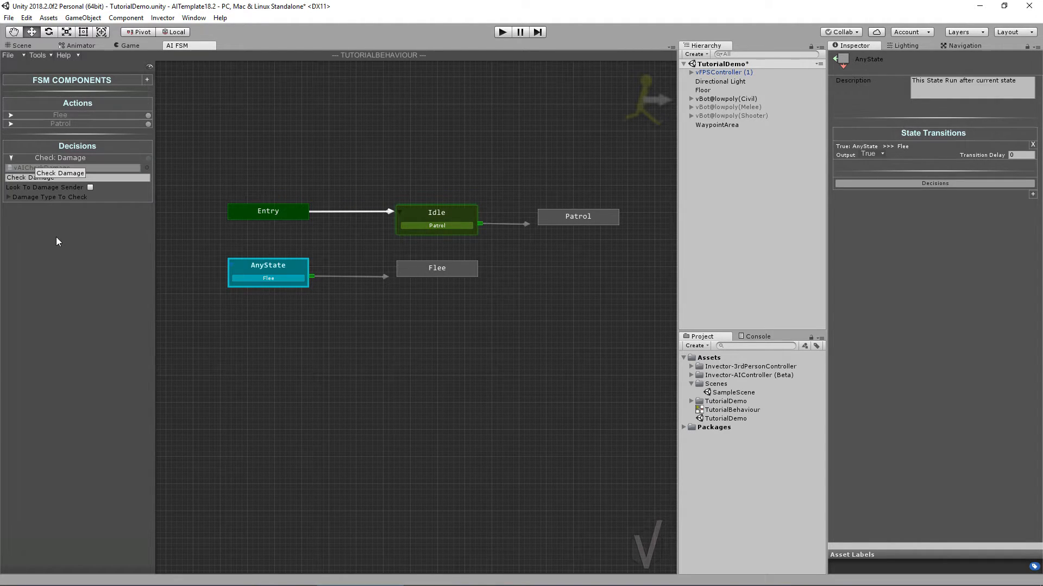
{"action": "left_click", "coordinate": [6, 177]}
{"action": "type", "text": " Any"}
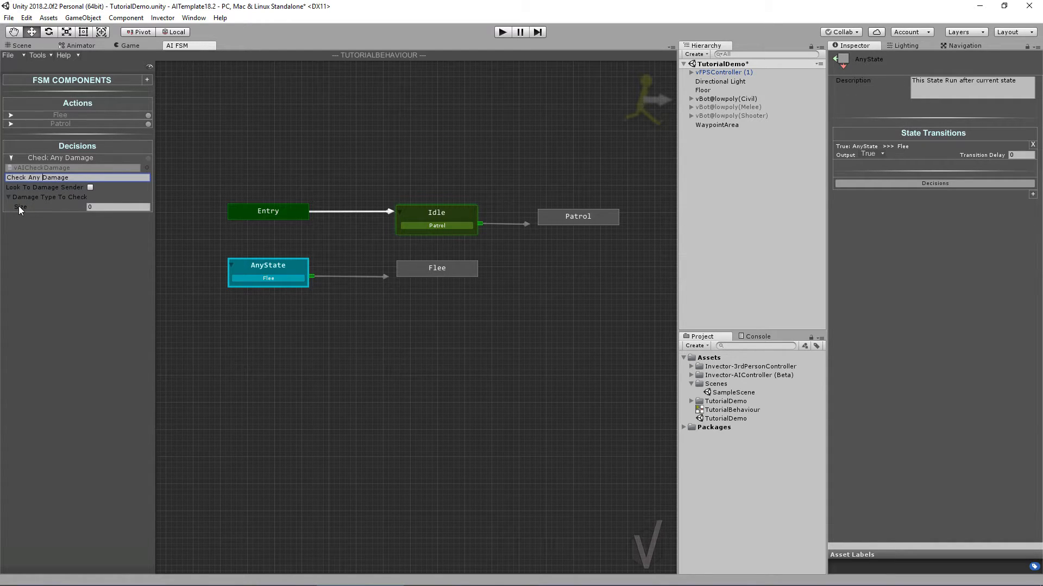
{"action": "left_click", "coordinate": [118, 207]}
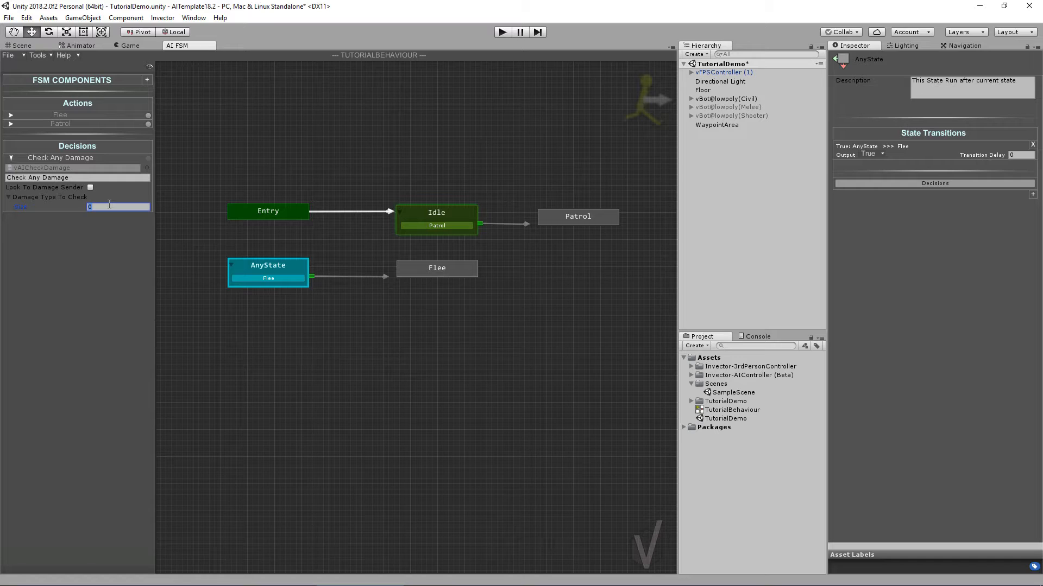
{"action": "type", "text": "1"}
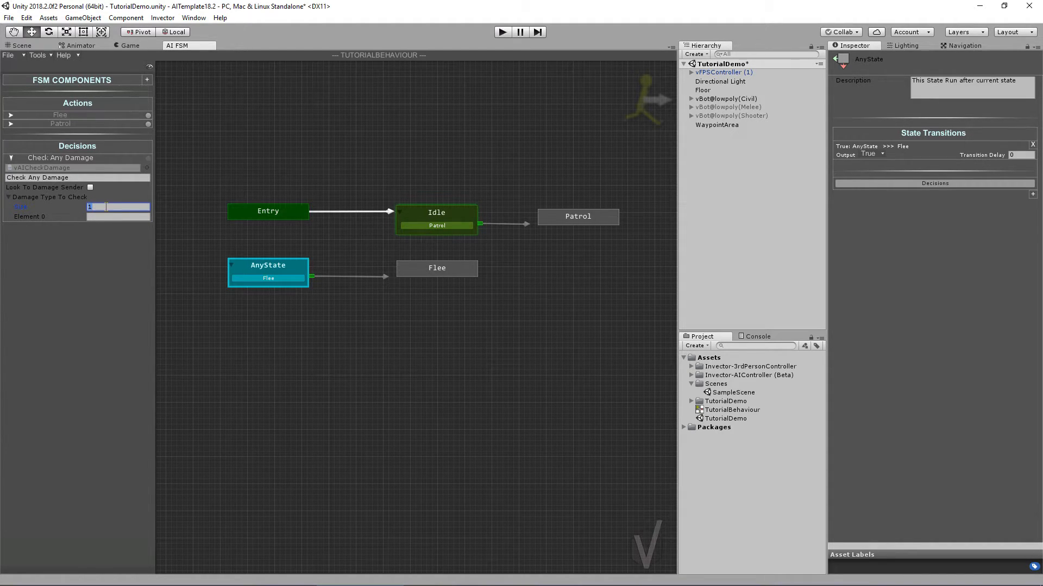
{"action": "type", "text": "0"}
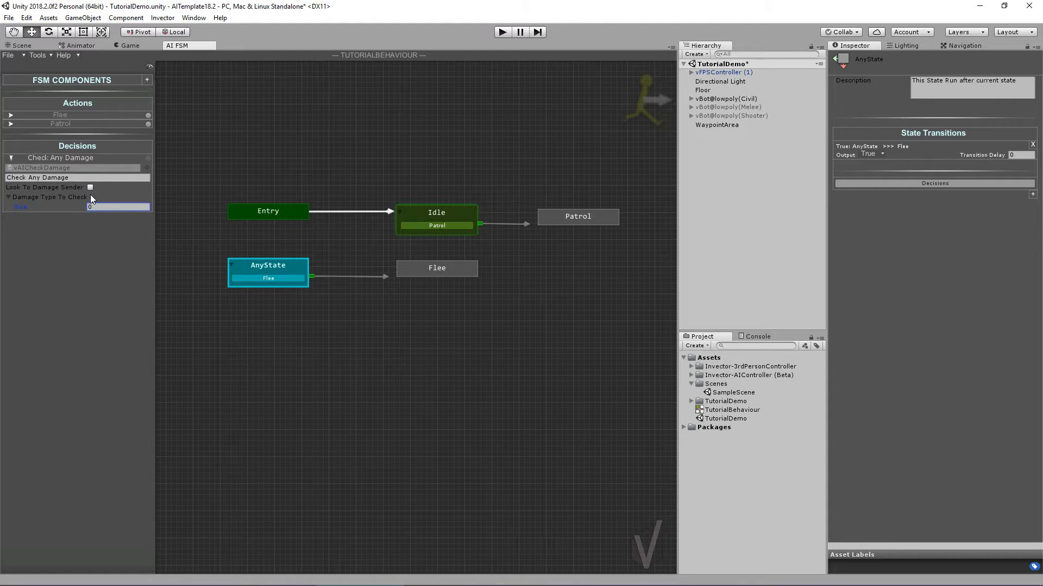
- Enable Look To Damage Sender and require the decision result to be true
{"action": "left_click", "coordinate": [91, 187]}
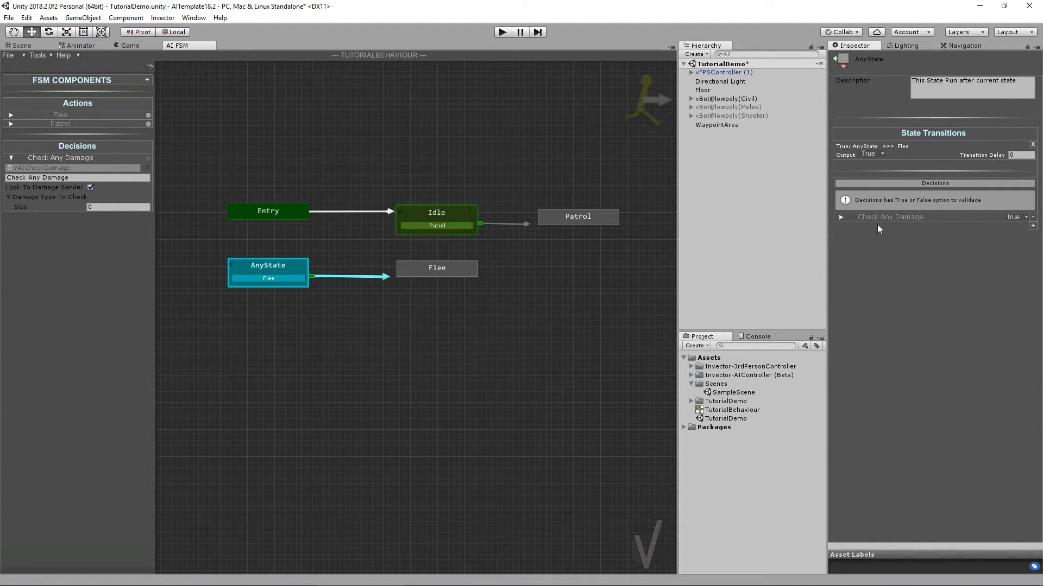
{"action": "left_click", "coordinate": [1011, 217]}
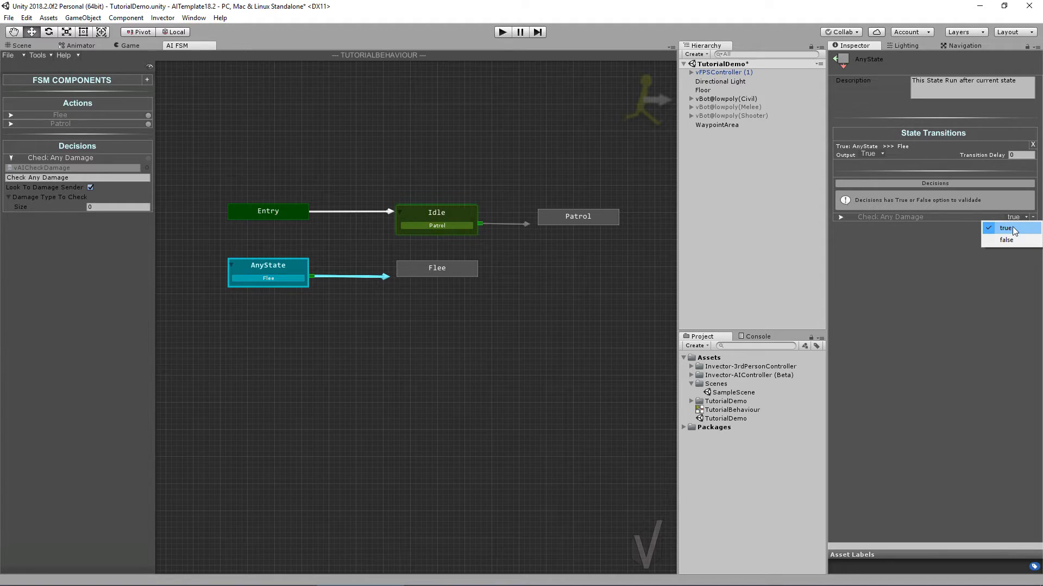
{"action": "left_click", "coordinate": [1006, 228]}
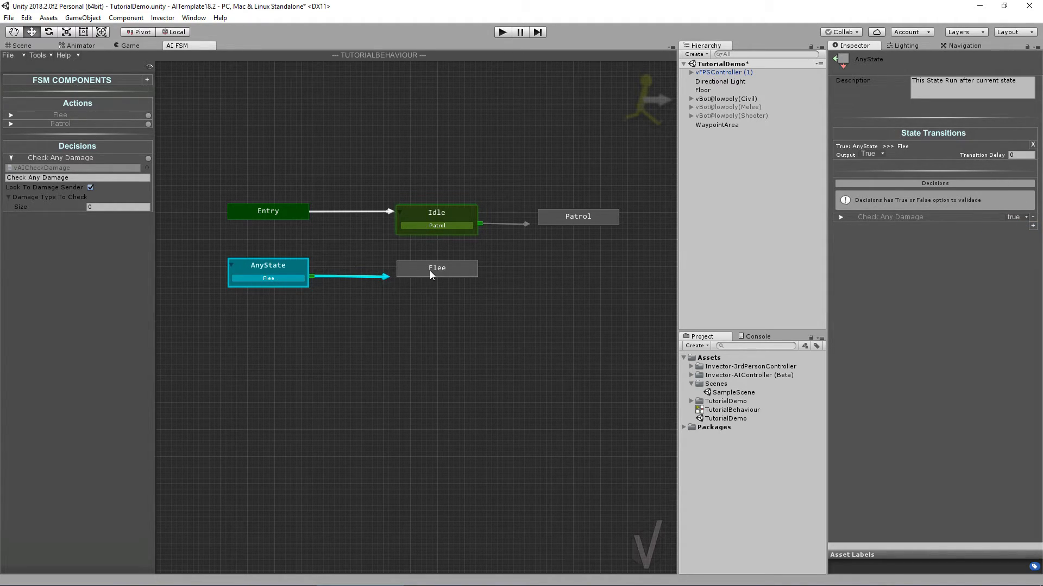
- Create a transition from Flee back to Idle with a delay of 10
{"action": "left_click", "coordinate": [437, 268]}
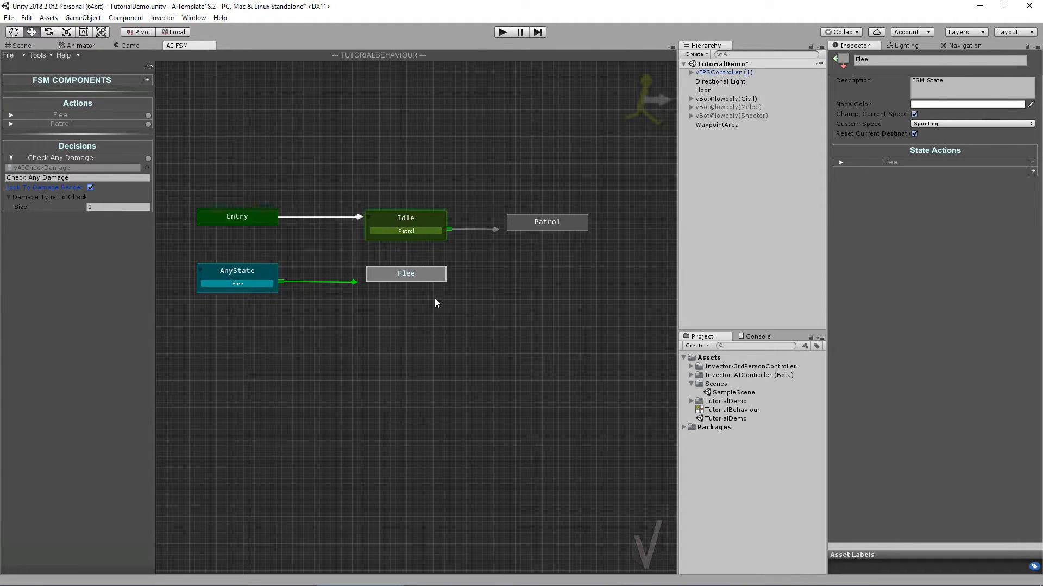
{"action": "mouse_move", "coordinate": [412, 280]}
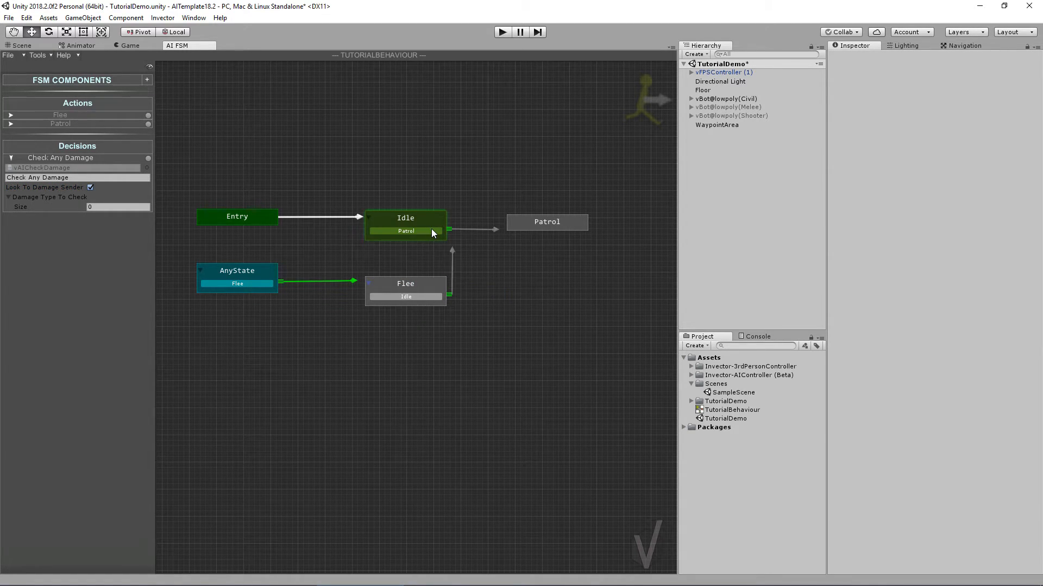
{"action": "left_click", "coordinate": [405, 284]}
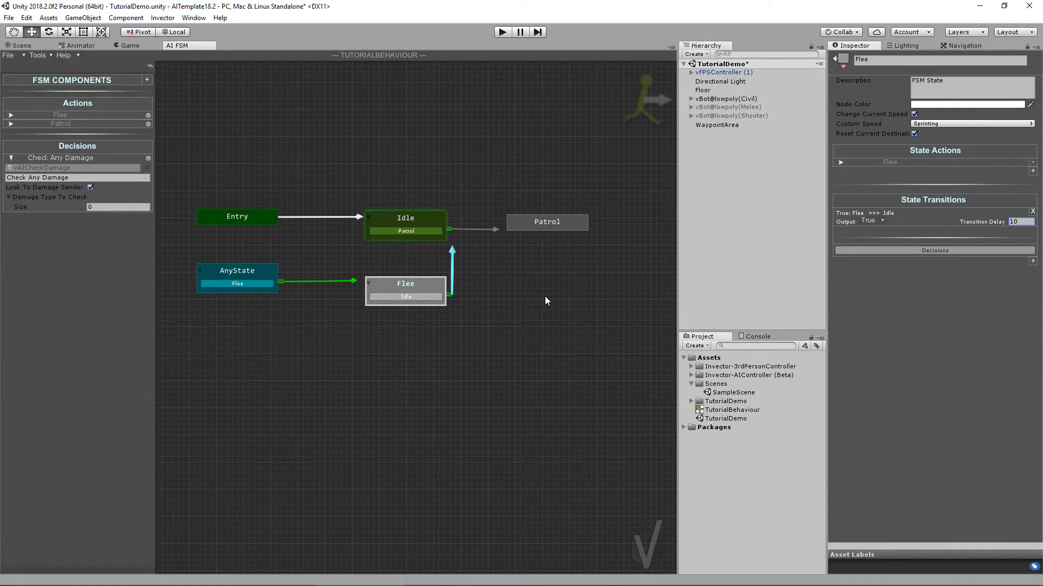
- Open Invector's FSM Debugger window and dock it beneath the Game view
{"action": "left_click", "coordinate": [130, 45]}
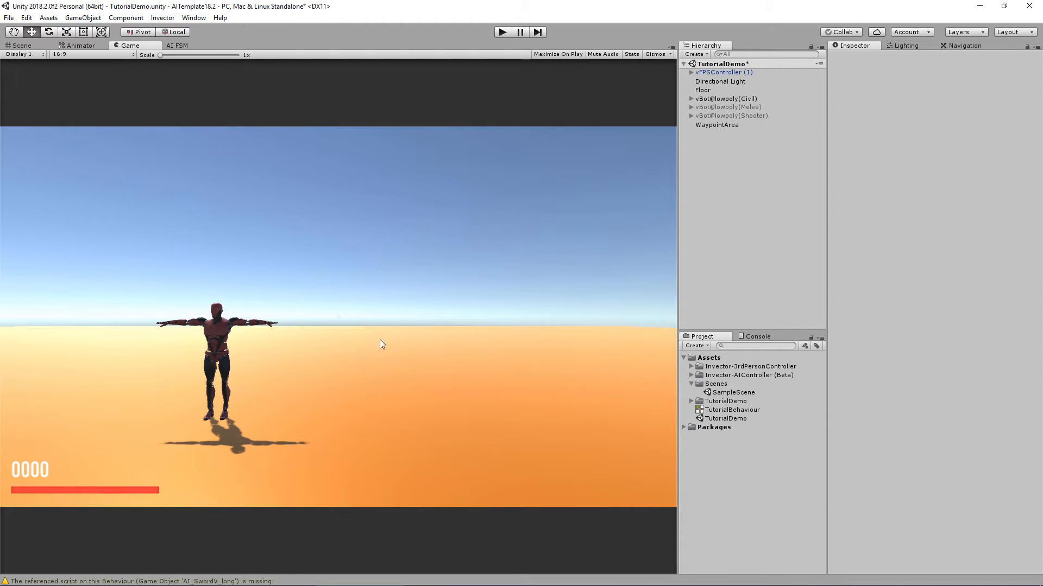
{"action": "left_click", "coordinate": [163, 18]}
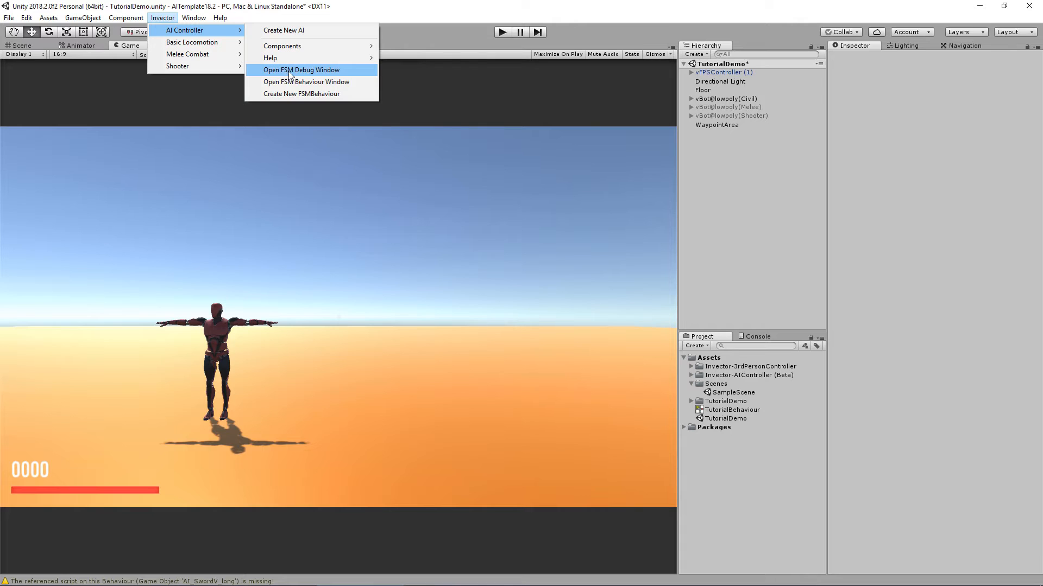
{"action": "left_click", "coordinate": [300, 70]}
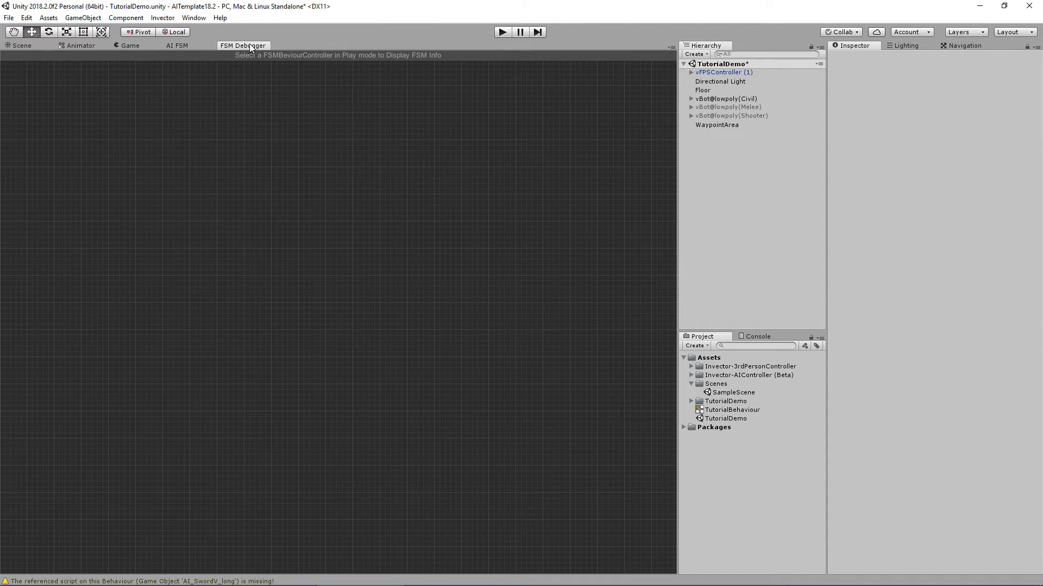
{"action": "left_click", "coordinate": [130, 45]}
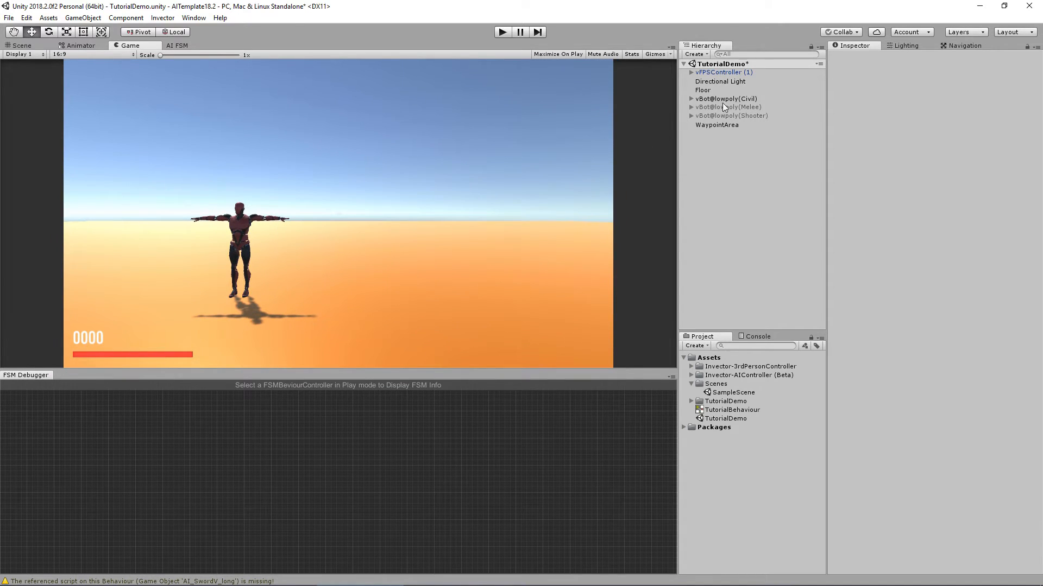
{"action": "left_click", "coordinate": [726, 98]}
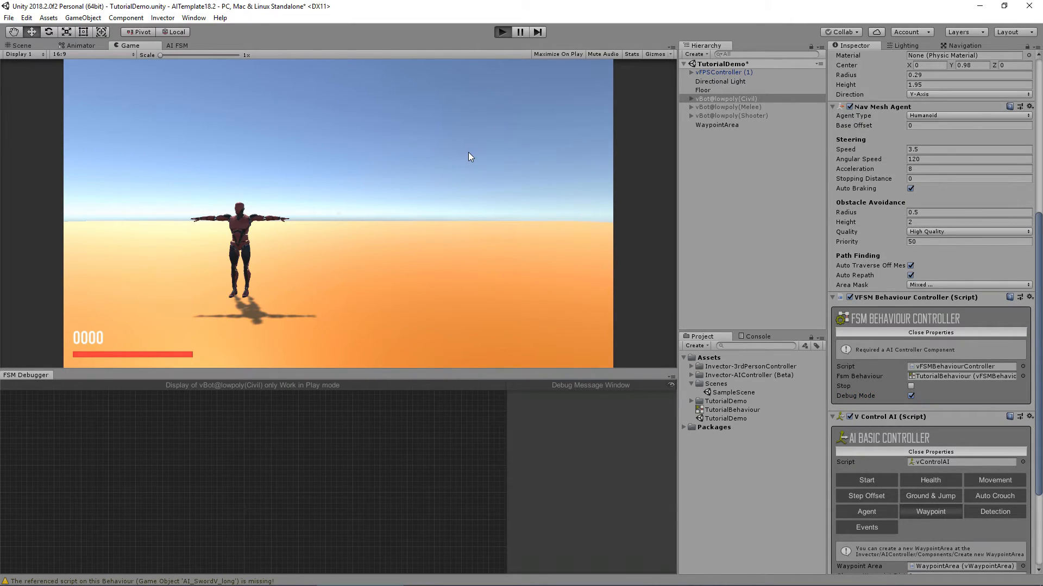
- Enter play mode and compare the debugger's Idle state with the AI FSM graph
{"action": "left_click", "coordinate": [502, 32]}
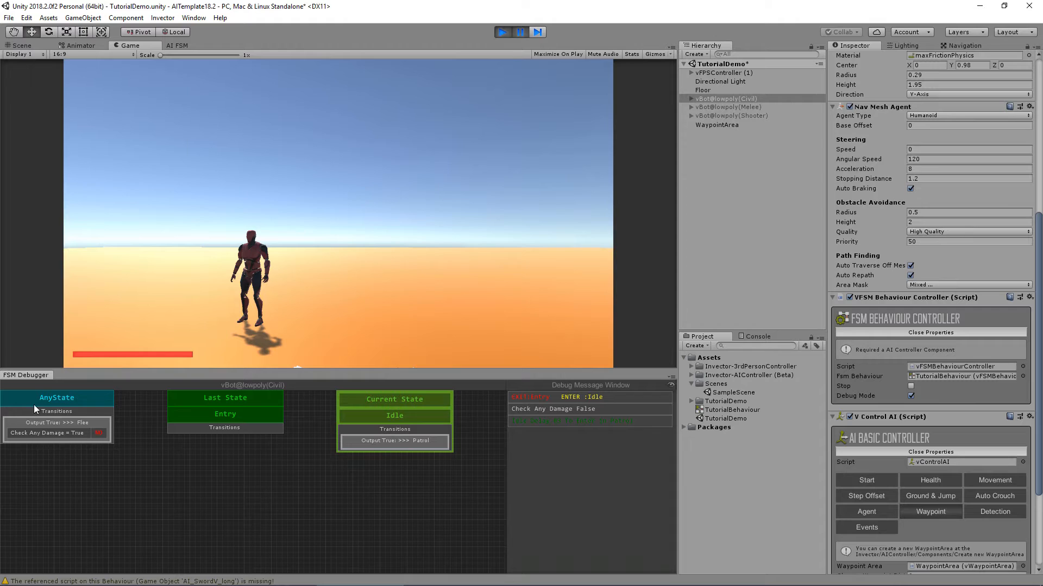
{"action": "mouse_move", "coordinate": [42, 385]}
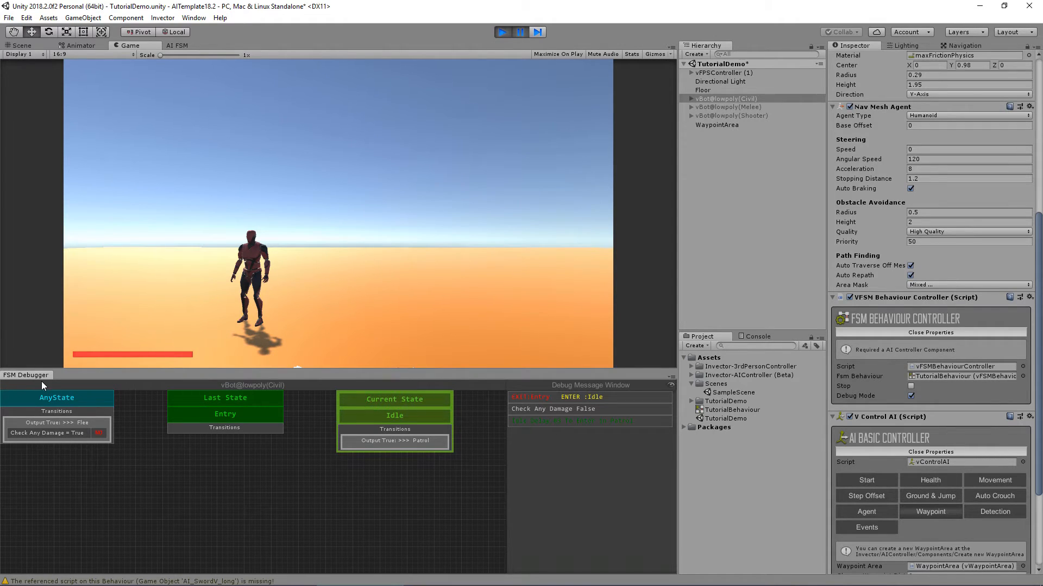
{"action": "mouse_move", "coordinate": [93, 323]}
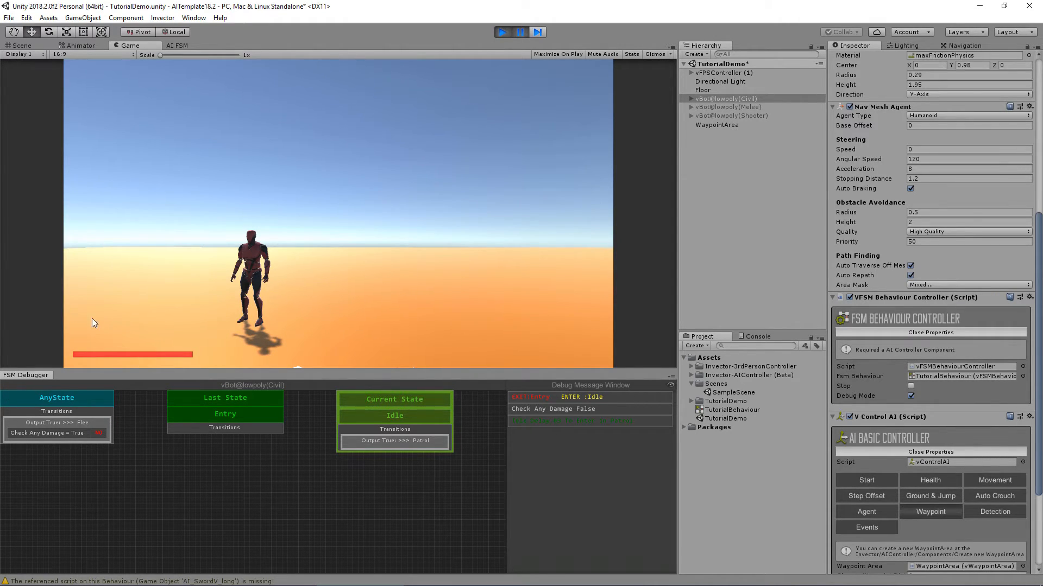
{"action": "left_click", "coordinate": [177, 45]}
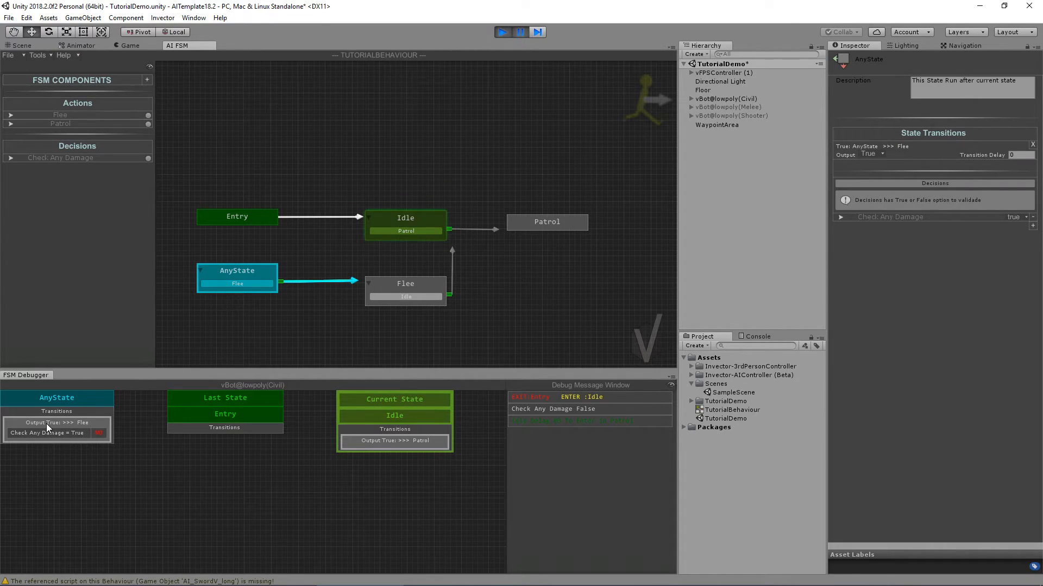
{"action": "mouse_move", "coordinate": [48, 431]}
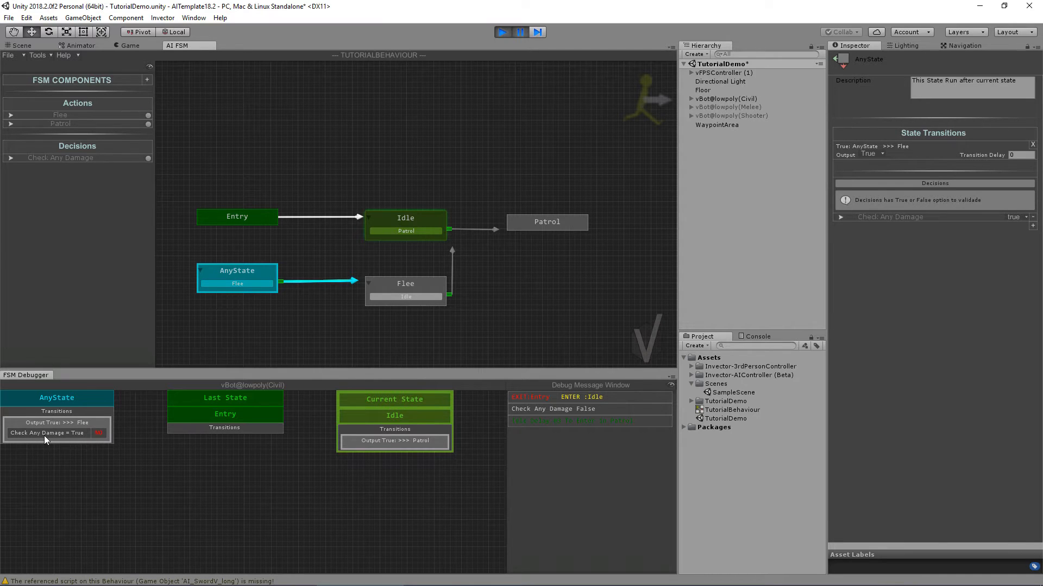
{"action": "mouse_move", "coordinate": [75, 428]}
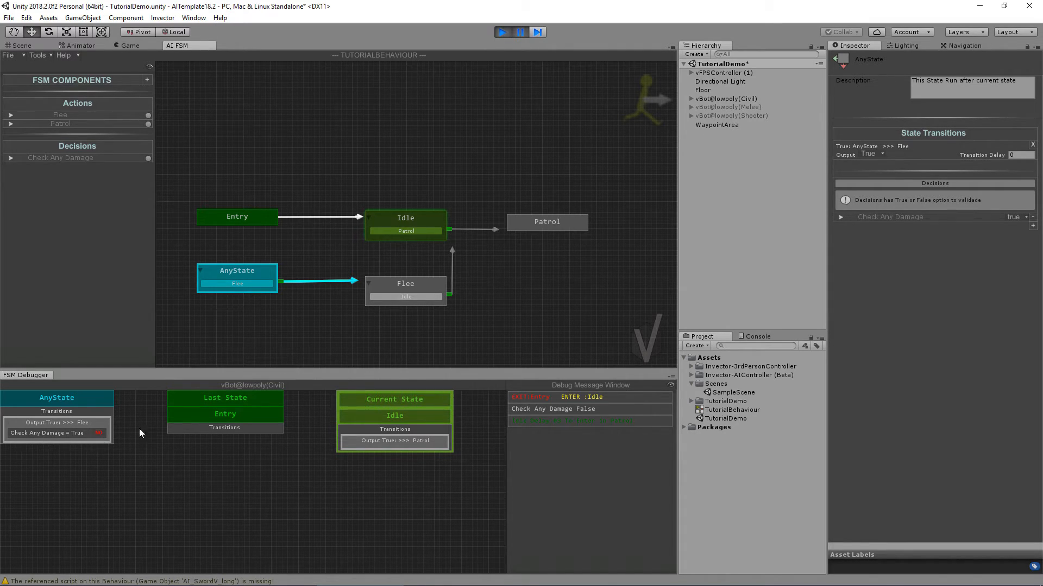
{"action": "mouse_move", "coordinate": [288, 396]}
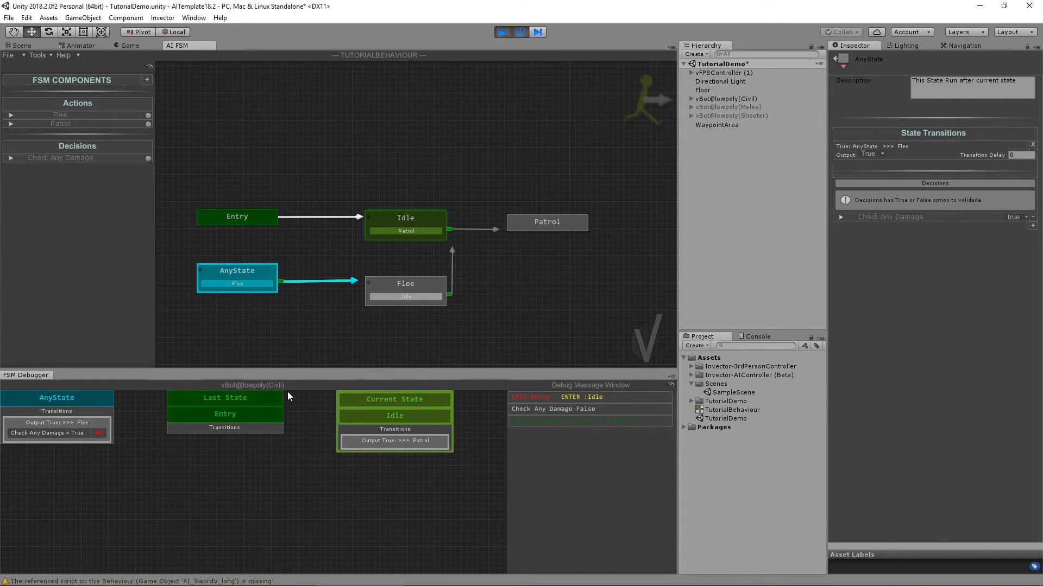
{"action": "mouse_move", "coordinate": [252, 418]}
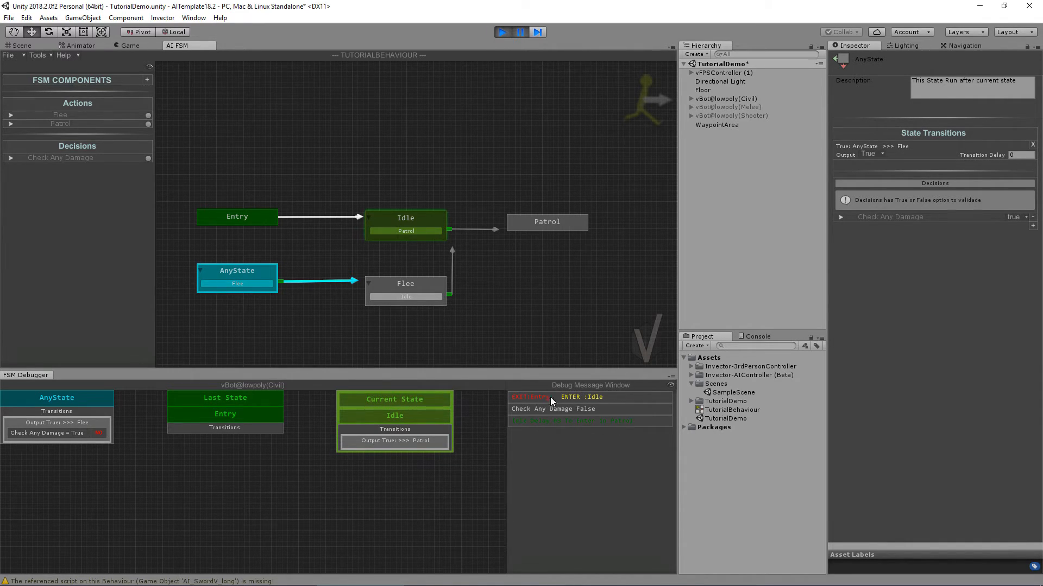
{"action": "mouse_move", "coordinate": [555, 428]}
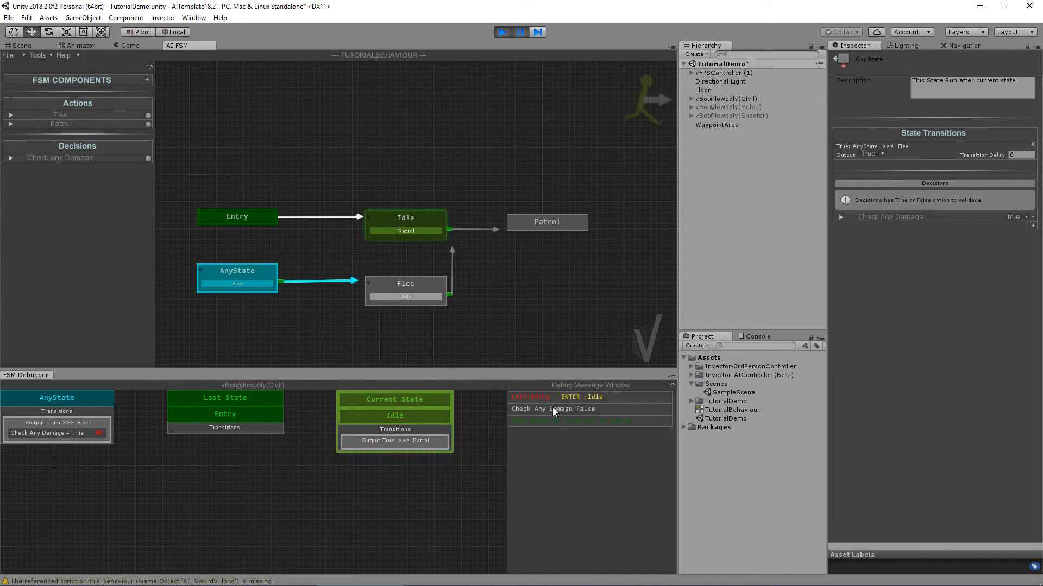
{"action": "mouse_move", "coordinate": [589, 426]}
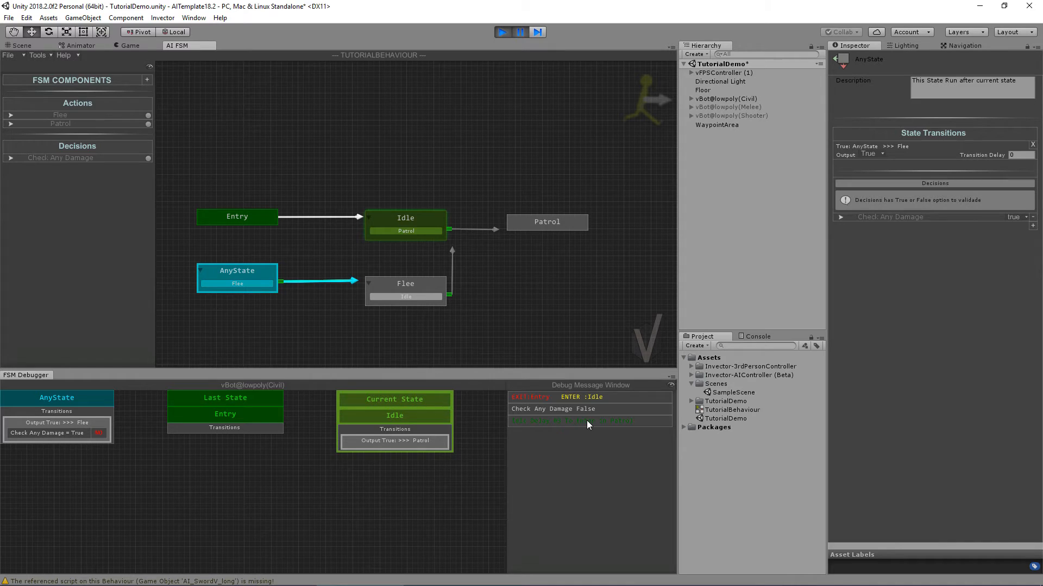
{"action": "mouse_move", "coordinate": [617, 427]}
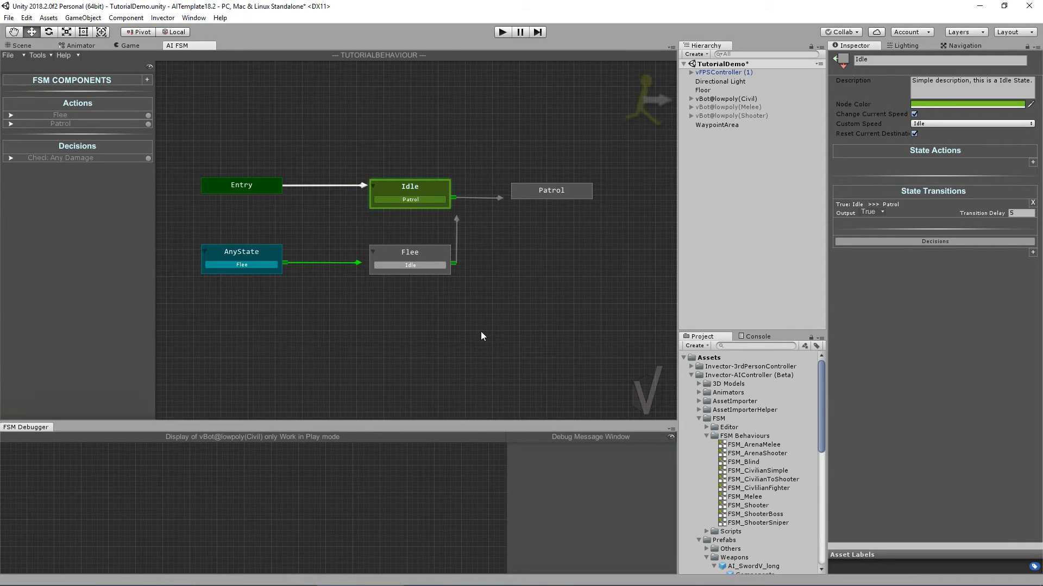
{"action": "mouse_move", "coordinate": [71, 61]}
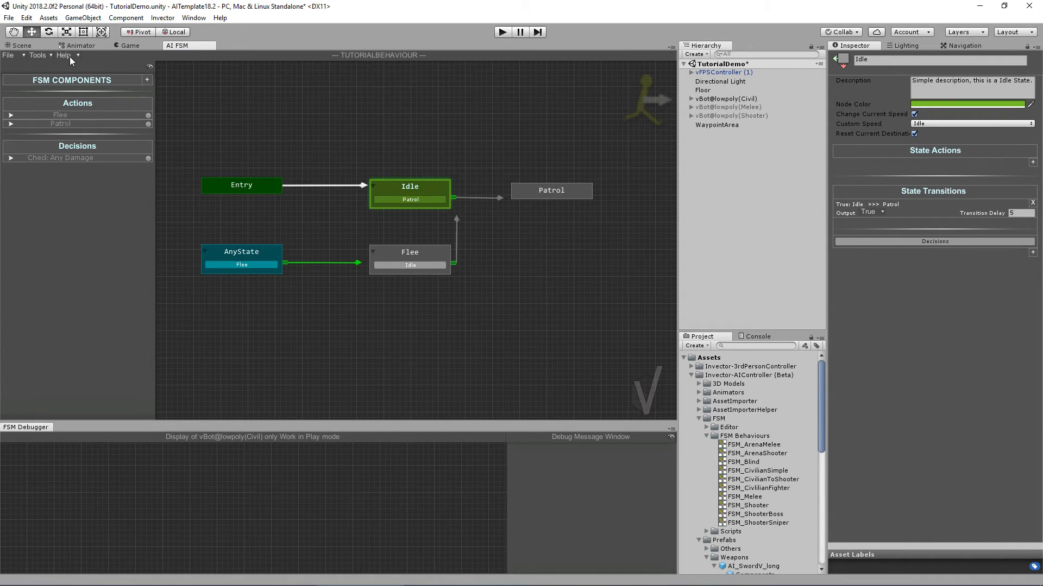
- Launch the Invector AI Controller online documentation from Unity's Help menu
{"action": "left_click", "coordinate": [65, 55]}
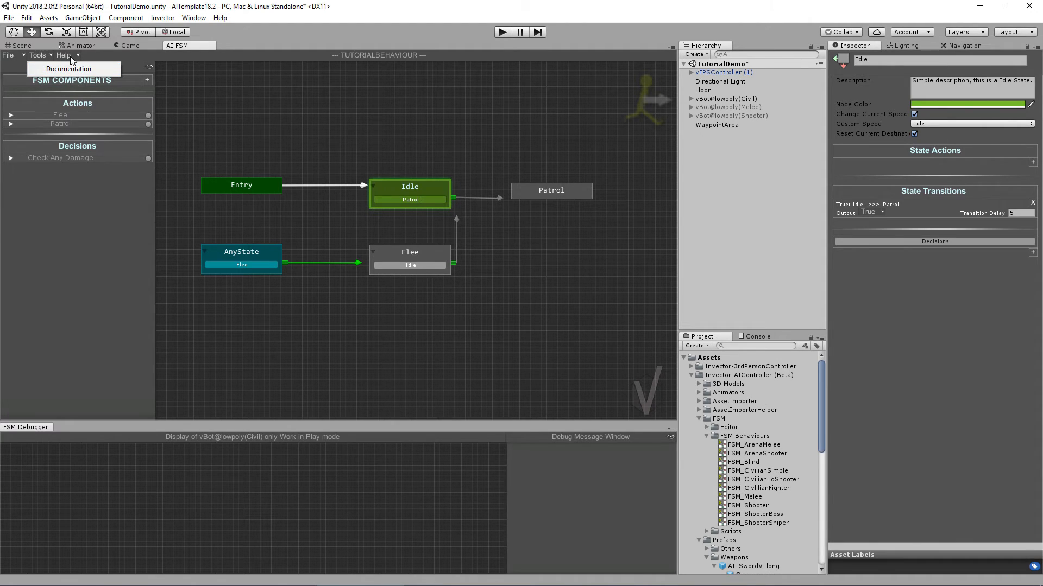
{"action": "mouse_move", "coordinate": [67, 69]}
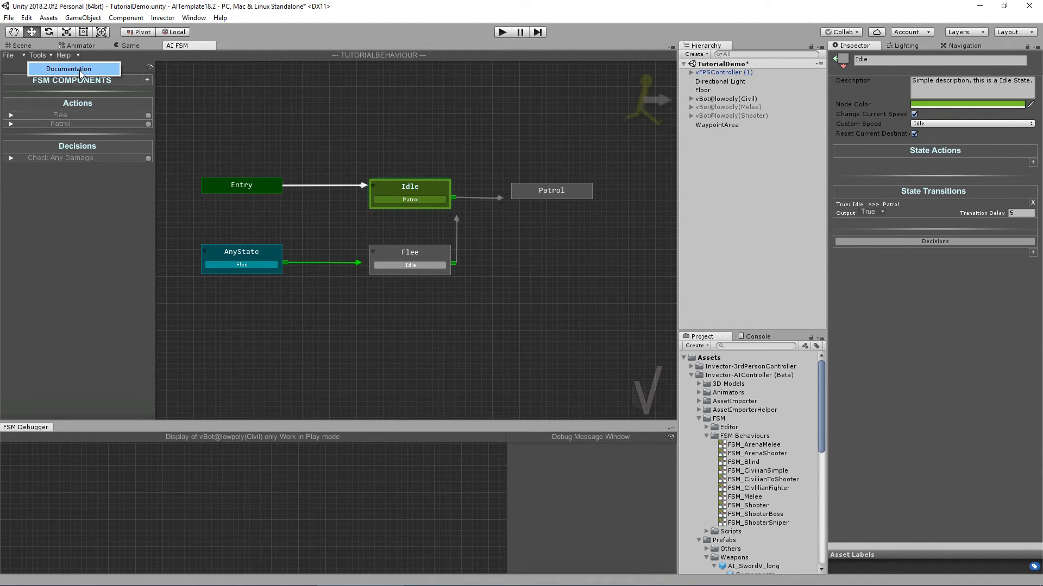
{"action": "left_click", "coordinate": [163, 17]}
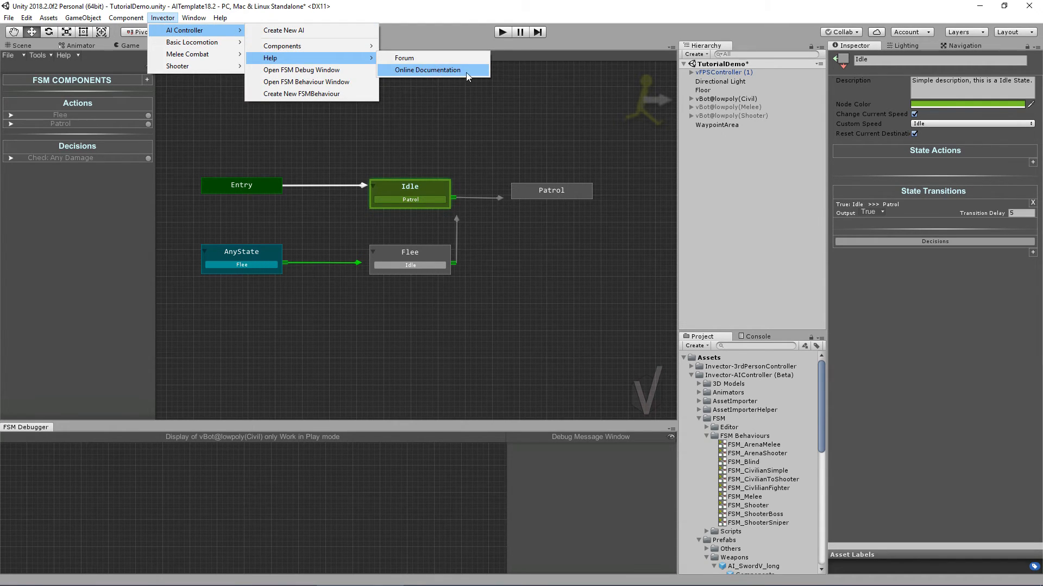
{"action": "left_click", "coordinate": [427, 71]}
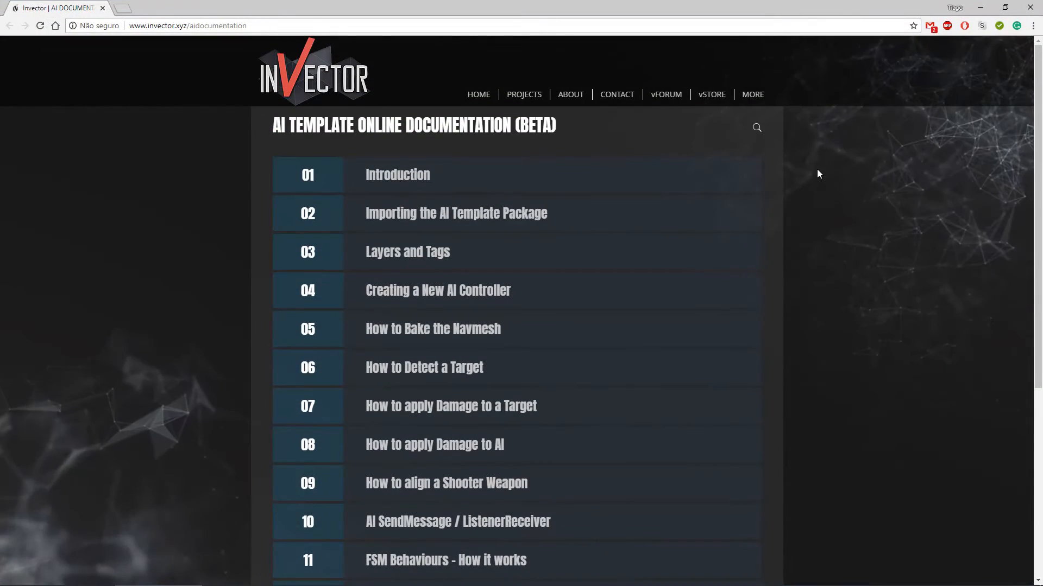
{"action": "mouse_move", "coordinate": [858, 140]}
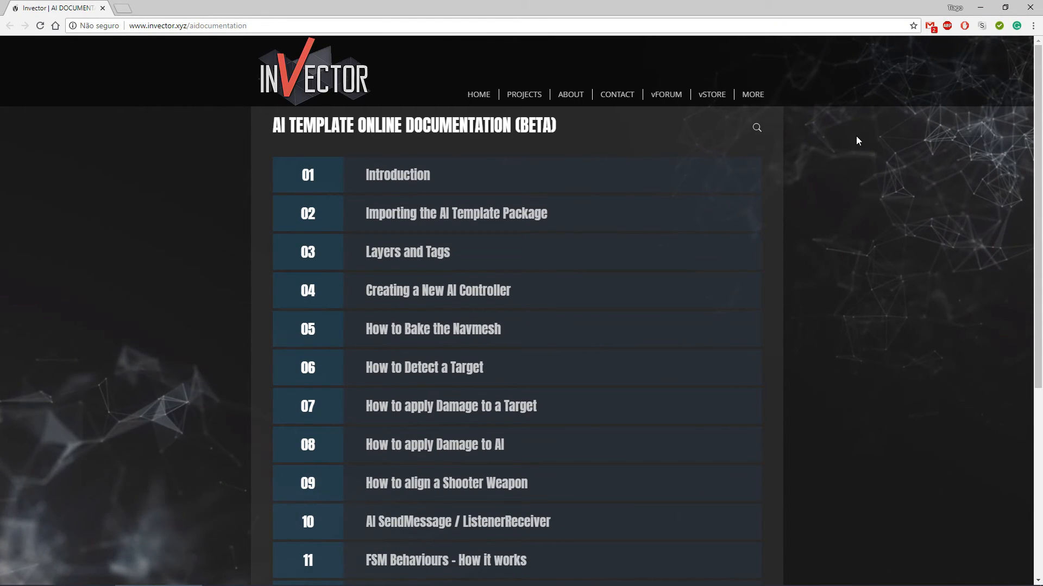
- Search the Invector documentation for 'fsm'
{"action": "scroll", "scroll_direction": "down", "scroll_amount": 3}
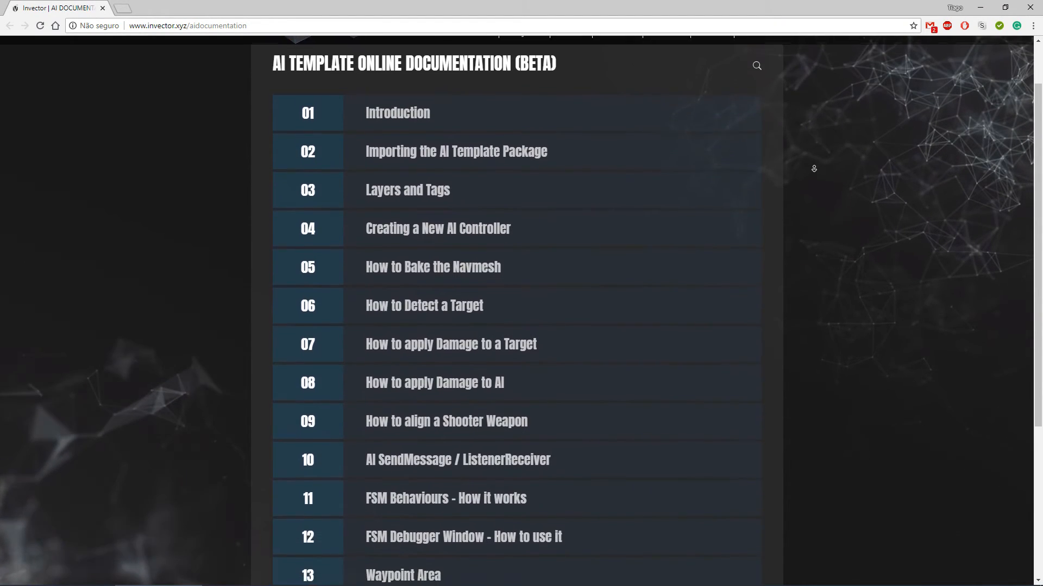
{"action": "scroll", "scroll_direction": "down", "scroll_amount": 3}
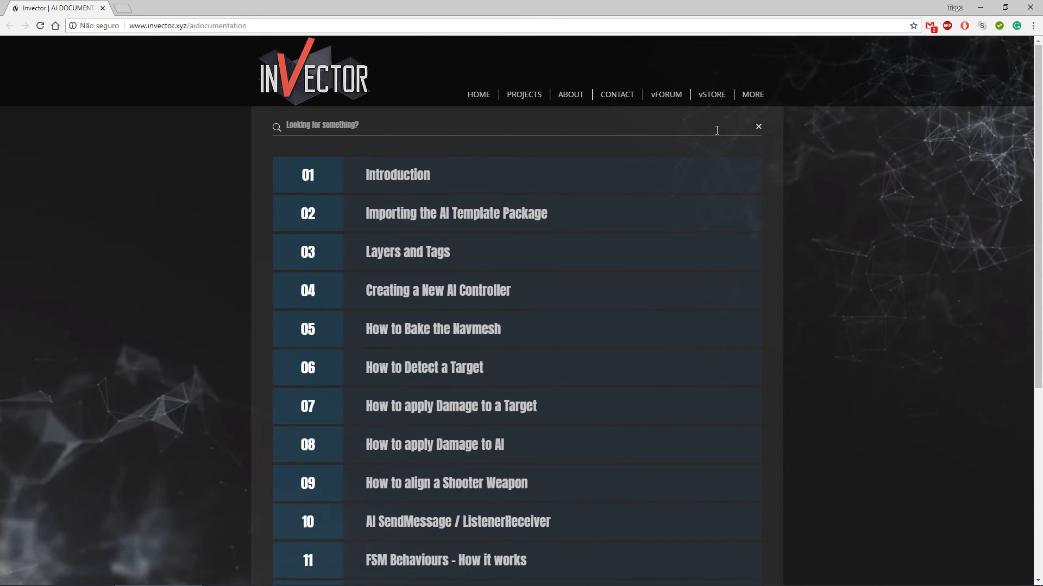
{"action": "type", "text": "fsm"}
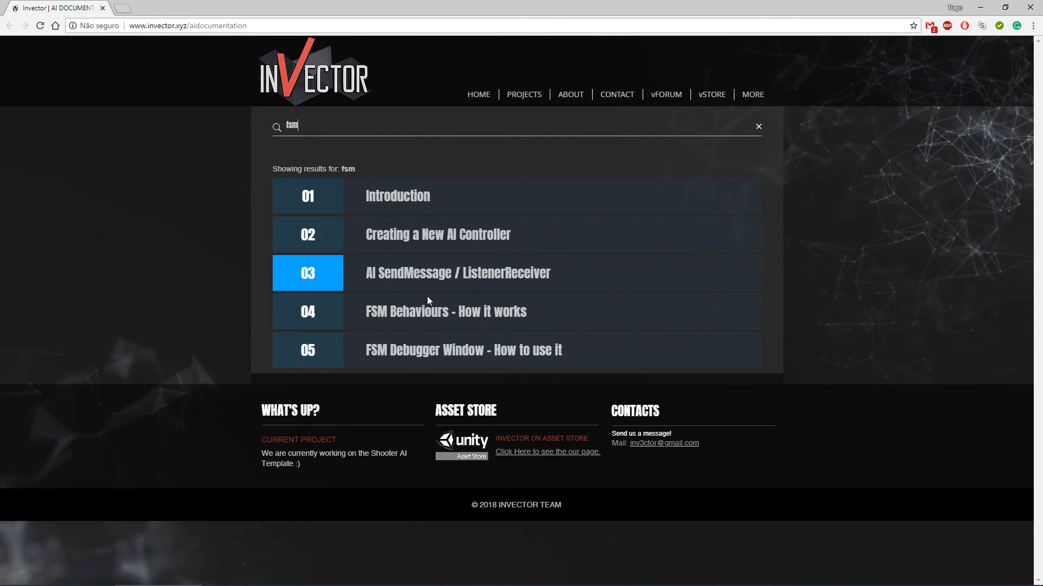
- Expand the 'FSM Behaviours - How it works' article and scroll through it
{"action": "left_click", "coordinate": [445, 311]}
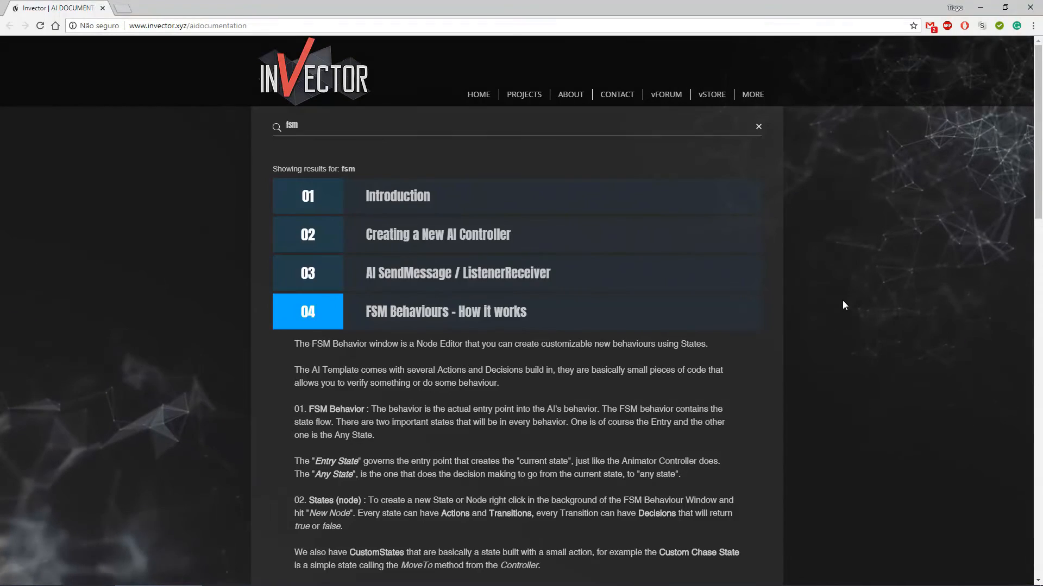
{"action": "scroll", "scroll_direction": "down", "scroll_amount": 3}
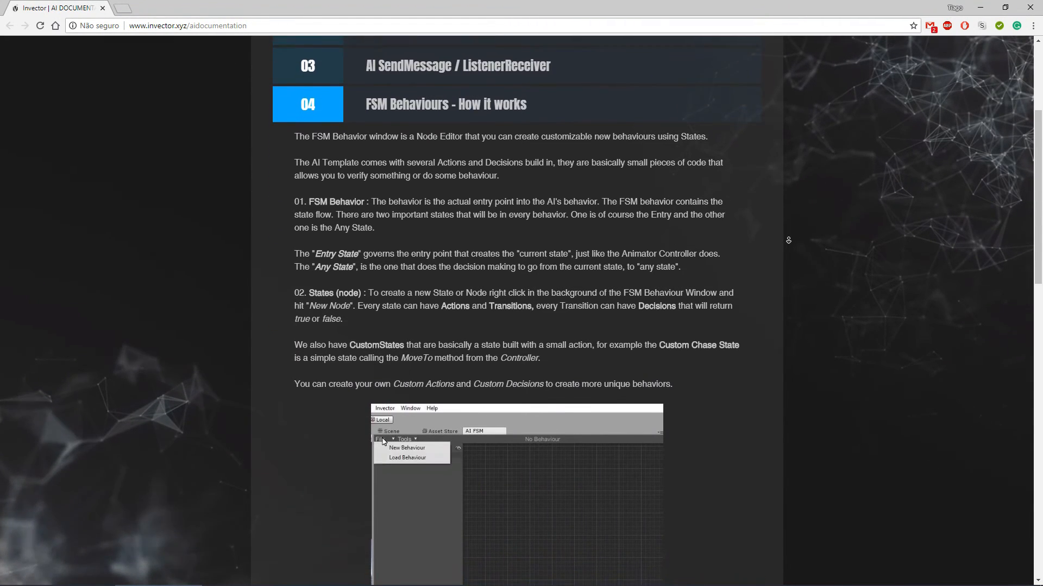
{"action": "scroll", "scroll_direction": "down", "scroll_amount": 3}
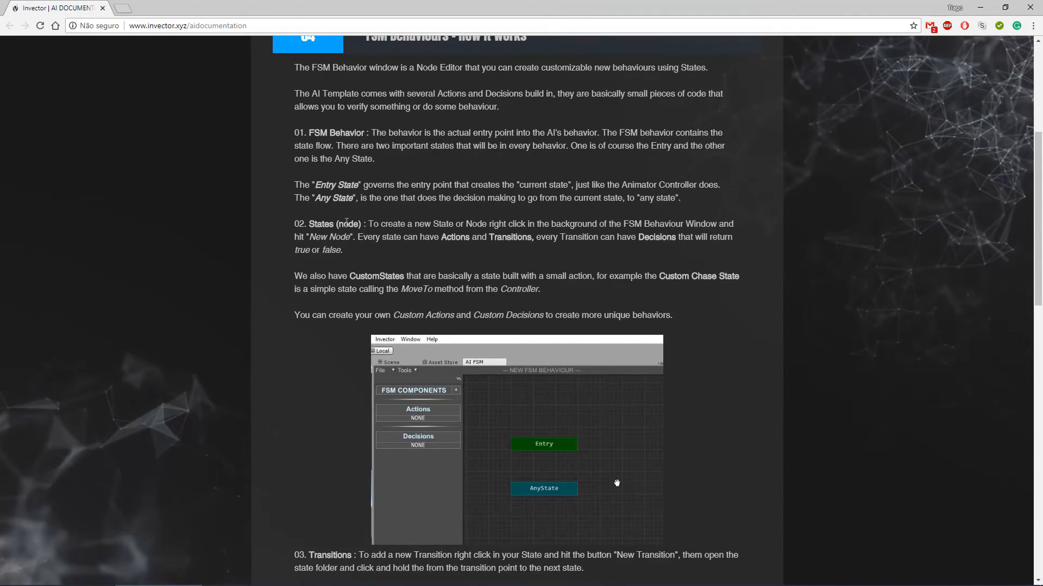
{"action": "scroll", "scroll_direction": "down", "scroll_amount": 3}
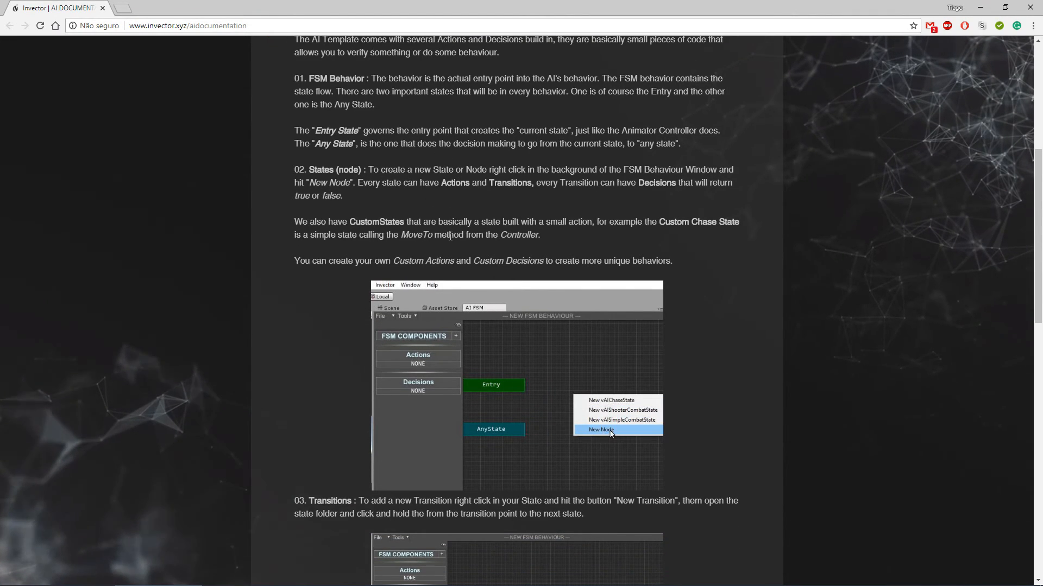
{"action": "scroll", "scroll_direction": "down", "scroll_amount": 3}
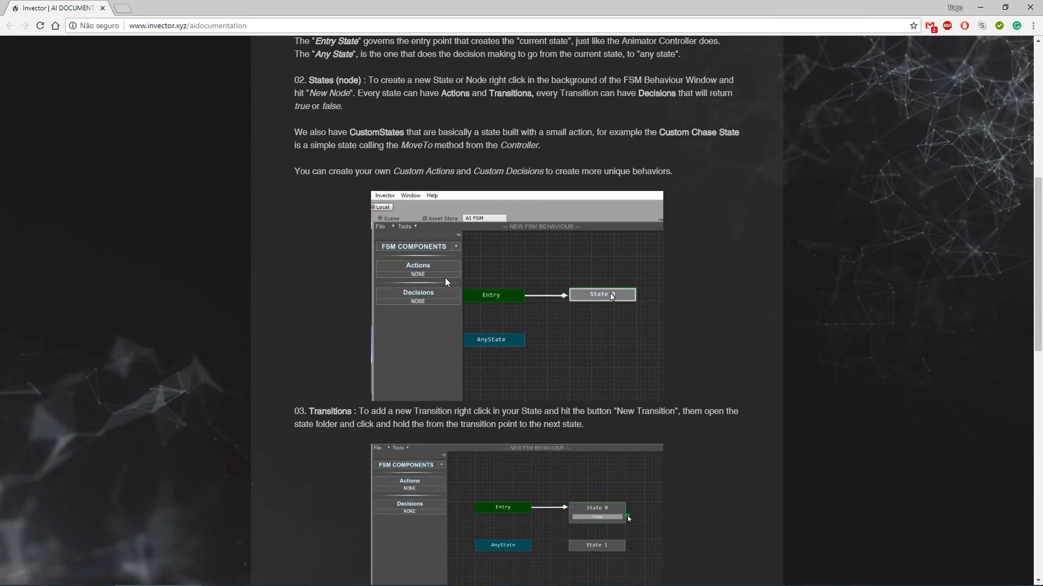